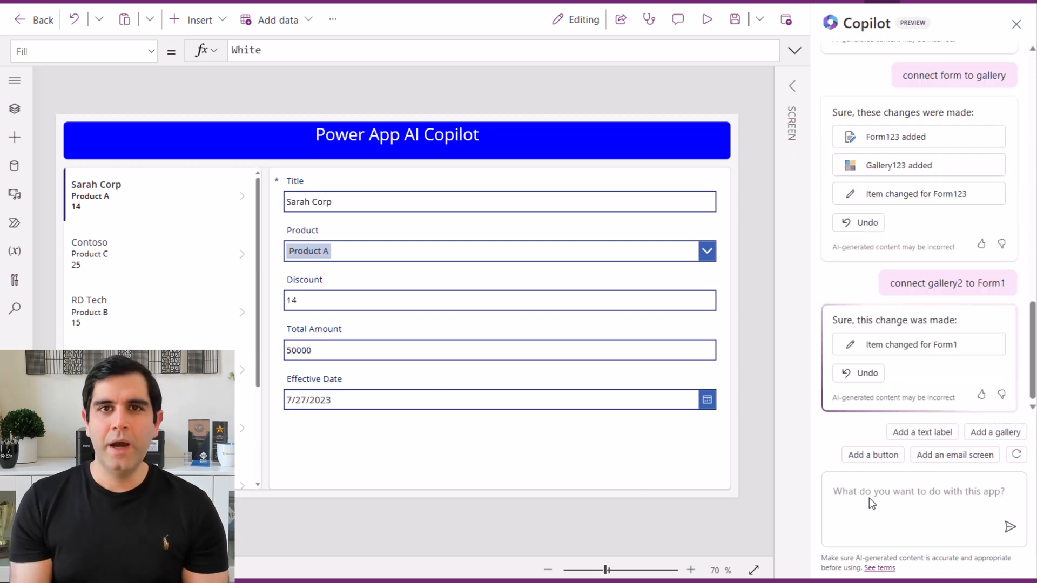
Submit the 'Track sales leads' suggestion to Copilot to generate the Sales Lead table
click(706, 18)
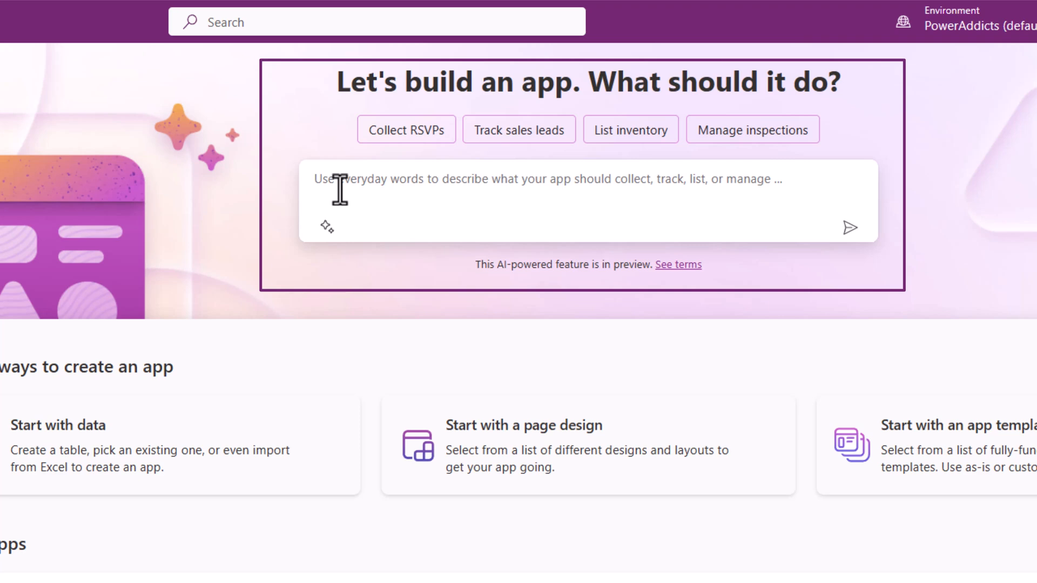
mouse_move(510, 195)
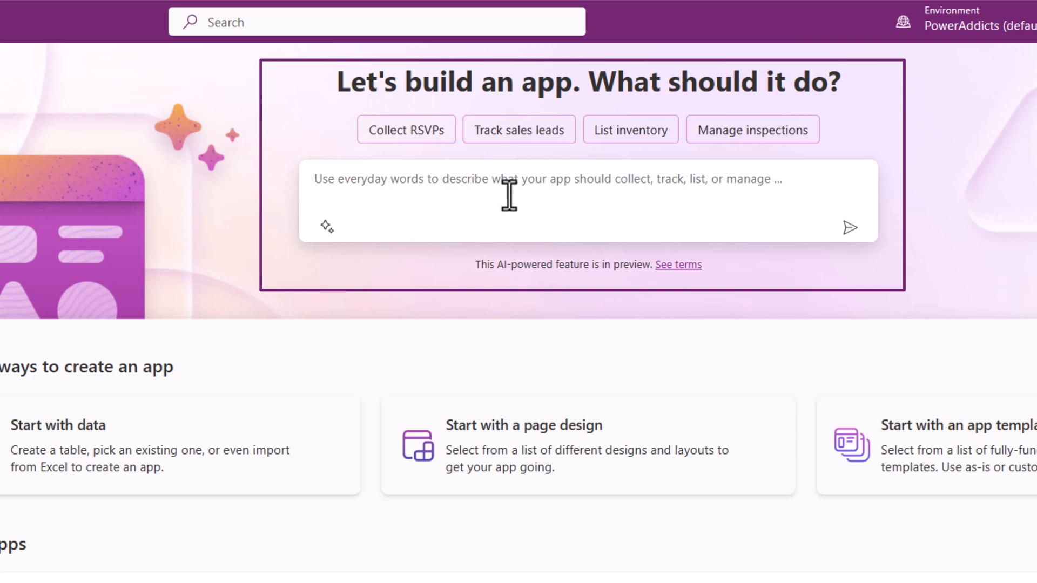
mouse_move(522, 165)
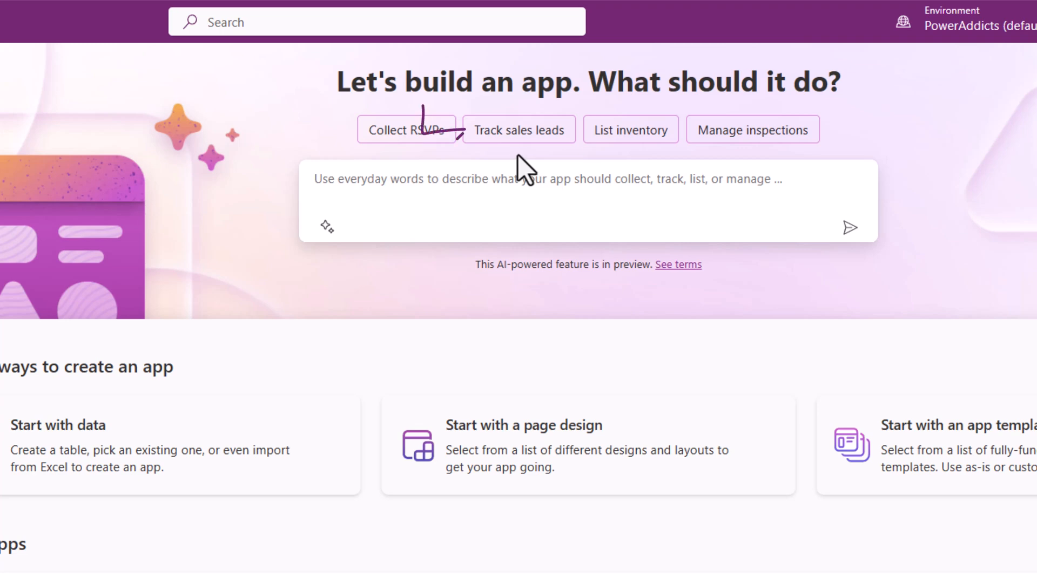
click(518, 130)
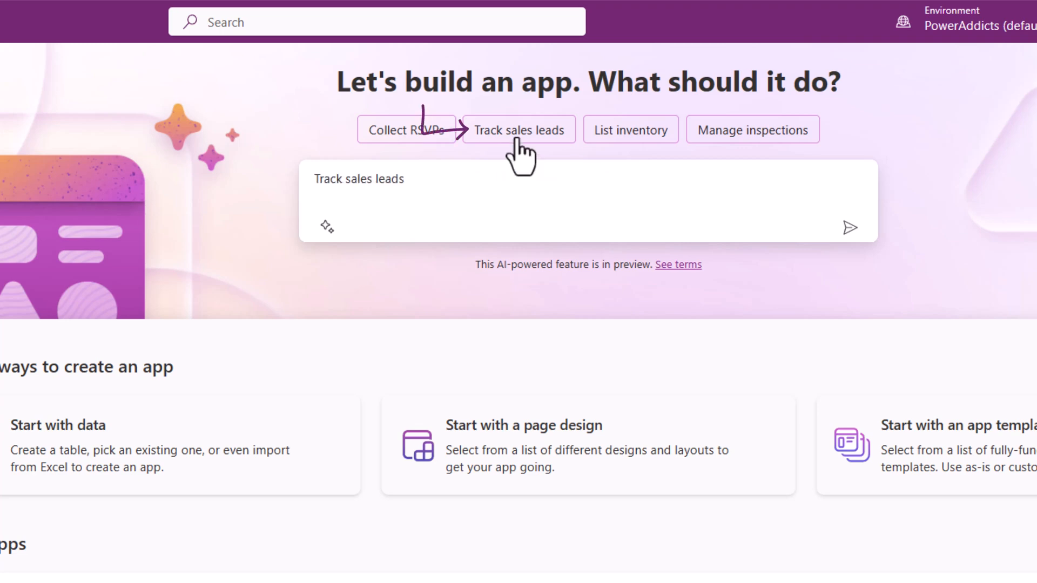
click(851, 227)
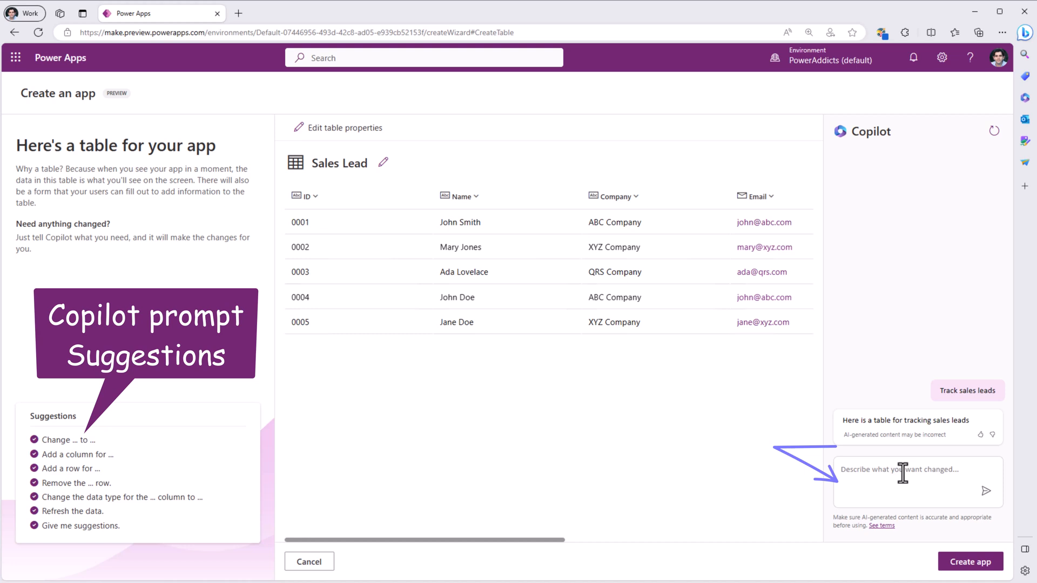
mouse_move(871, 471)
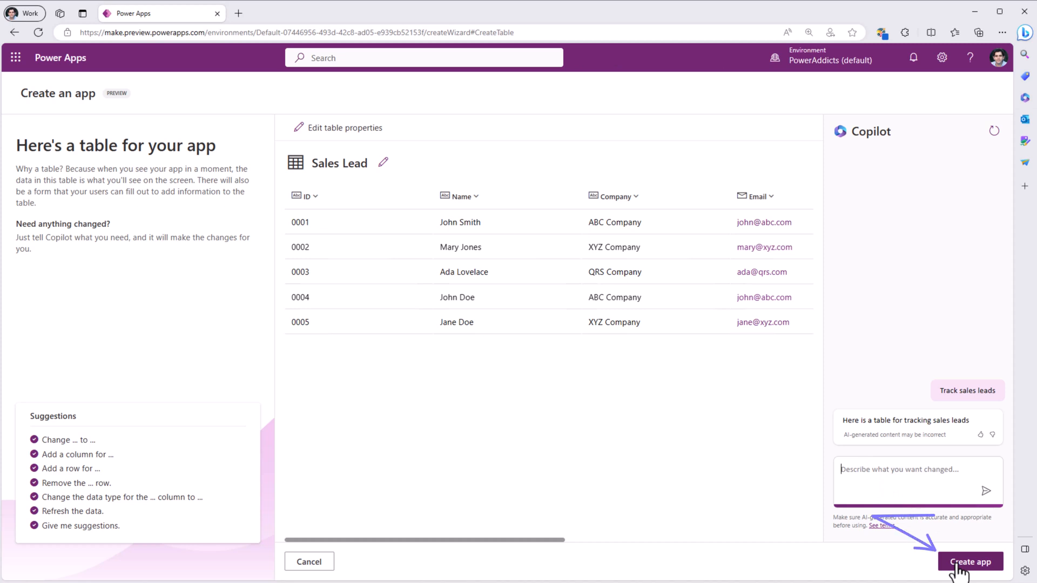
Create the app from the generated Sales Lead table and let Power Apps Studio open it
click(969, 562)
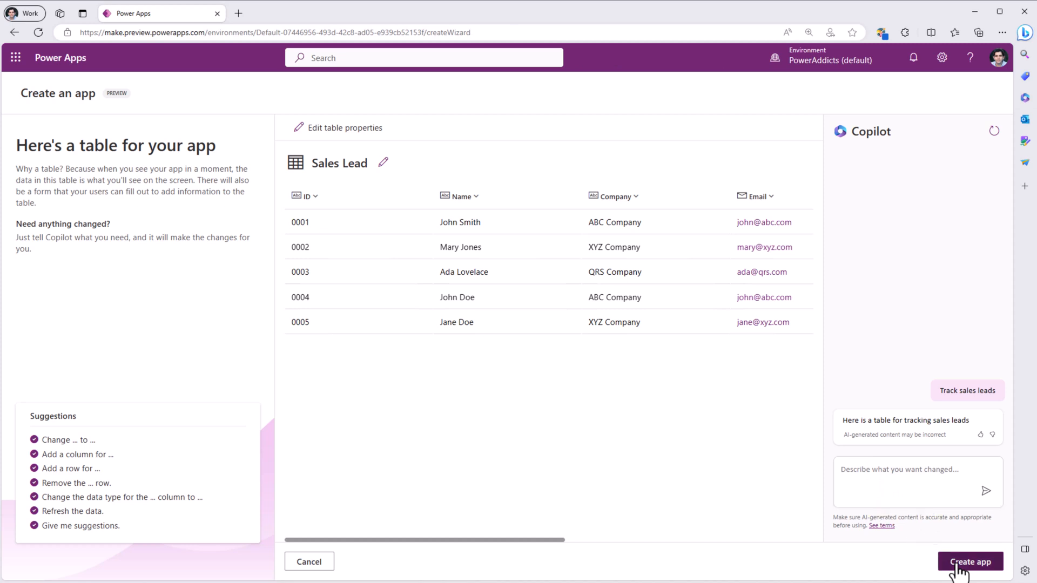
click(969, 562)
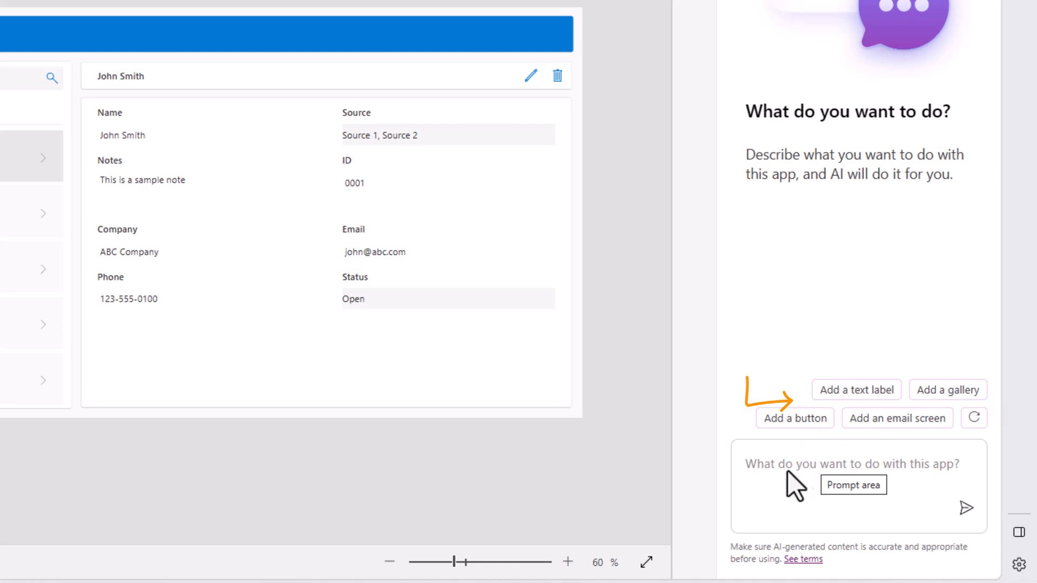
Ask Copilot to add a new screen and place a text label on it
text(a)
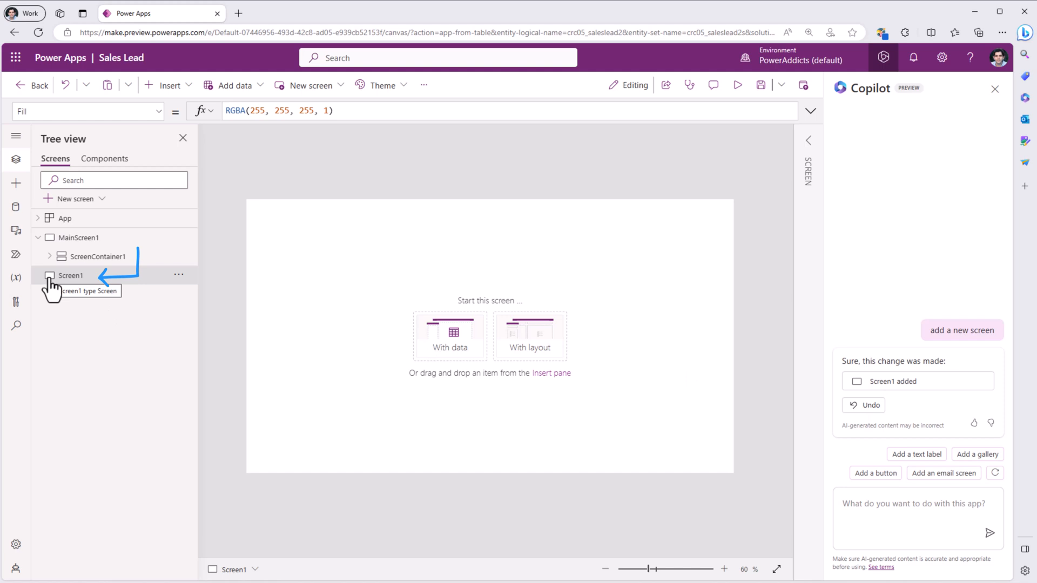
mouse_move(748, 379)
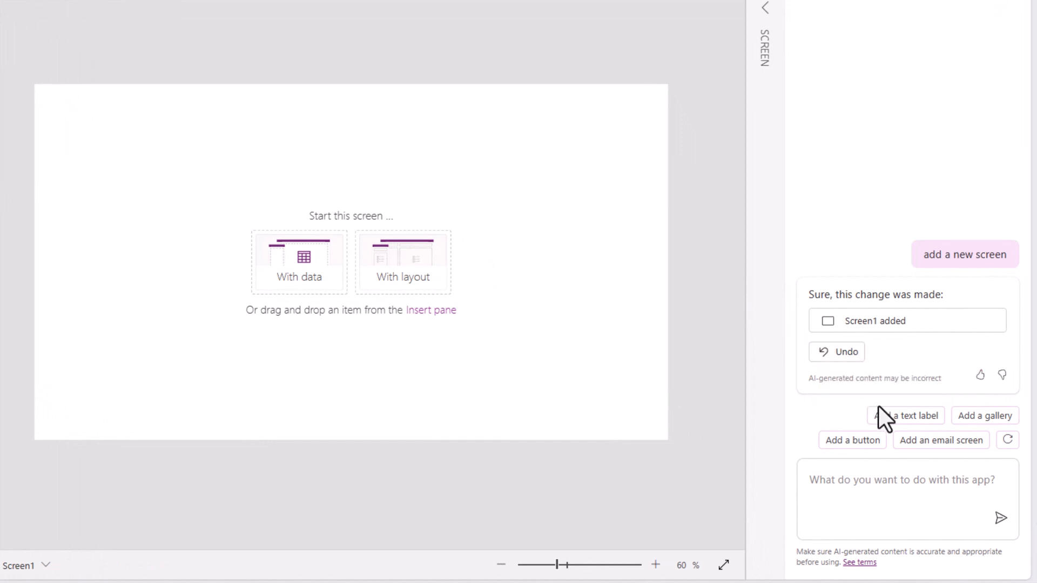
click(905, 415)
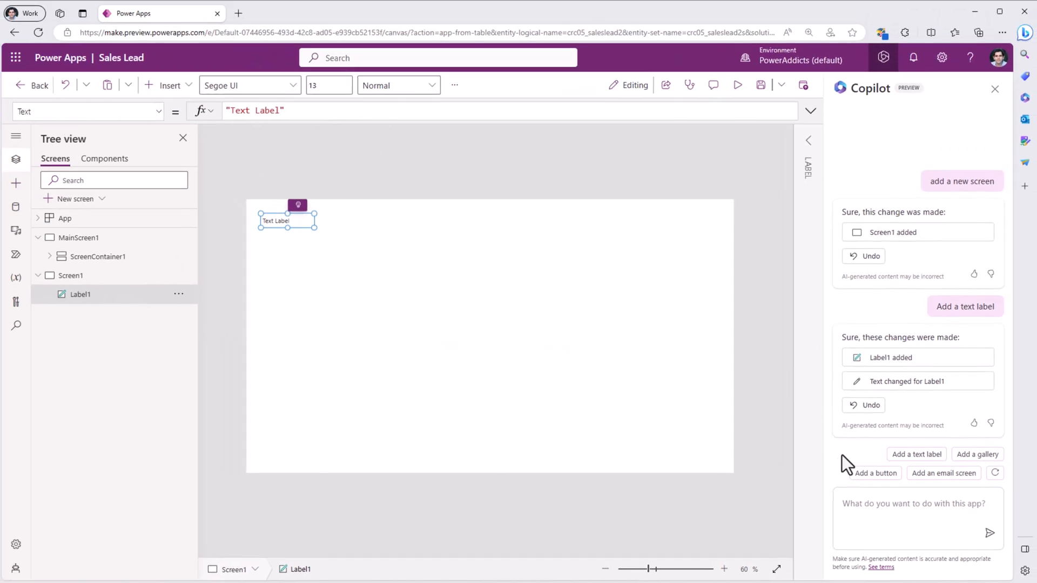
mouse_move(880, 513)
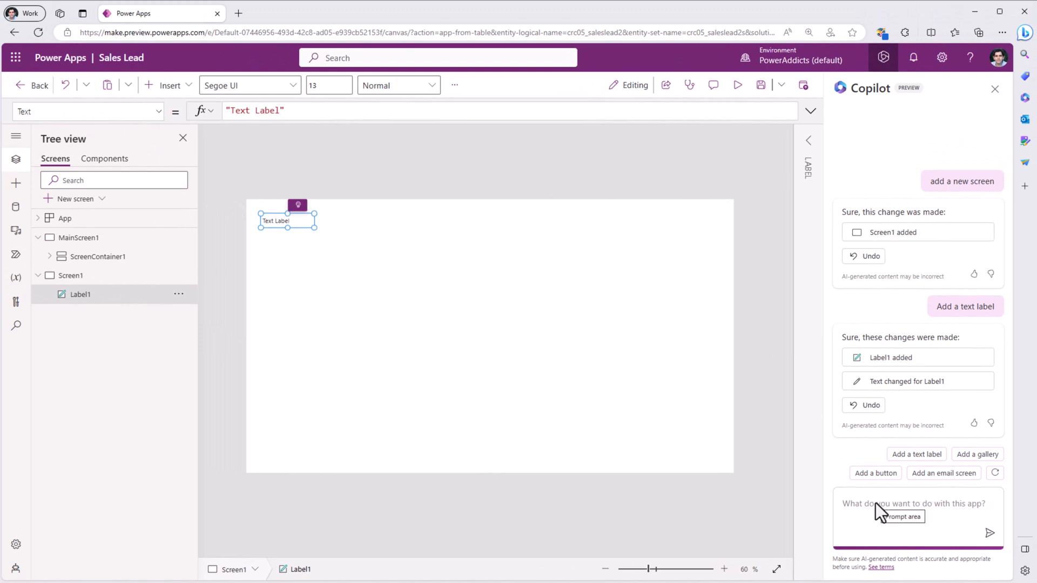
Add buttons via Copilot, undo the single-button fill, and refresh suggestions after recoloring all buttons orange as Submit
text(a)
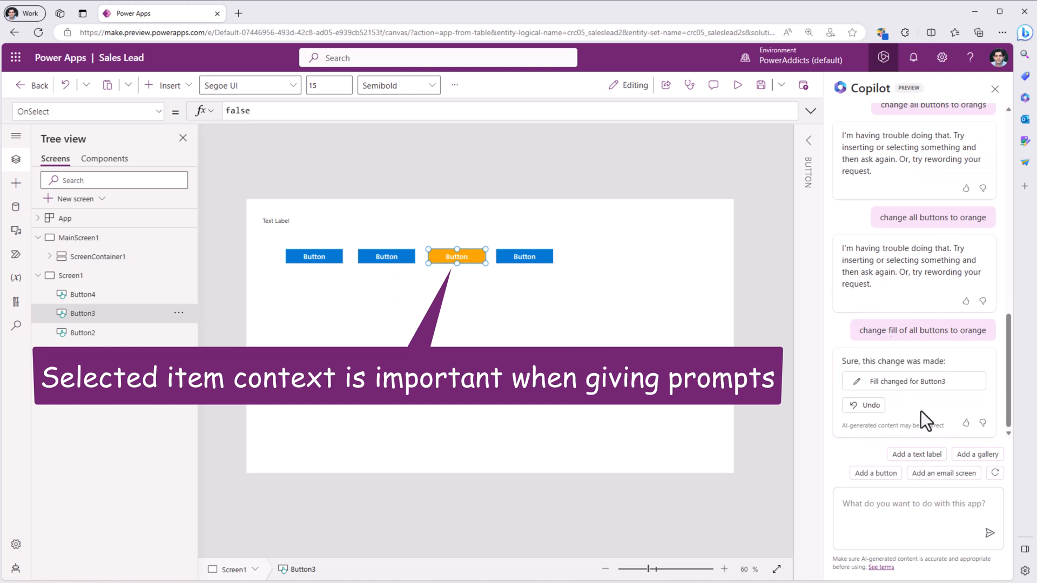
mouse_move(456, 261)
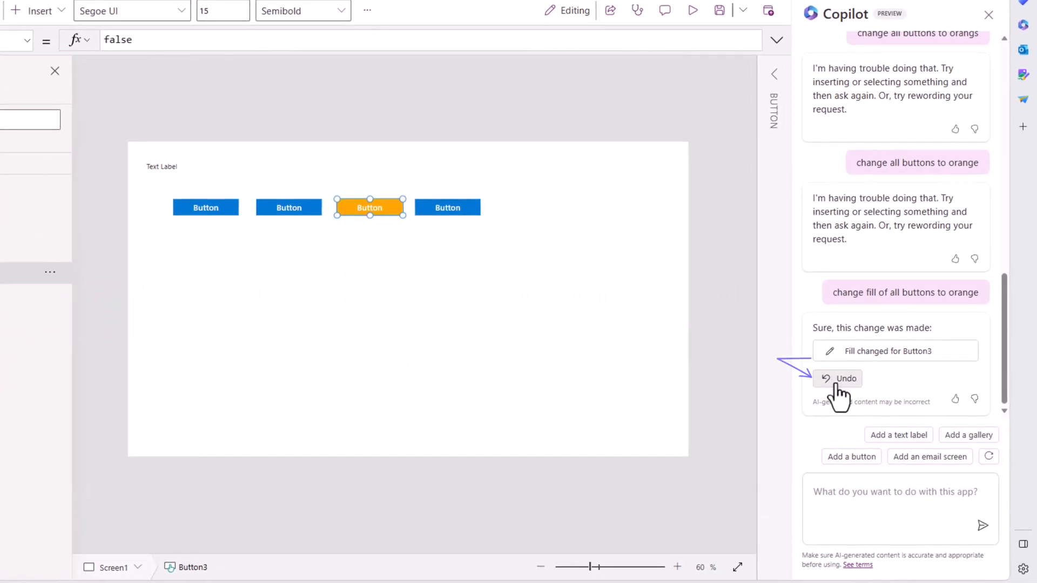
click(837, 378)
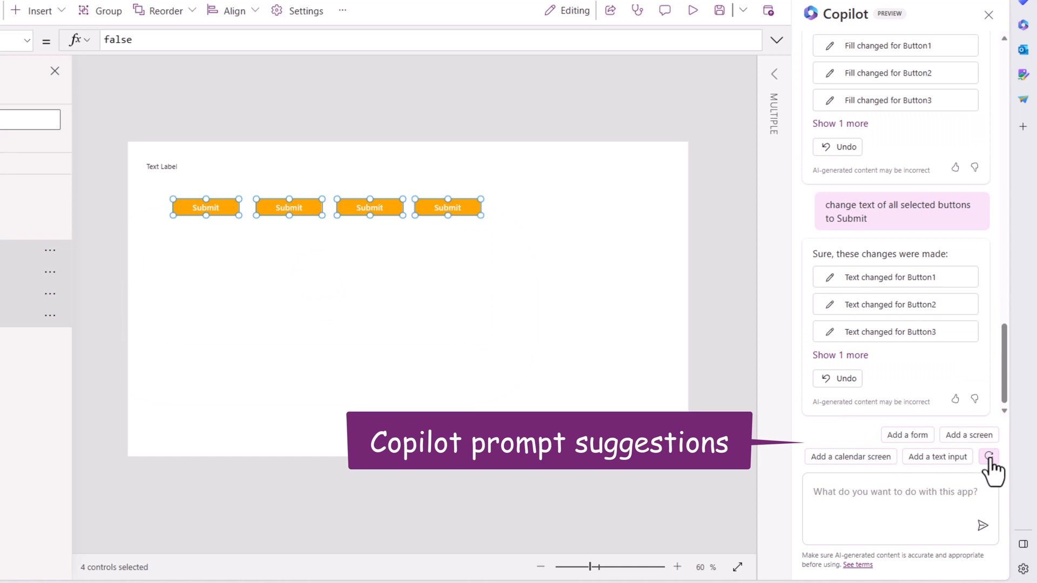
click(987, 456)
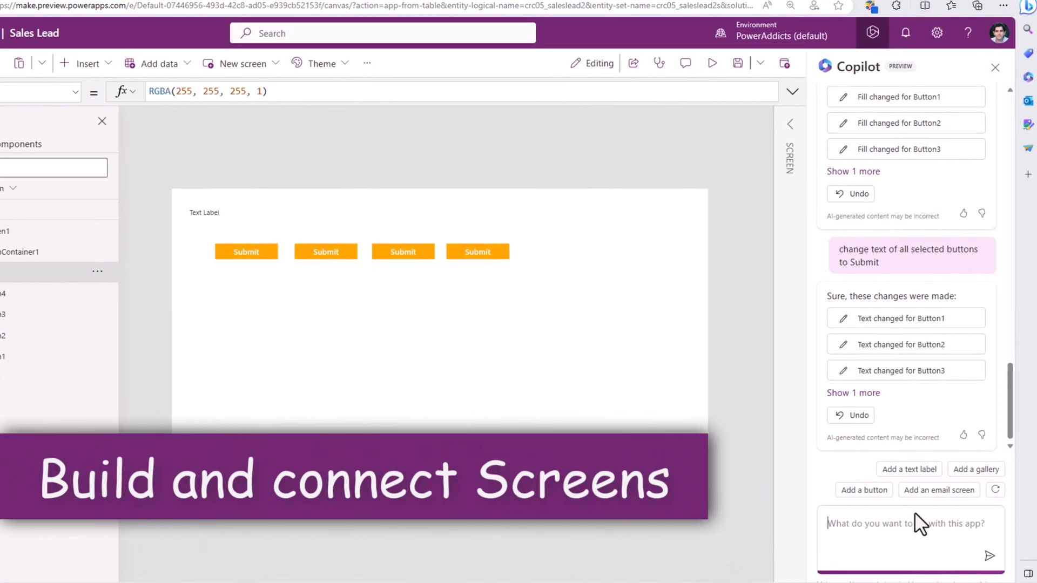
Add an email screen through Copilot and return MainScreen1 to the canvas
click(938, 490)
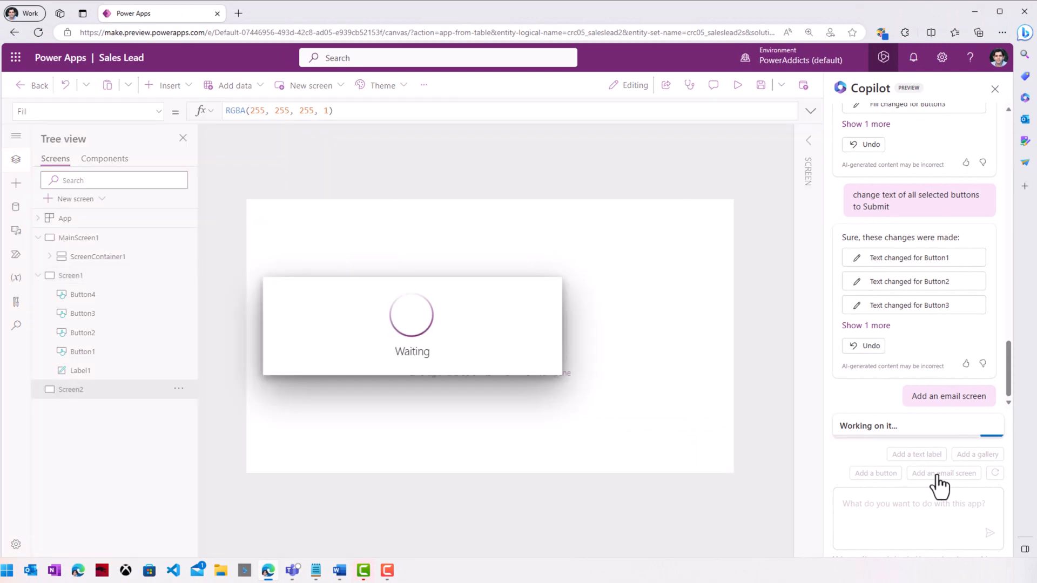
click(948, 395)
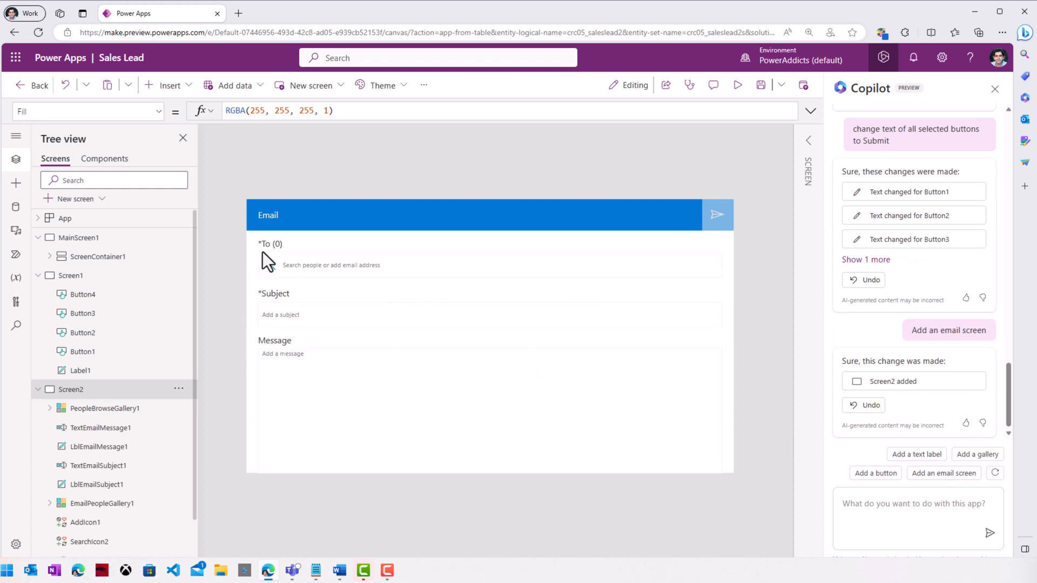
mouse_move(193, 253)
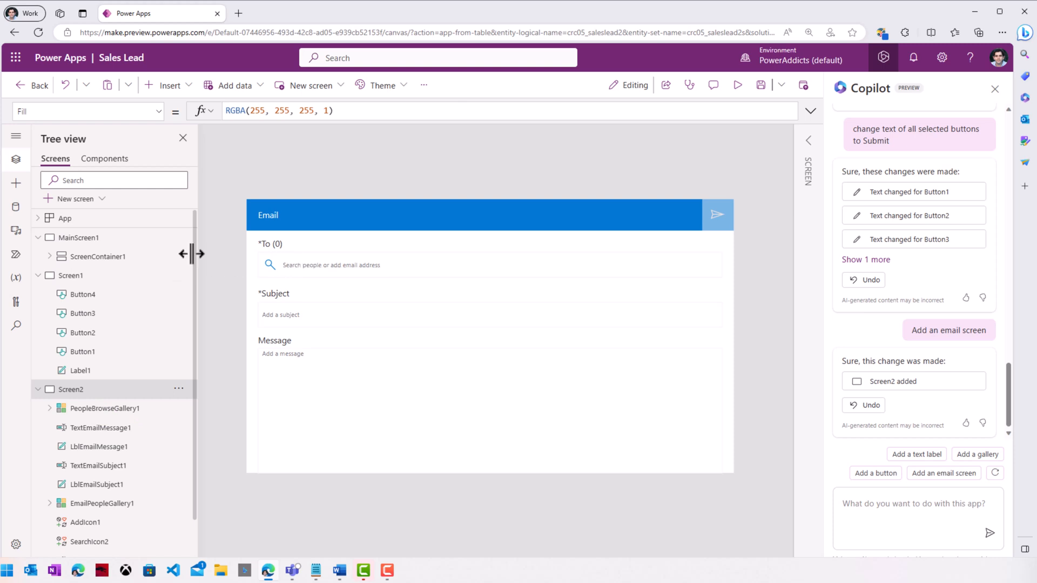
click(78, 238)
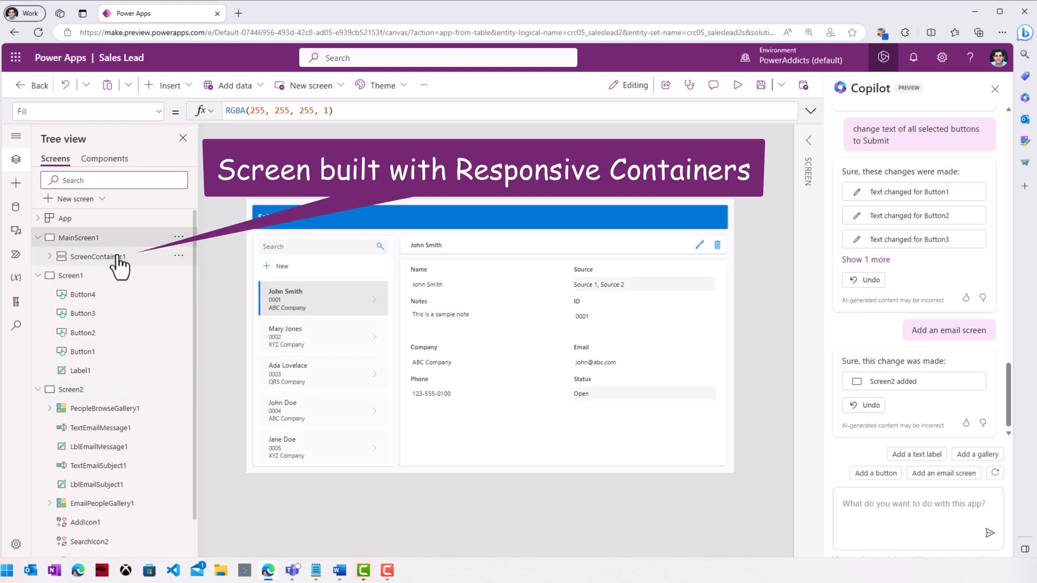
mouse_move(456, 252)
text(change text of selected button to "Send Email)
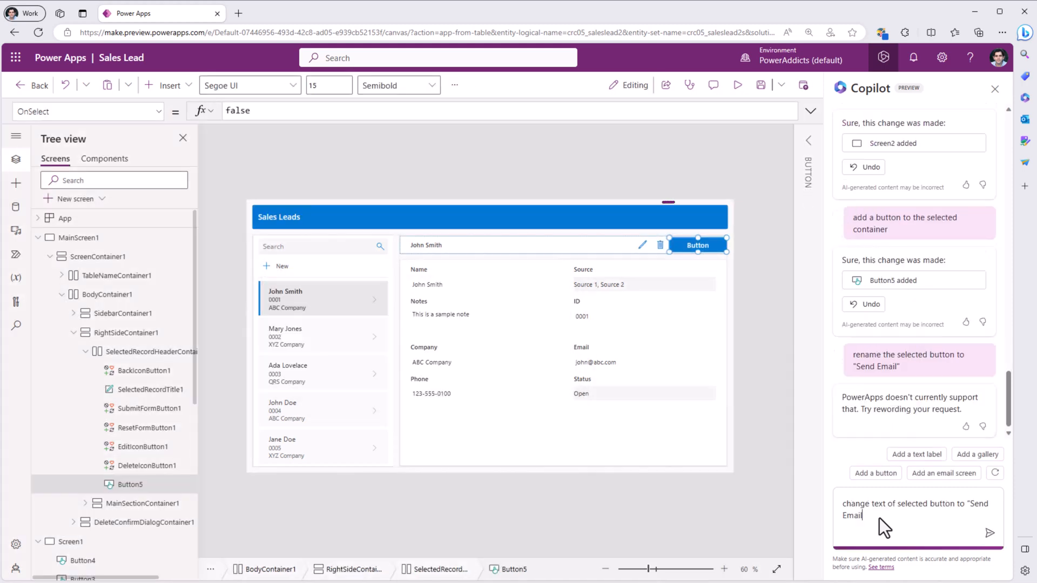
Relabel the button Send Email via Copilot and select it on the main lead screen
click(989, 533)
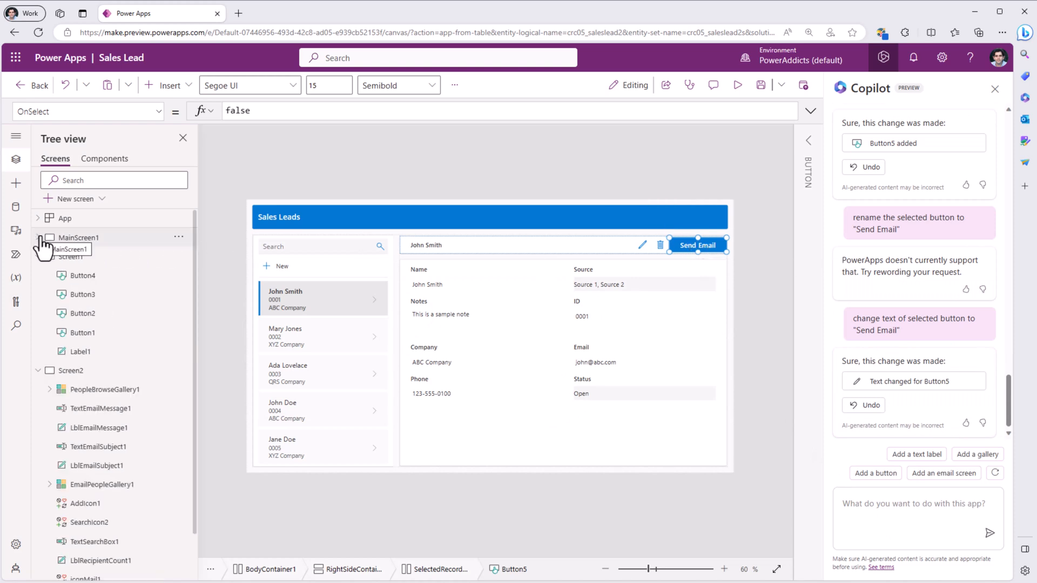
click(71, 275)
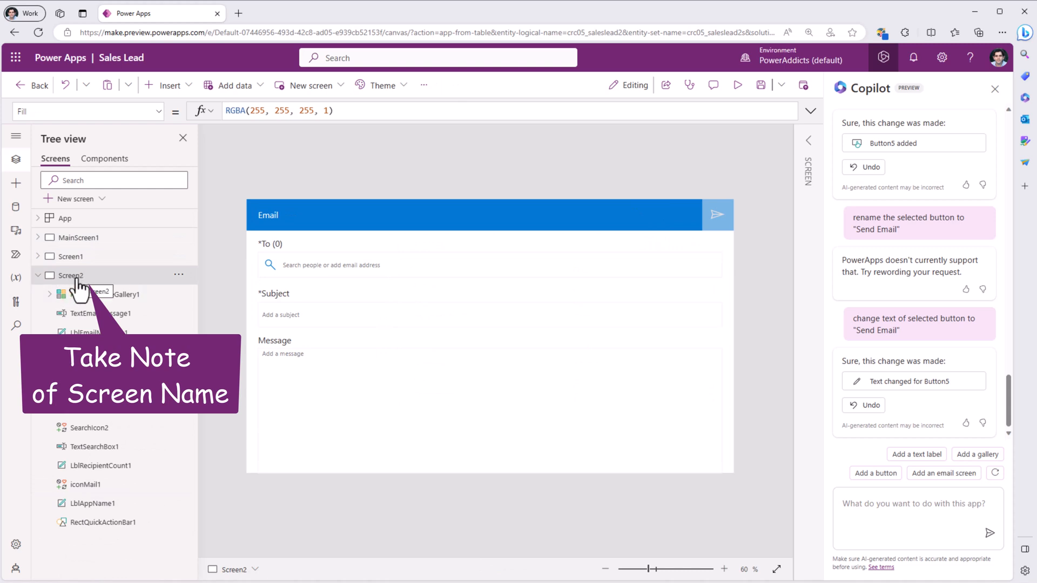
click(80, 238)
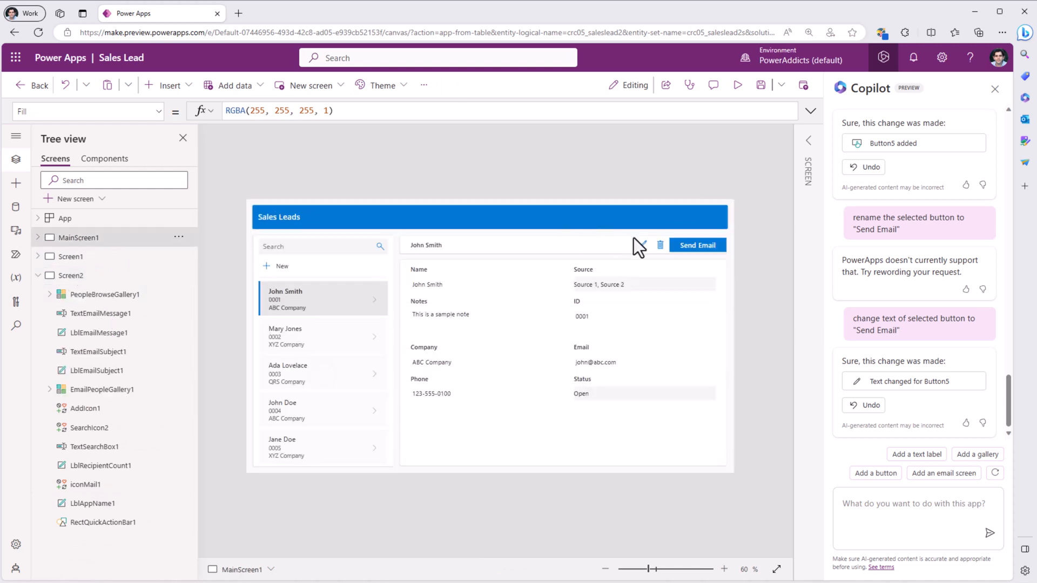
click(696, 245)
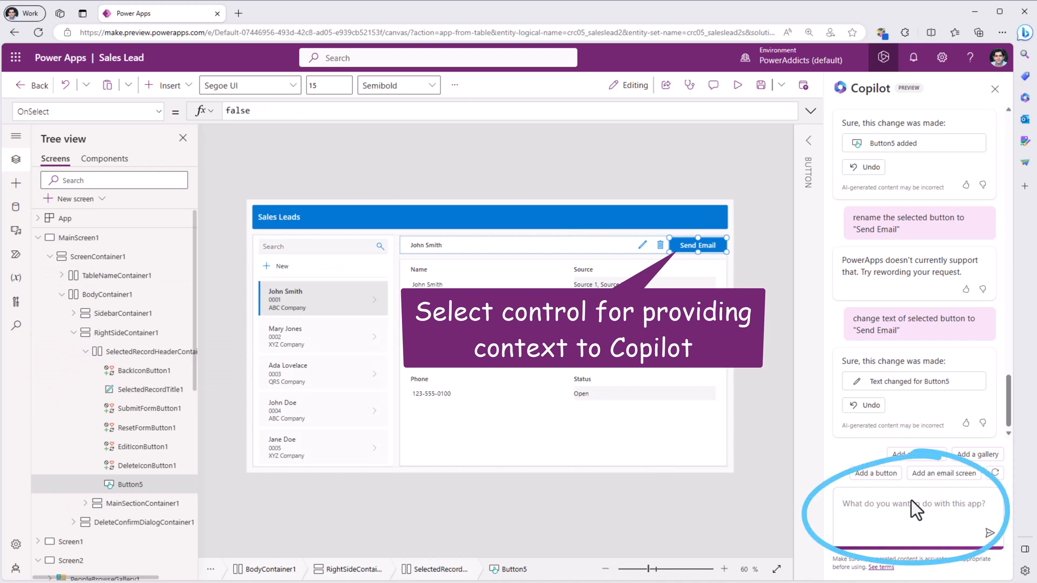
Ask Copilot to make the selected button navigate to Screen2 on click
text(on click of selected button)
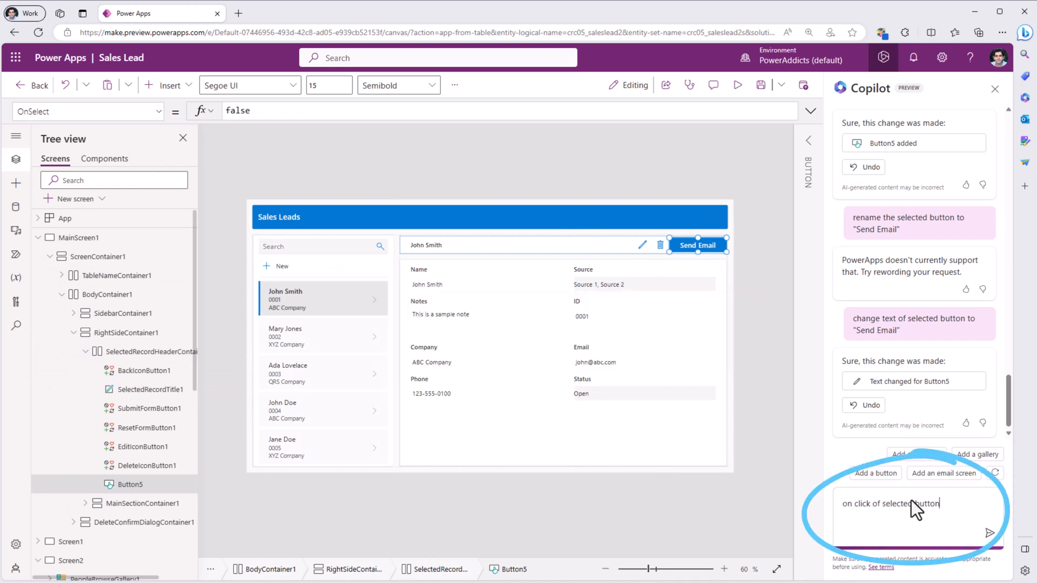
text(navigate to Screen2)
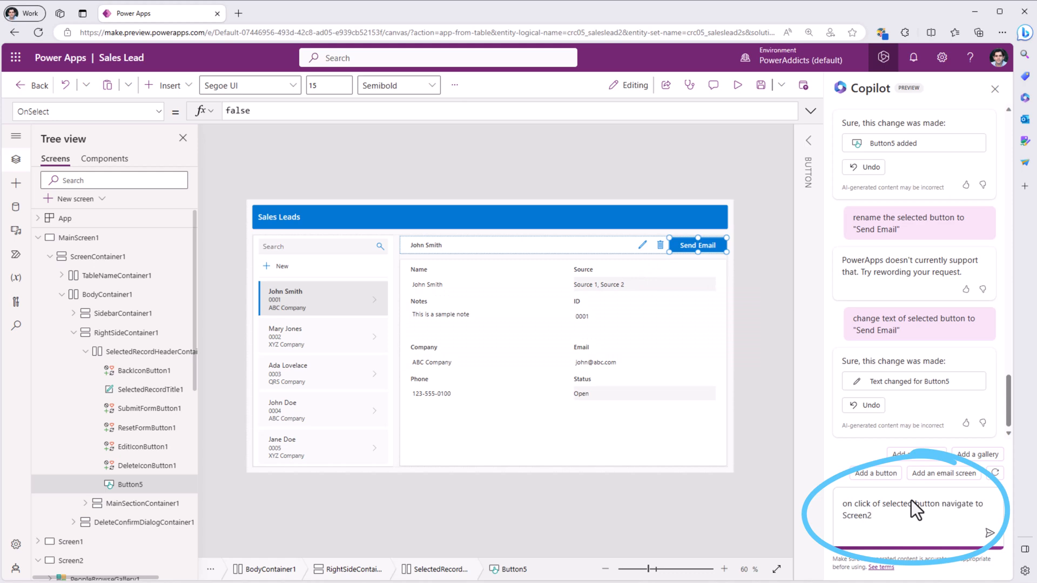
click(989, 534)
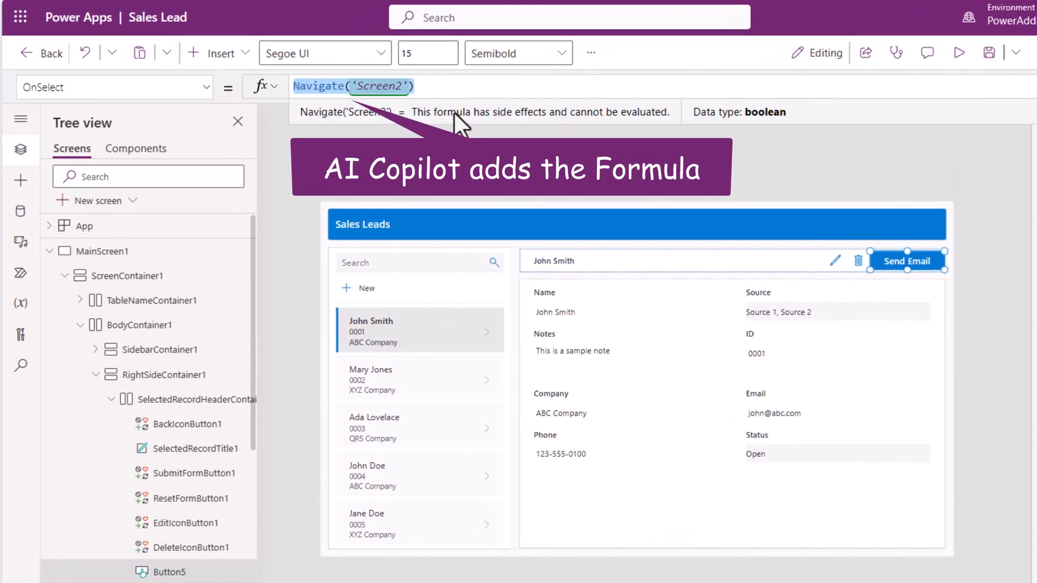
Preview the app to confirm Send Email opens the email screen, then return to editing
click(958, 52)
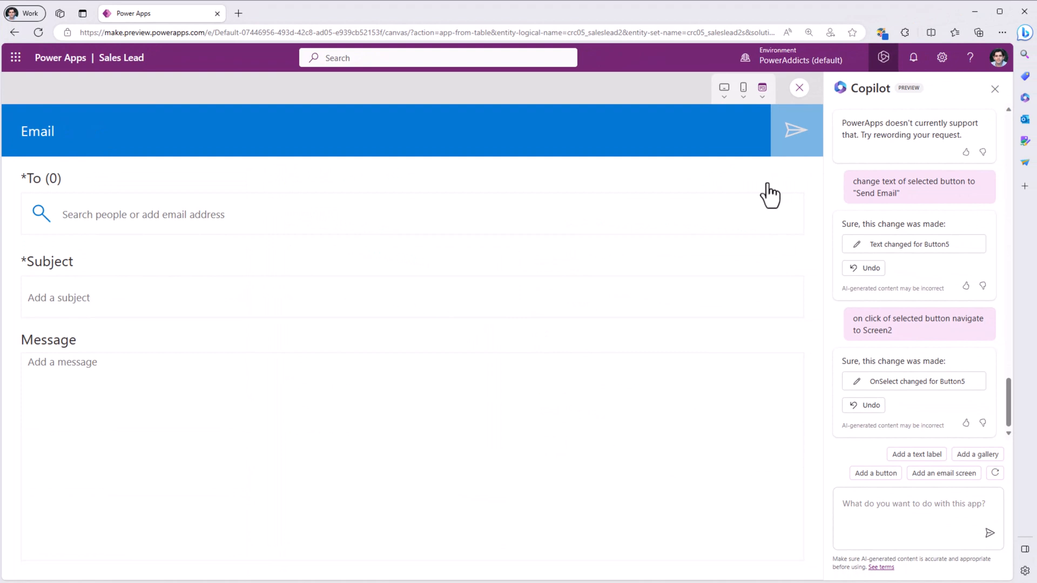
click(798, 86)
text(add a button in screen to take user back to previous screen)
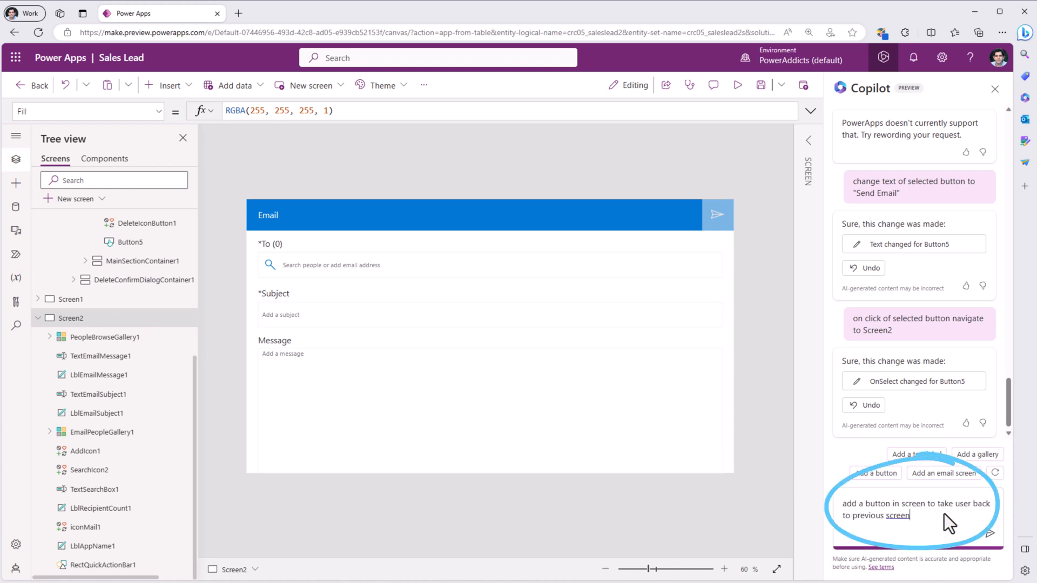
Have Copilot add a Back button and drag it into the email screen header
click(990, 533)
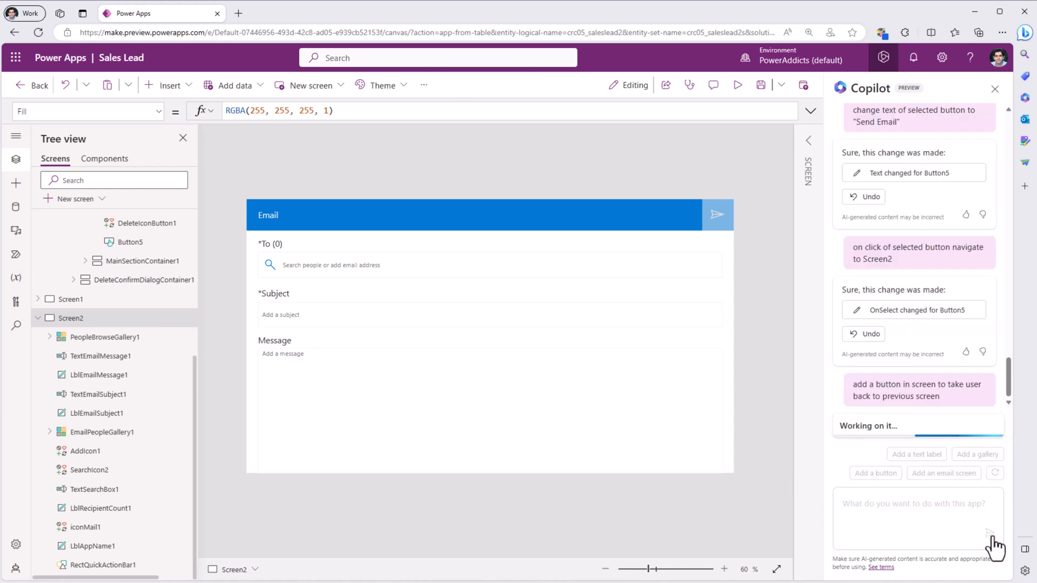
click(990, 533)
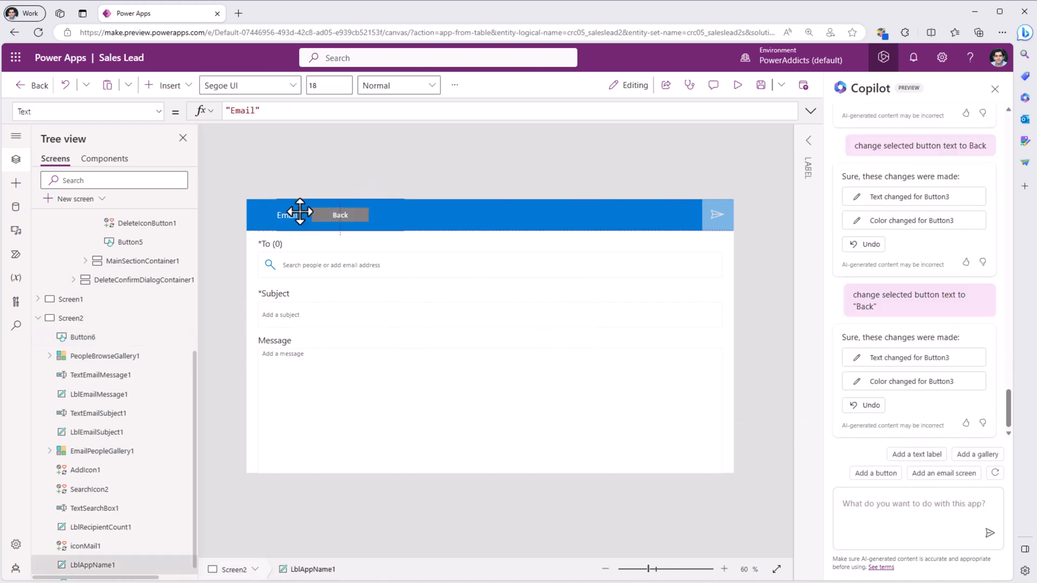
drag(298, 214, 427, 215)
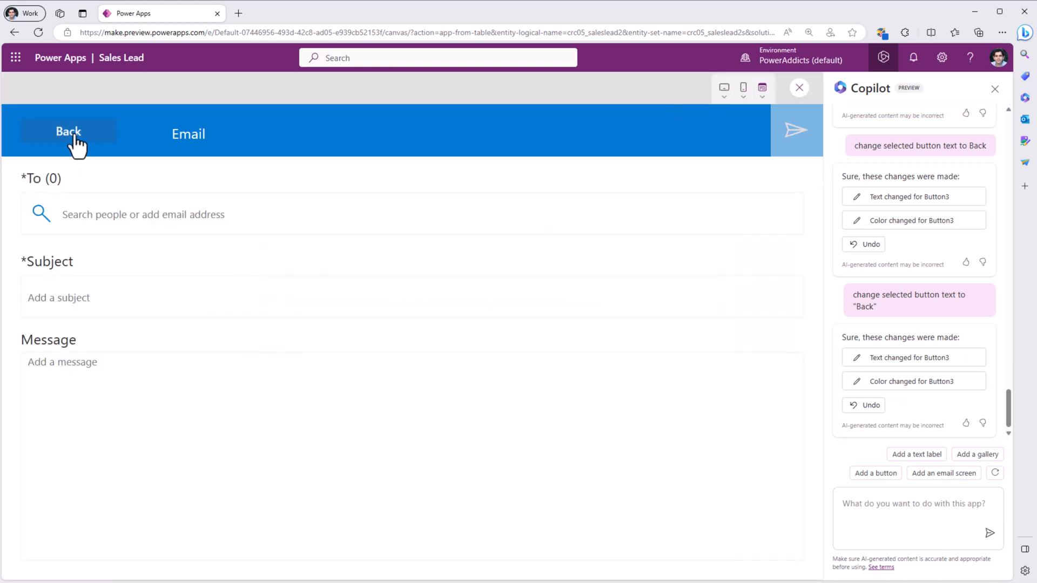
Preview to confirm Back returns to Sales Leads and Send Email reopens the email screen
click(68, 131)
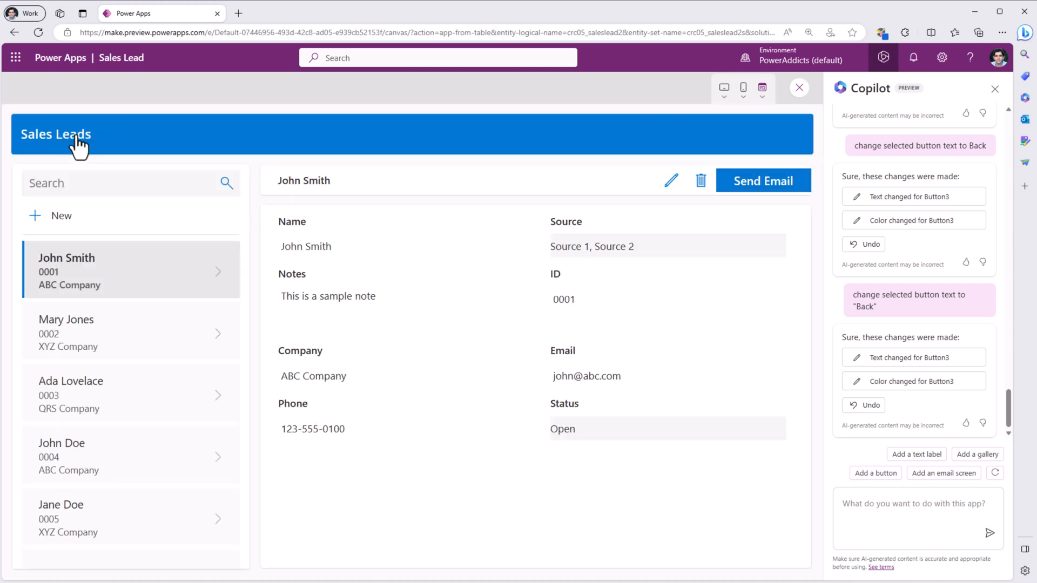
mouse_move(718, 208)
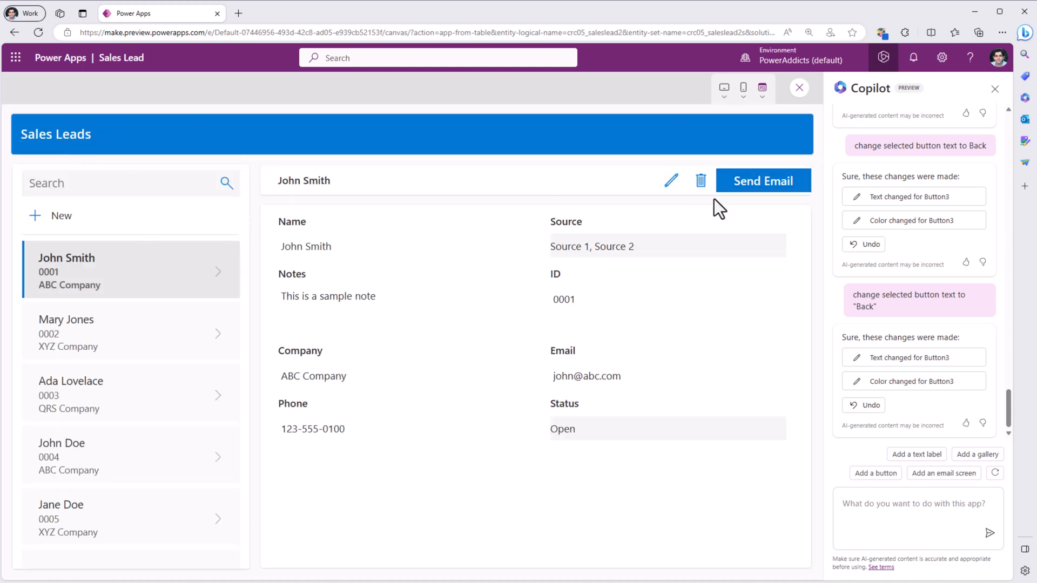
click(762, 181)
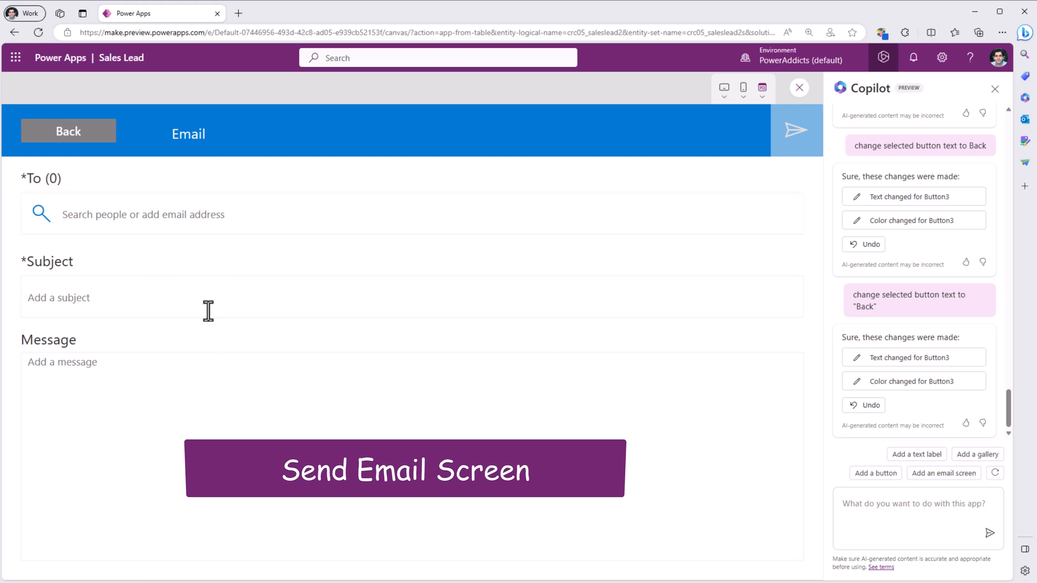
click(67, 130)
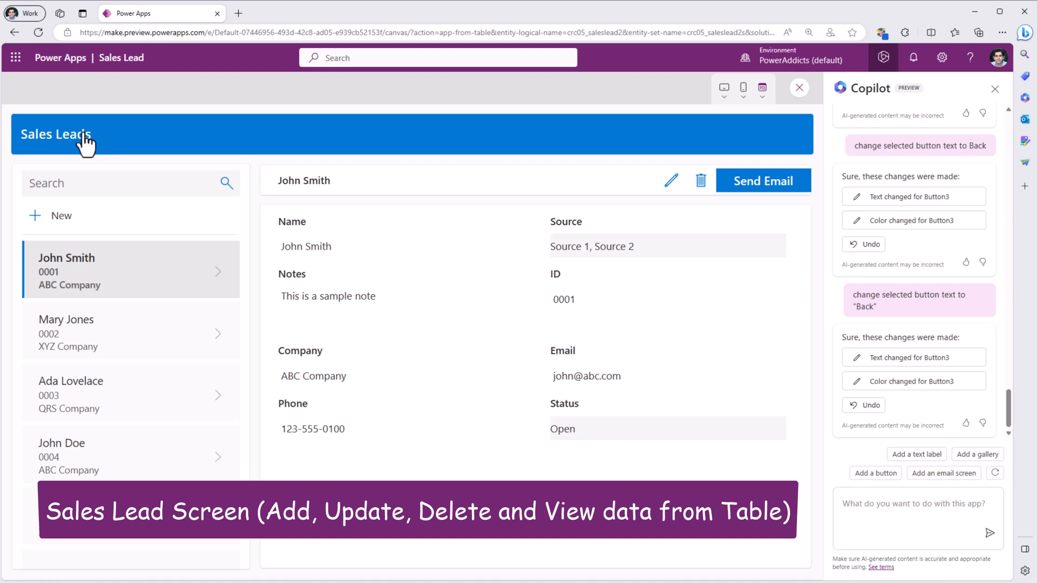
mouse_move(107, 317)
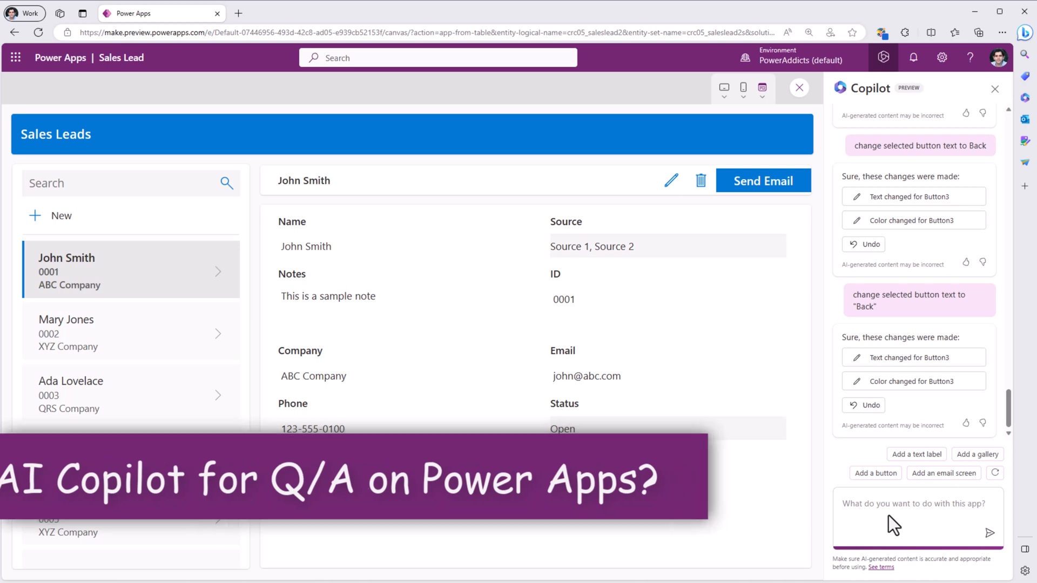
Ask Copilot 'What is Power Apps?' and how to call a flow
text(What is Power Apps?)
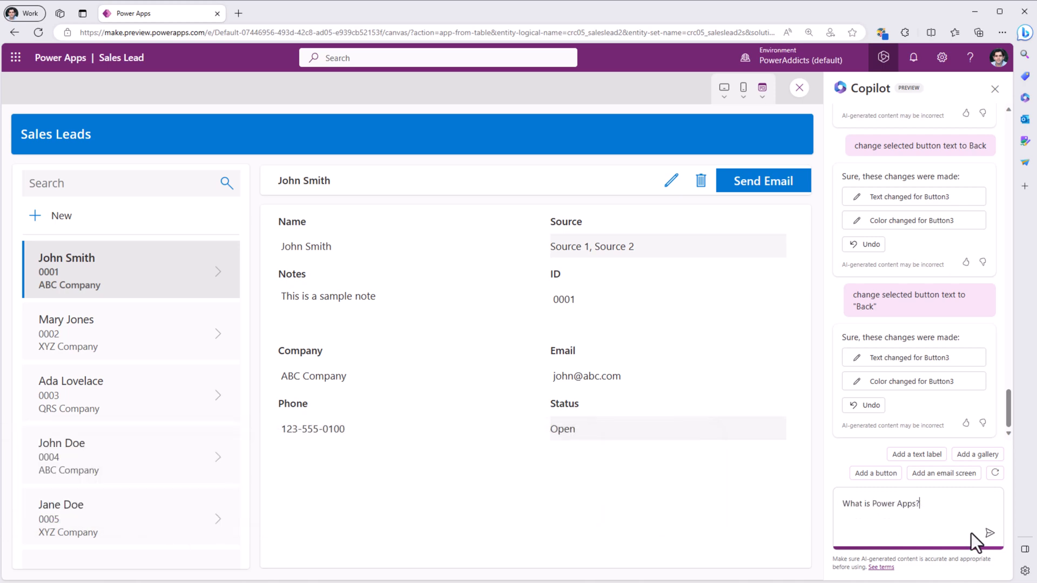
click(990, 533)
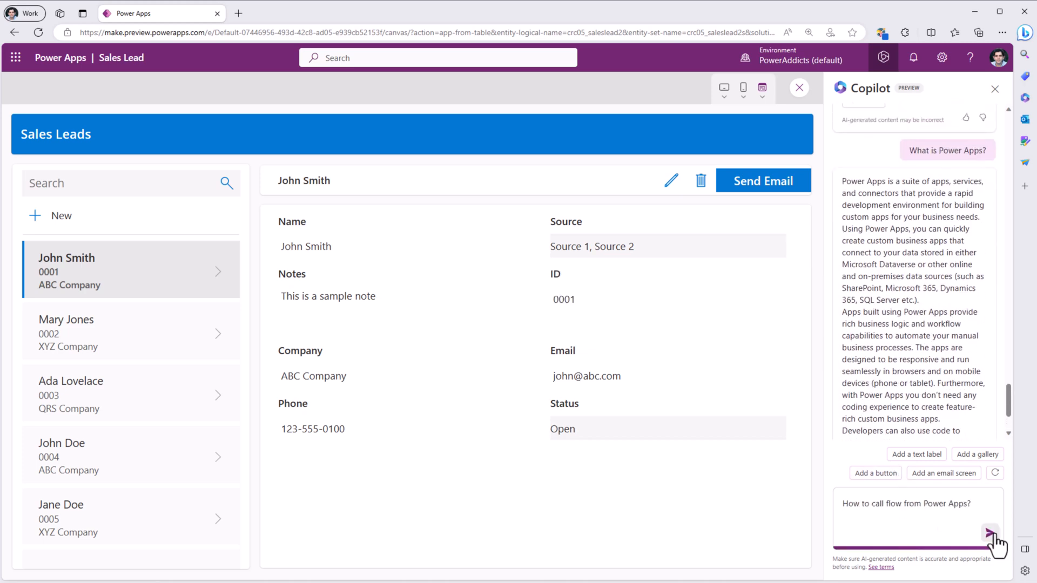
click(990, 532)
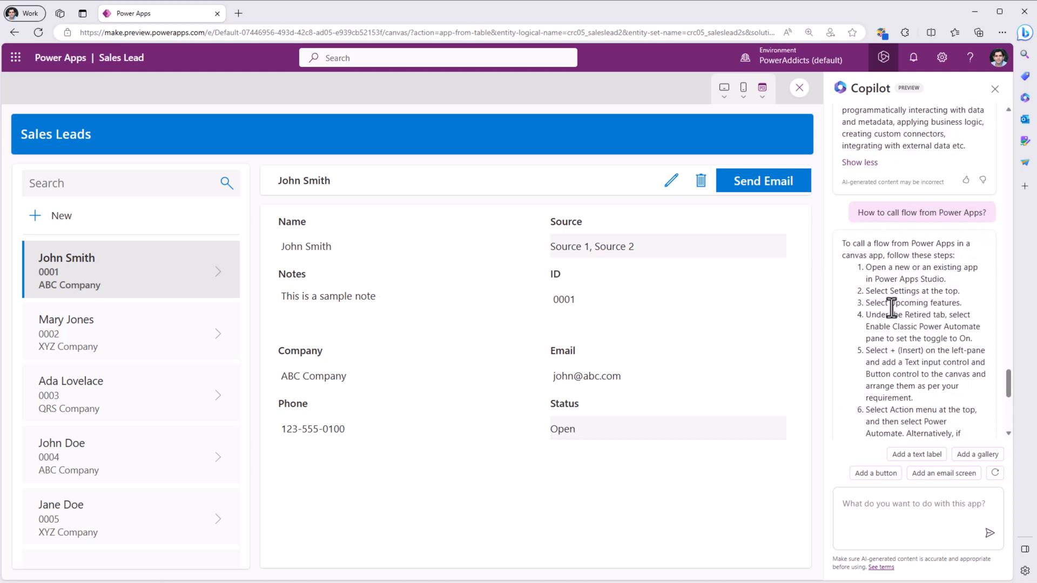
Read through Copilot's answers on Patch and external sharing and start another question
scroll(down, 3)
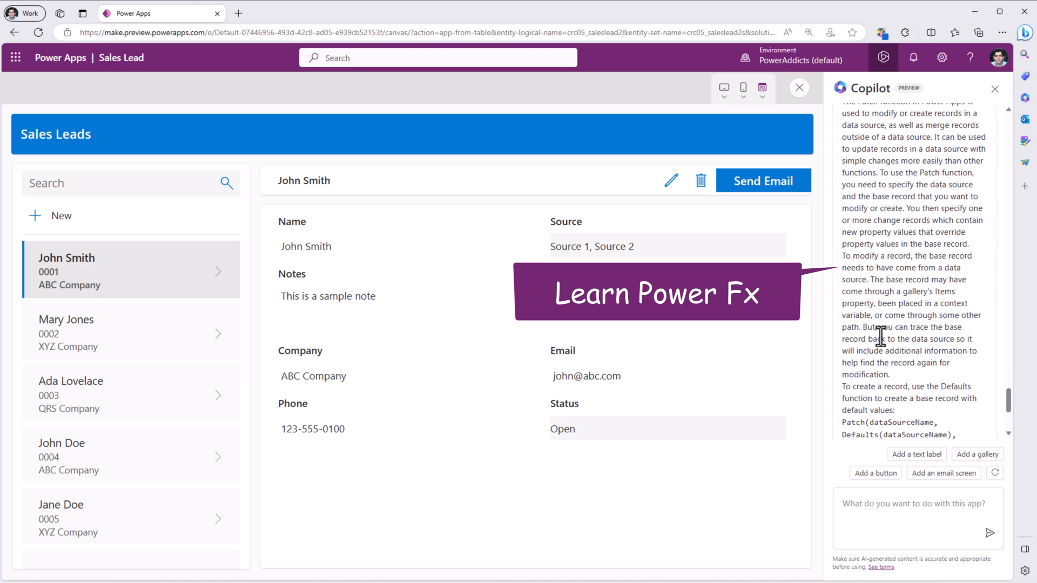
scroll(down, 3)
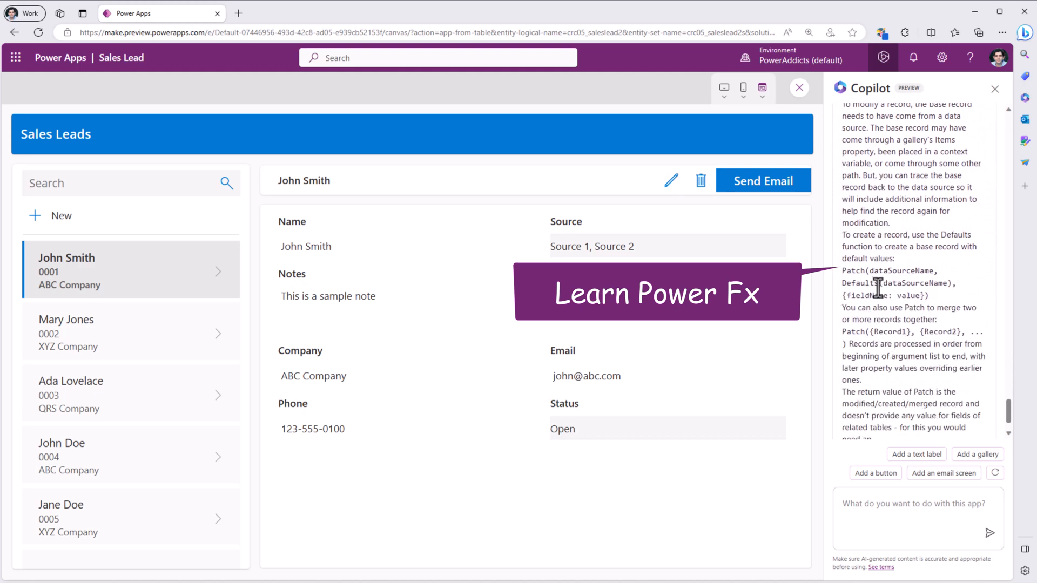
scroll(down, 3)
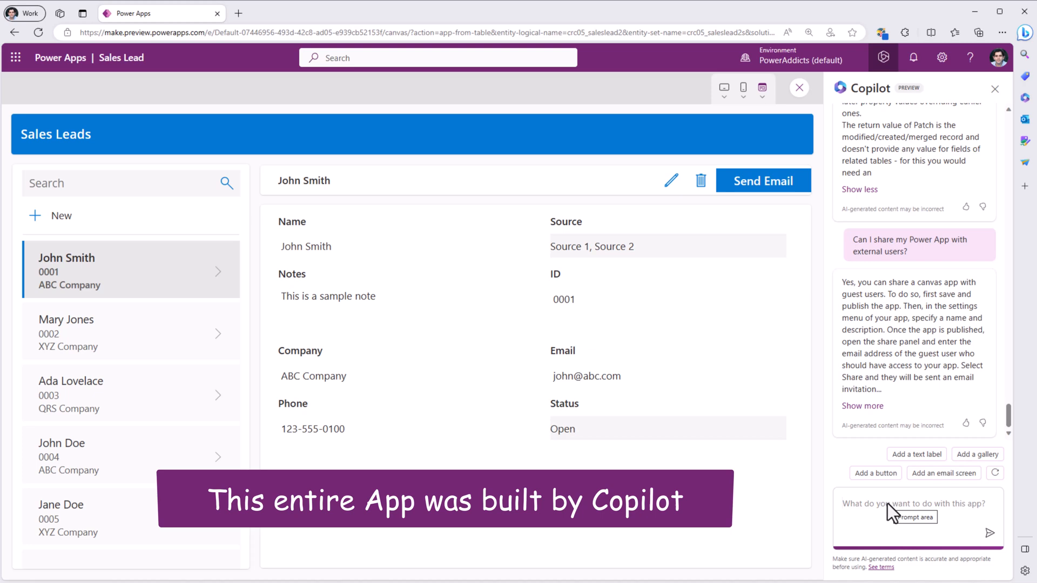
click(799, 88)
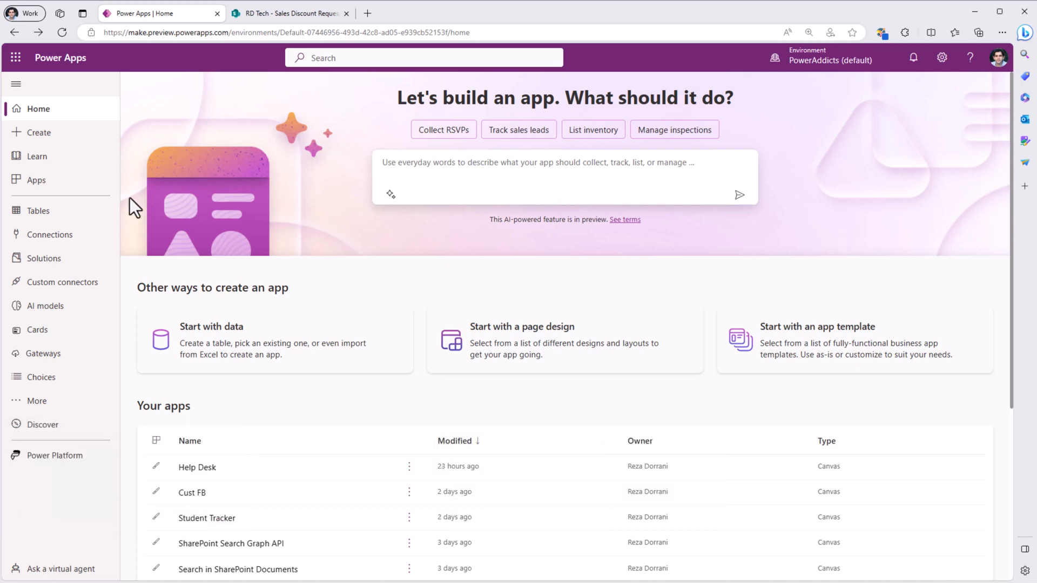
Check the Sales Discount Requests list, then start a blank tablet canvas app from page designs
click(291, 13)
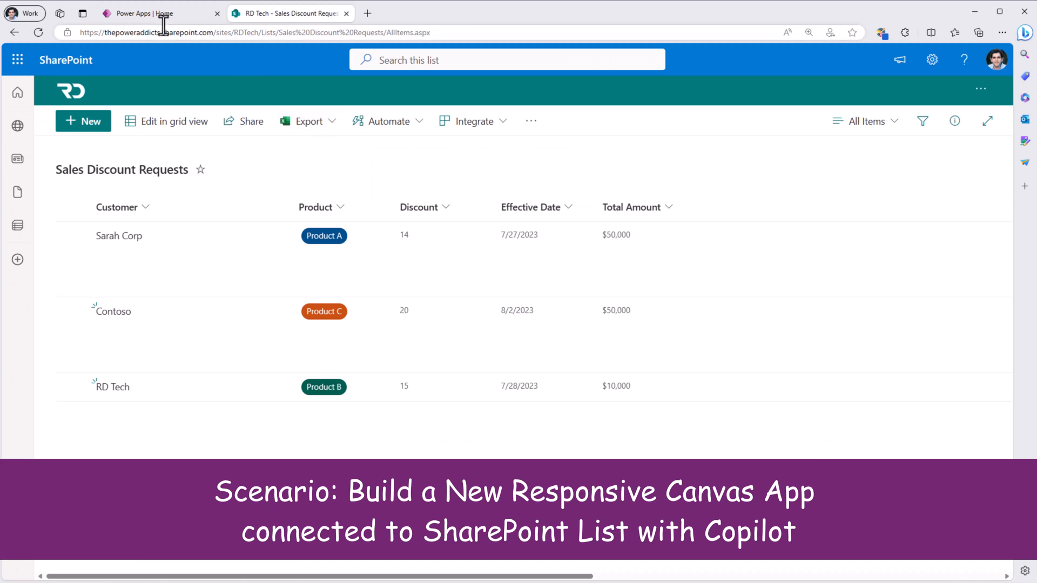
click(154, 12)
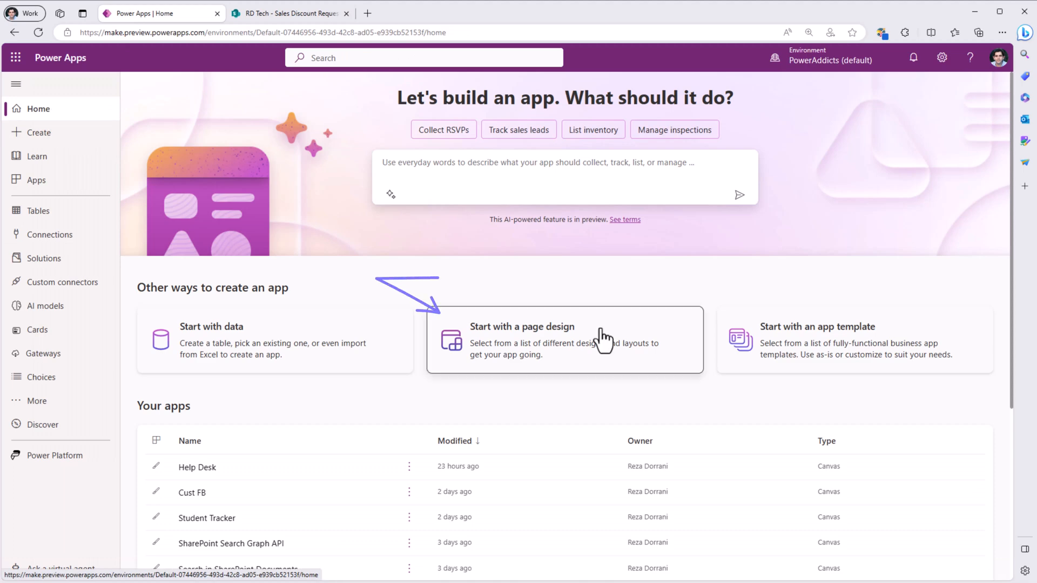
click(565, 339)
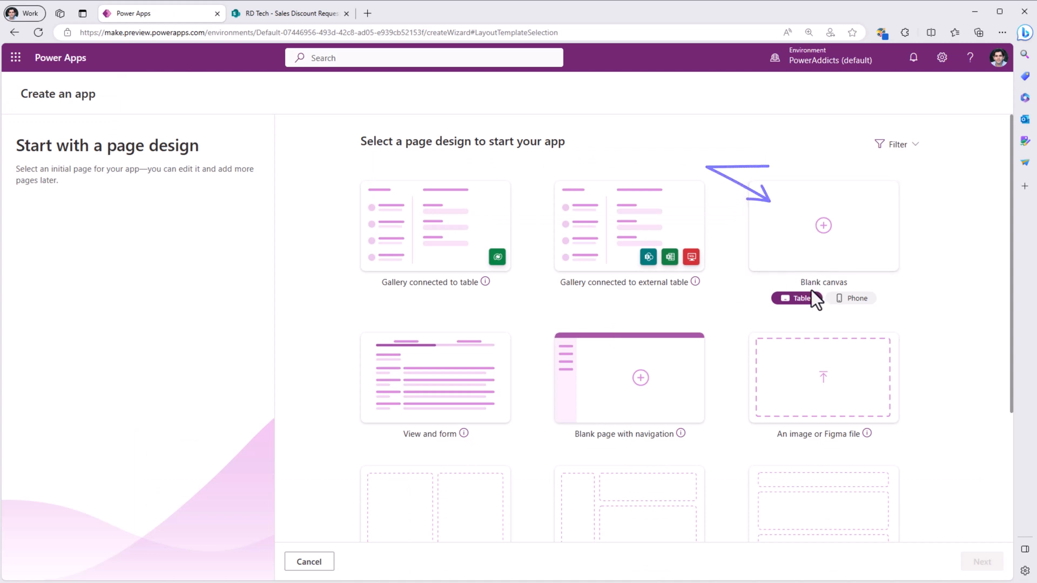
click(822, 226)
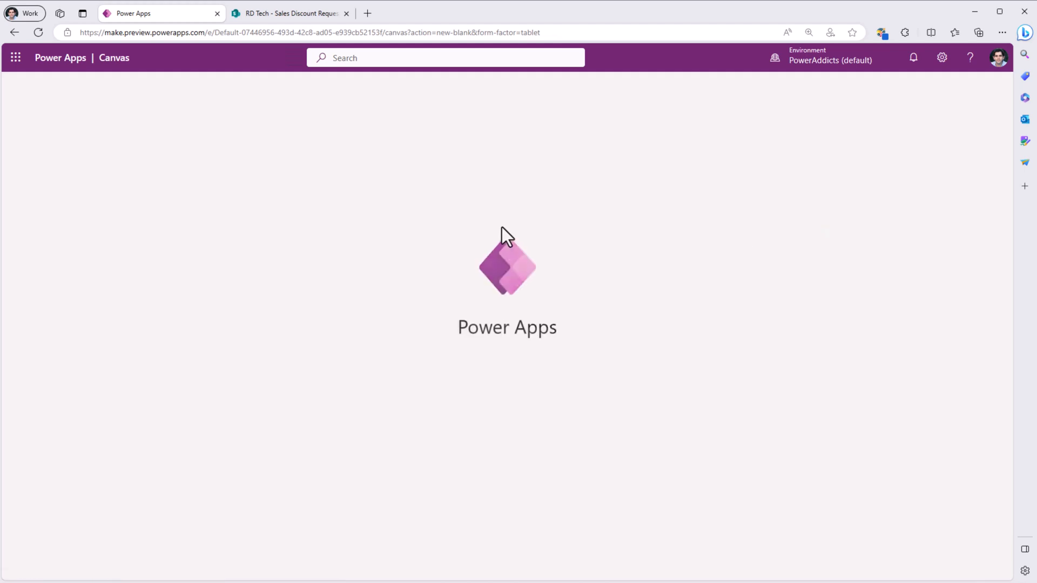
Keep Copilot open and add a SharePoint data source using the existing connection
click(883, 57)
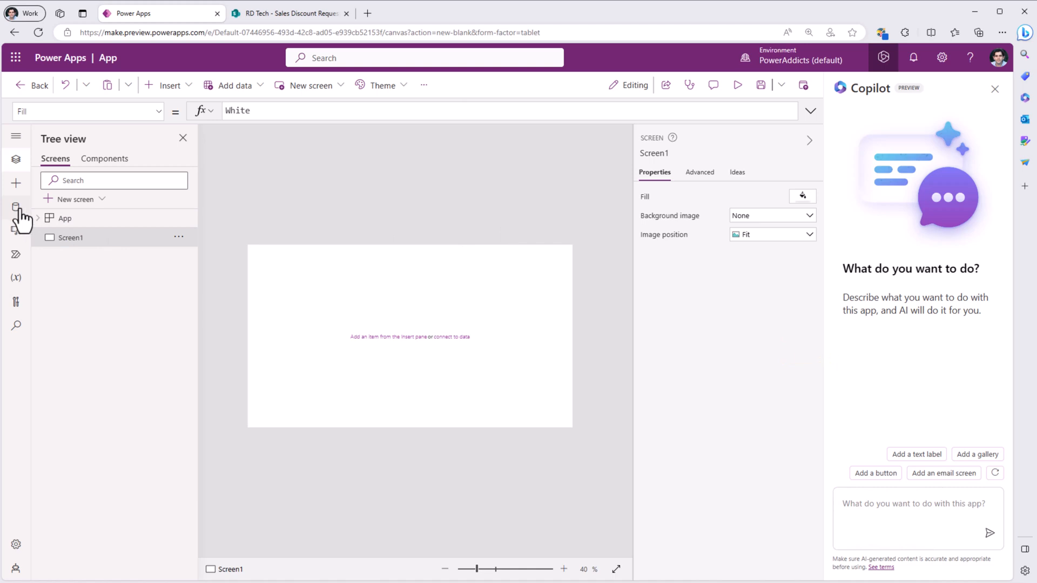
click(16, 206)
text(sharepoint)
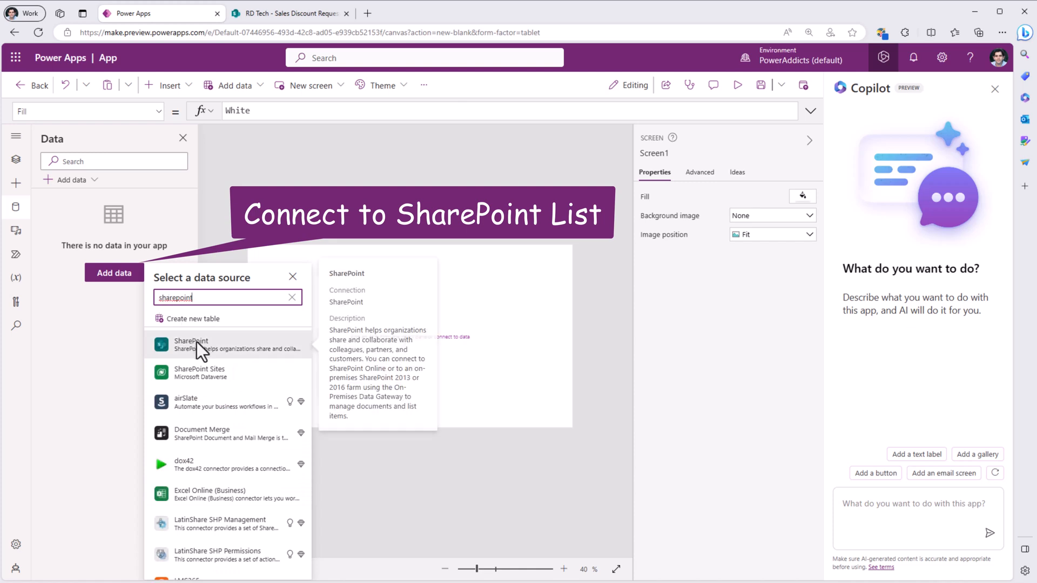
click(192, 345)
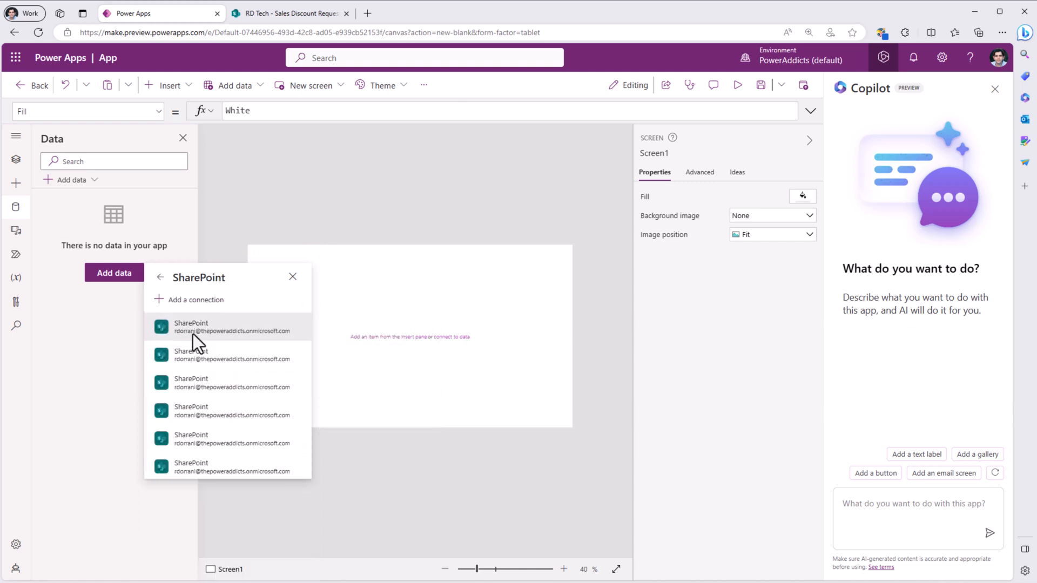
click(192, 326)
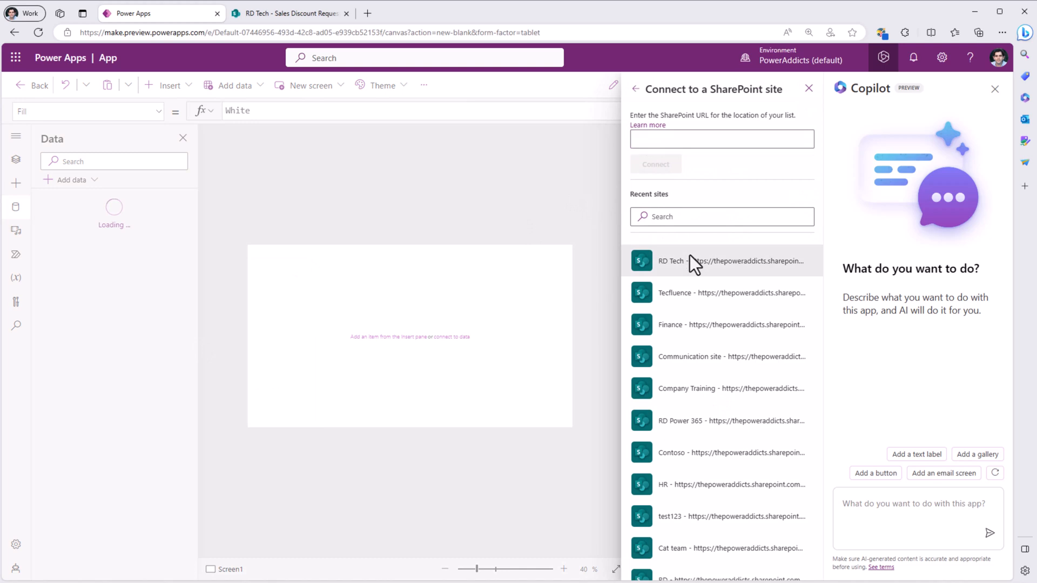
Connect the Sales Discount Requests list from the RD Tech site to the app
click(671, 260)
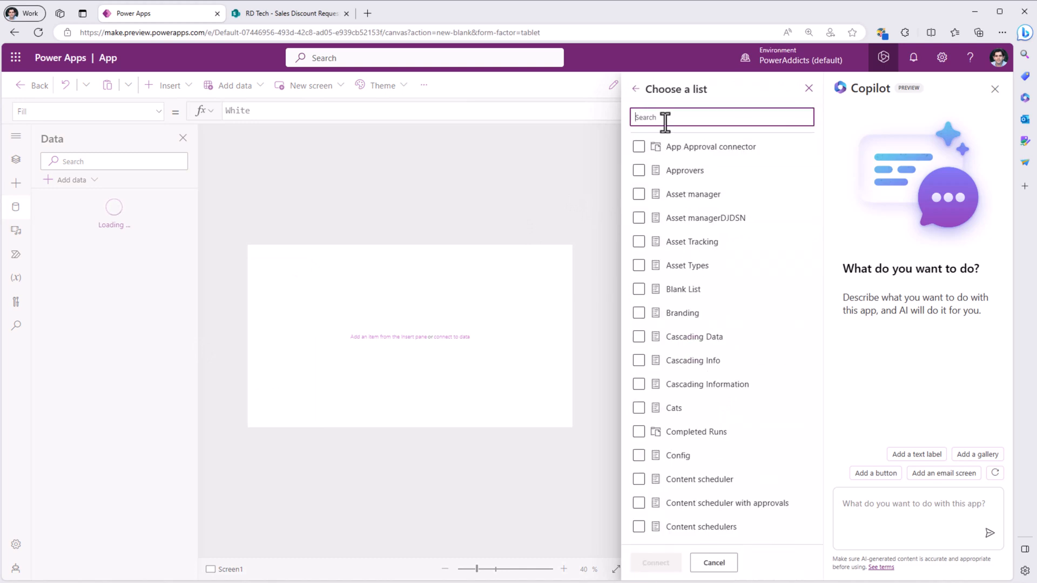
text(sales)
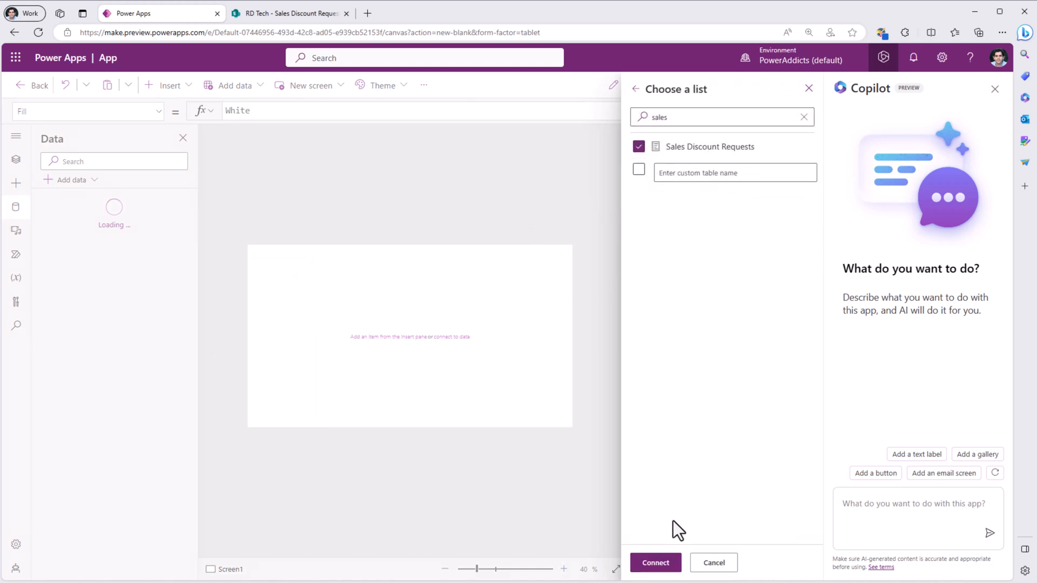
click(655, 563)
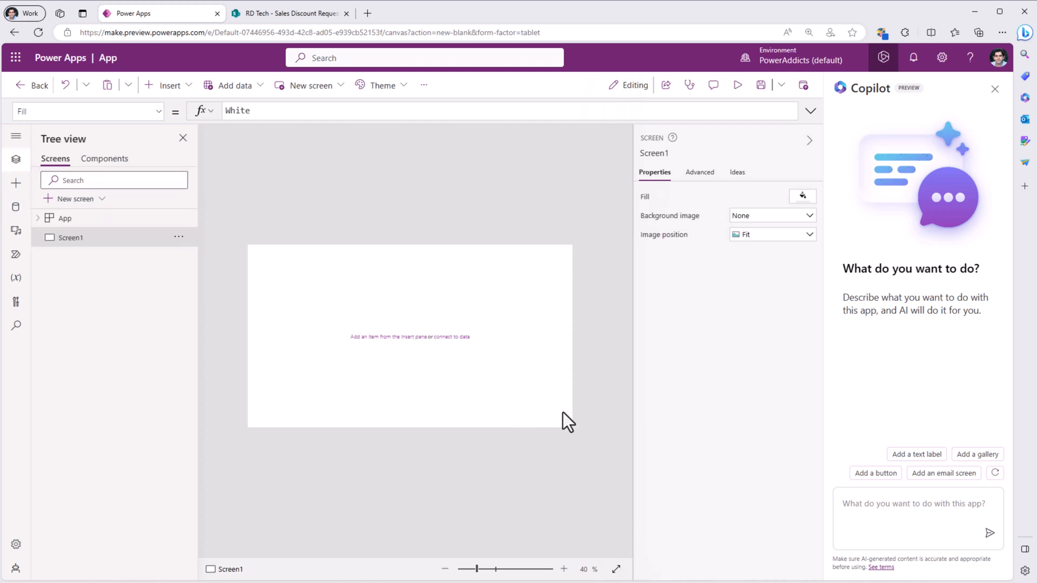
mouse_move(412, 221)
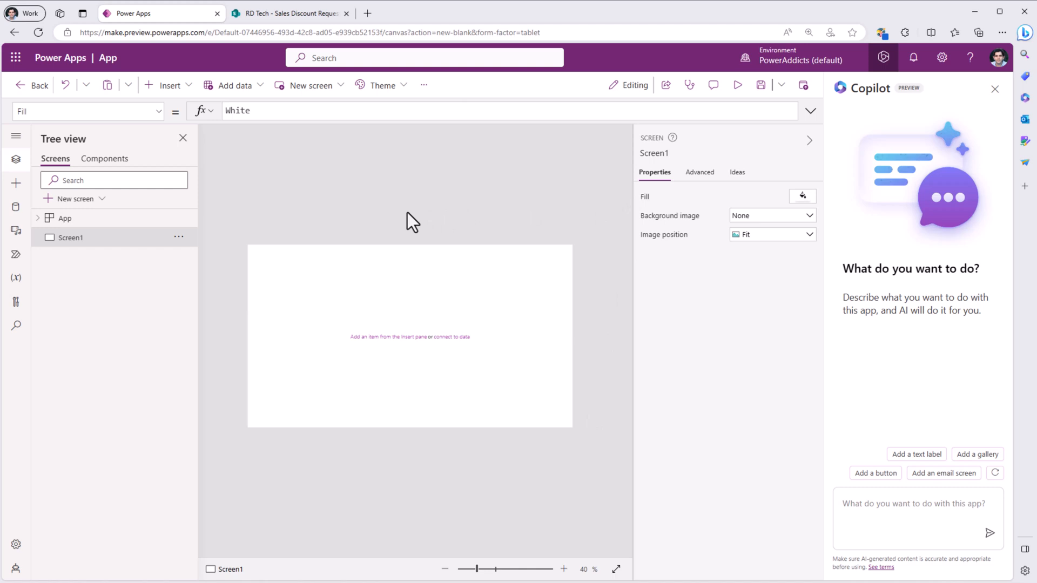
Have Copilot add a new screen with a sidebar layout
click(73, 198)
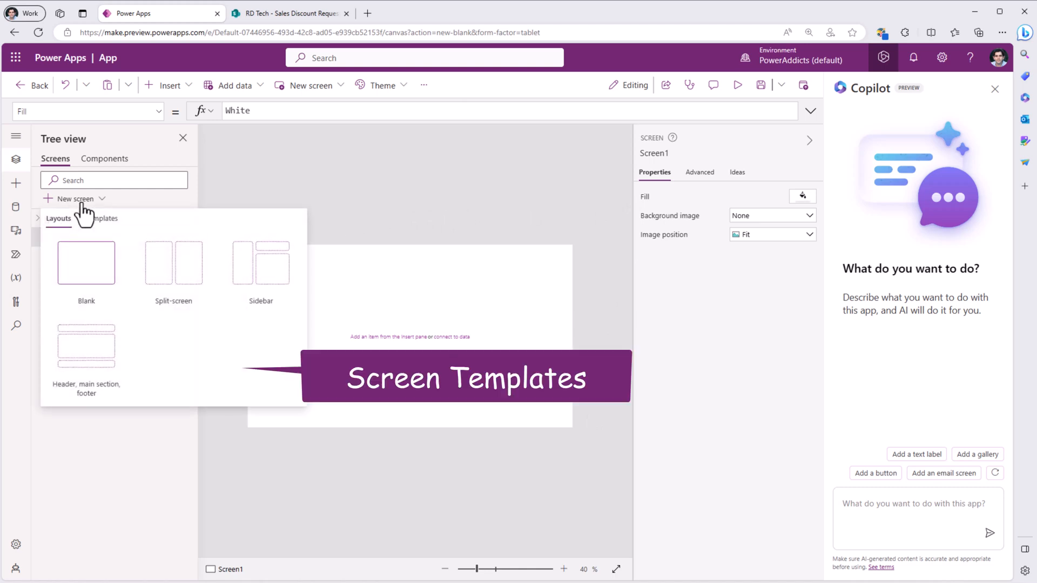
mouse_move(96, 218)
text(Add a new scre)
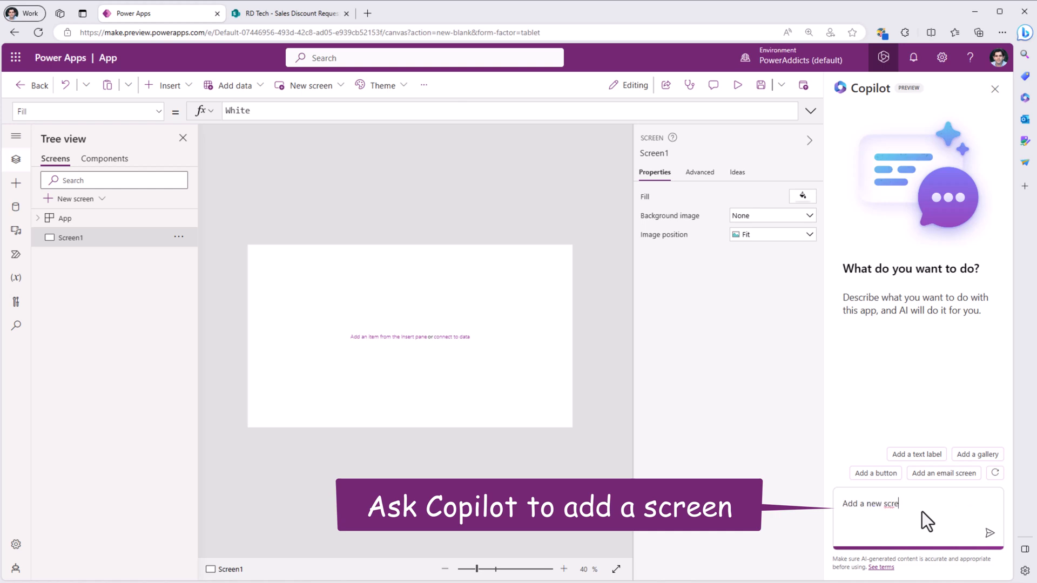
click(990, 533)
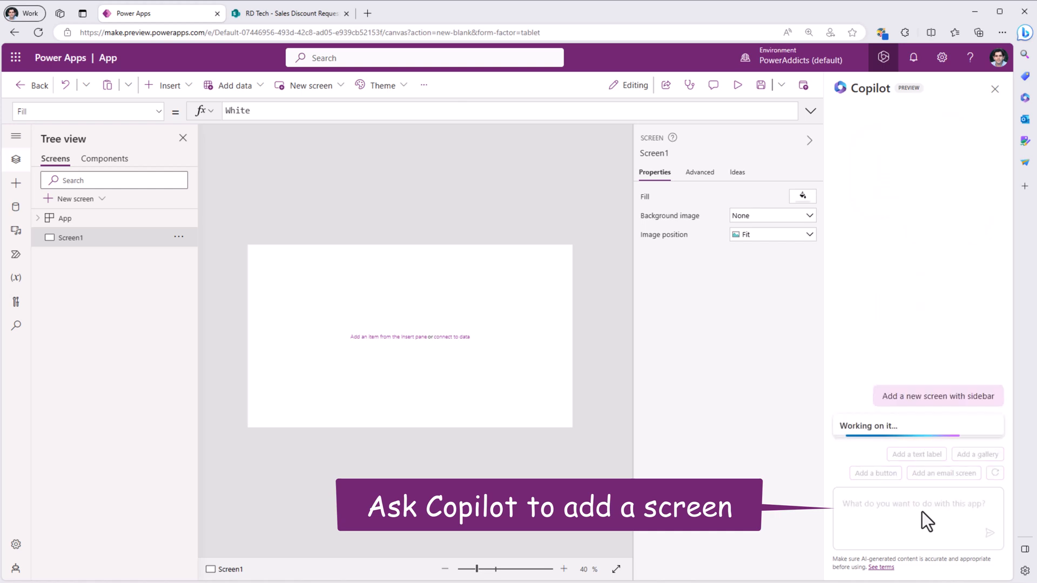
click(937, 396)
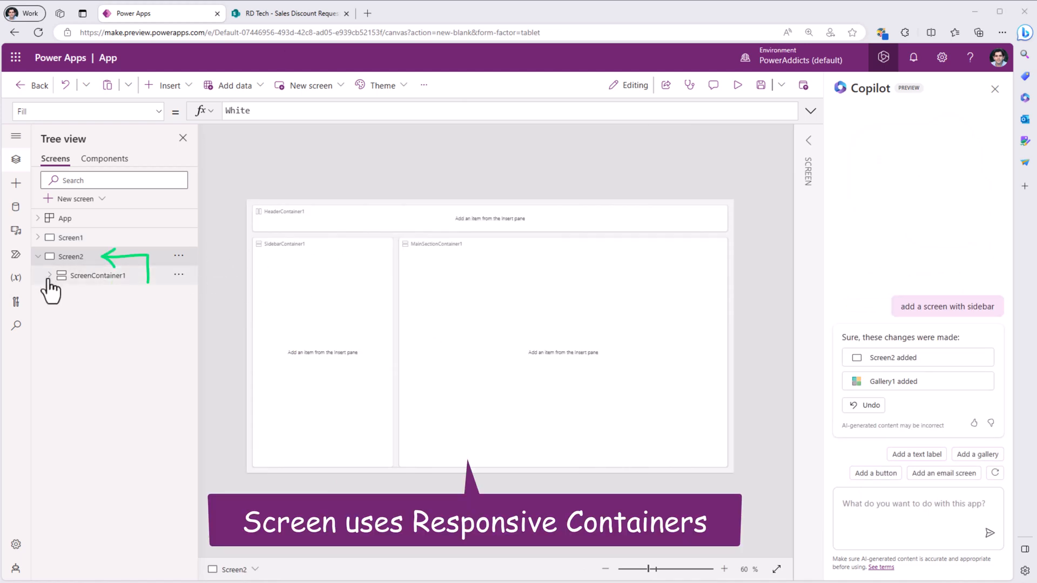
Expand ScreenContainer1 in Tree view and select the header container
click(49, 274)
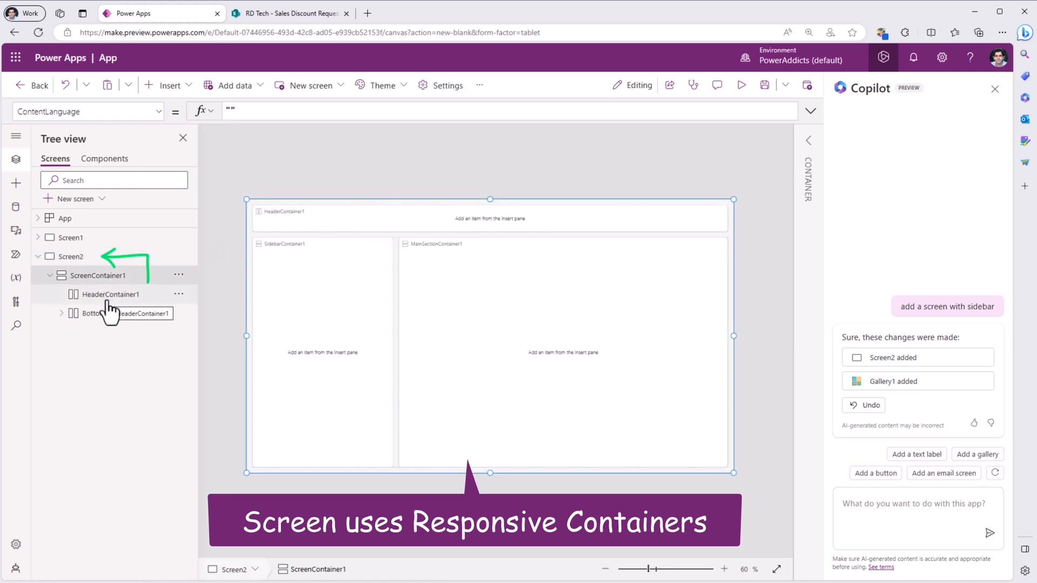
click(110, 294)
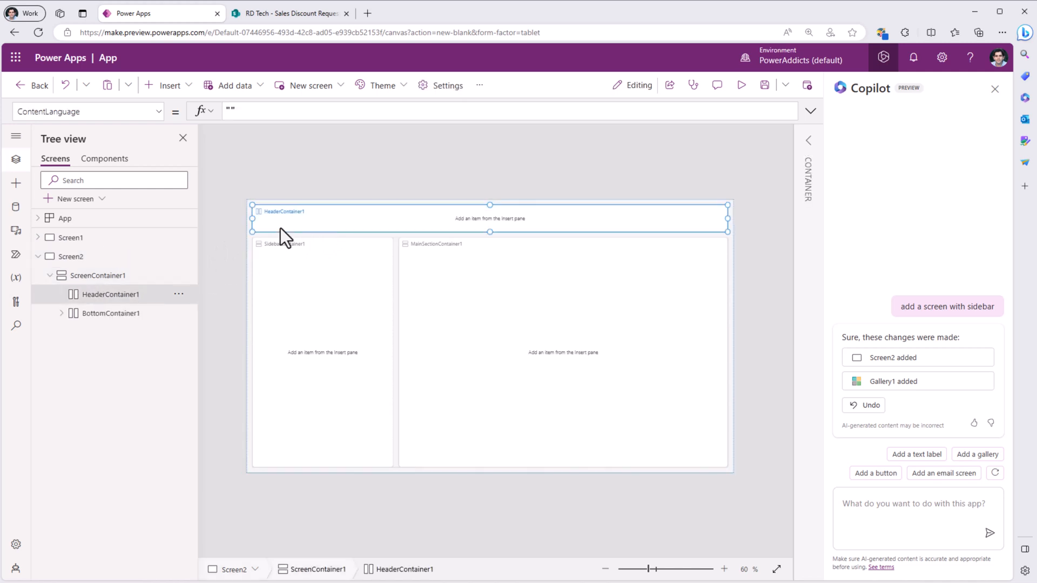
Have Copilot fill the header container blue and add a label to it
text(set fill of selected container to blue)
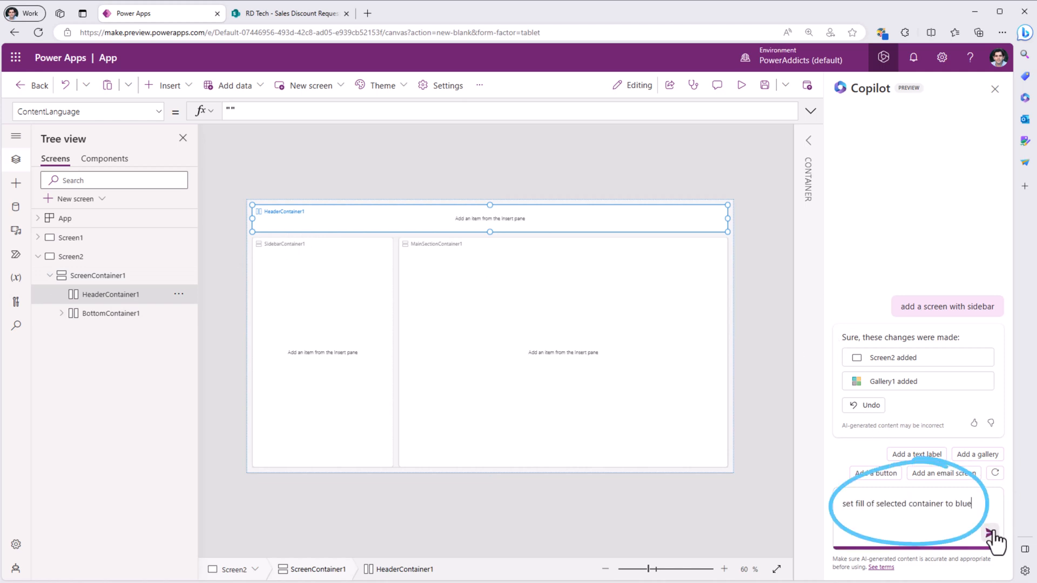
click(990, 534)
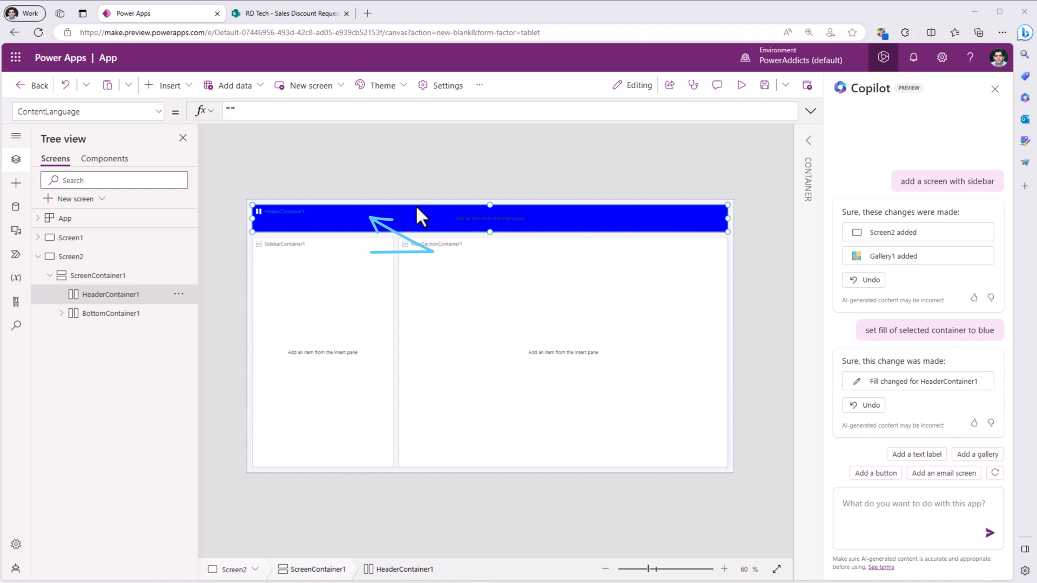
text(add label to selected container)
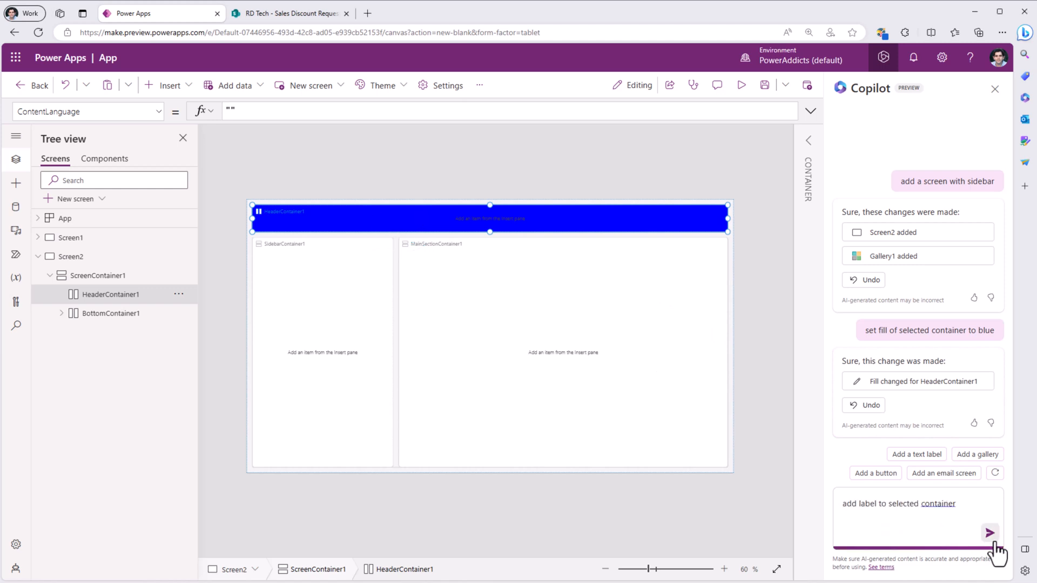
click(989, 533)
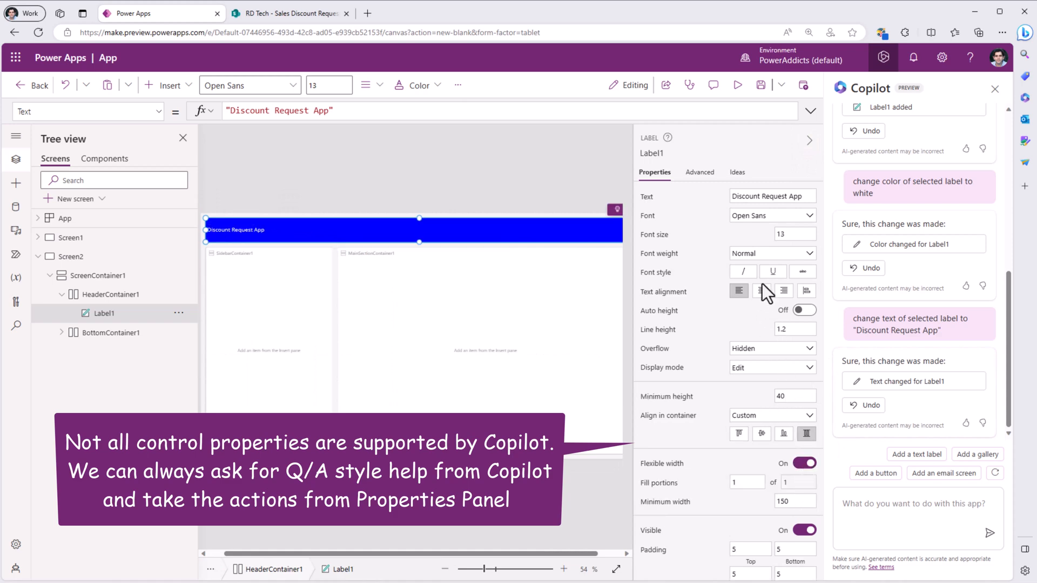
Adjust the title label's font size, then select the left sidebar container
click(791, 234)
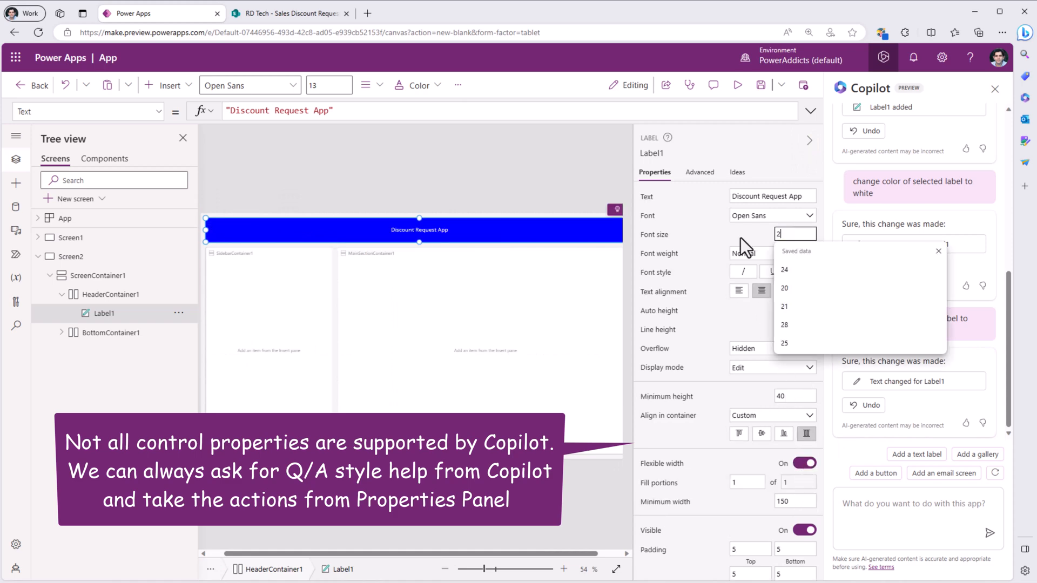
click(124, 351)
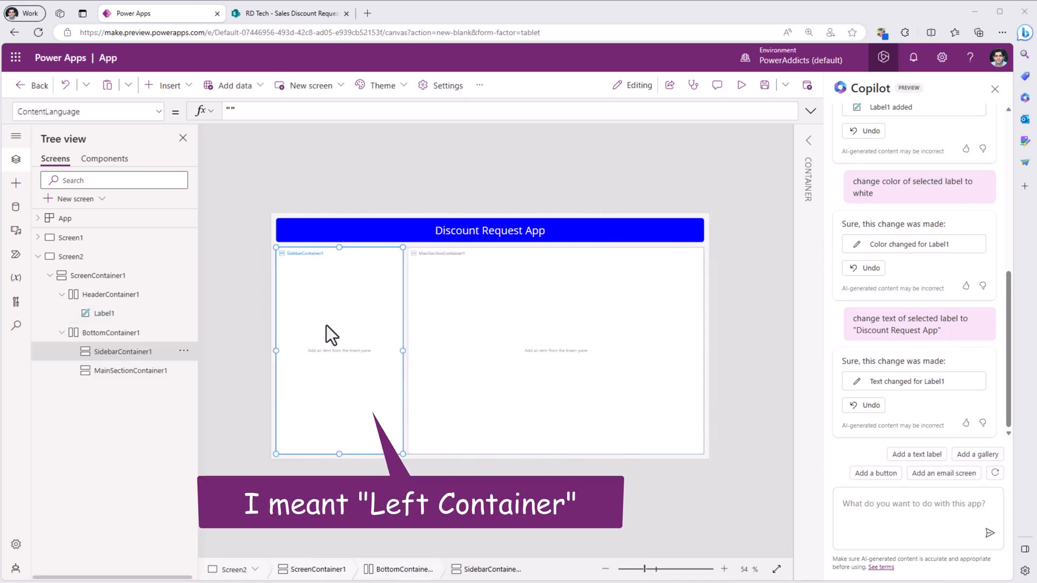
click(287, 13)
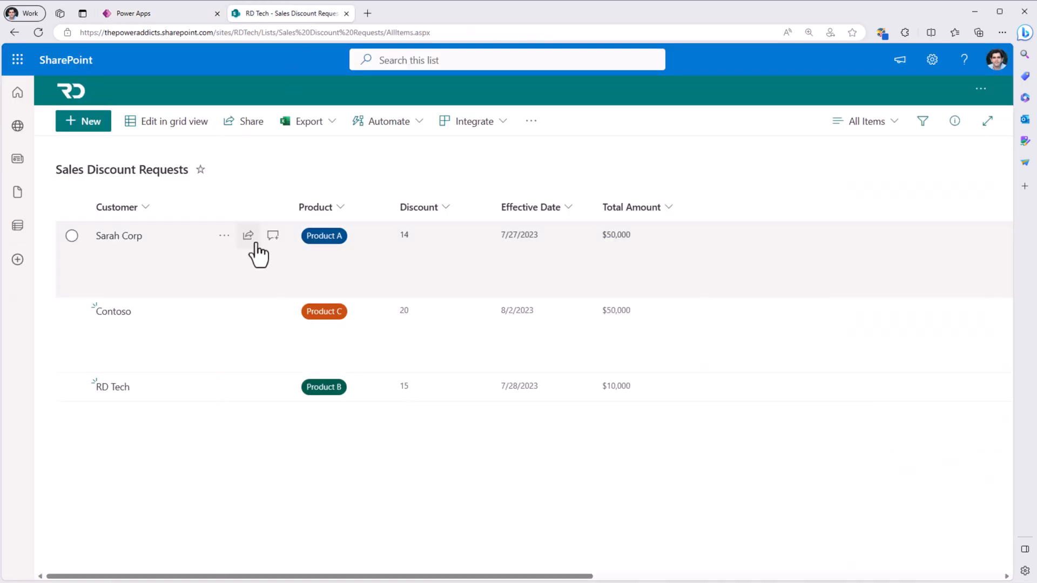
Switch browser tabs between the SharePoint list and the Power Apps editor
click(159, 13)
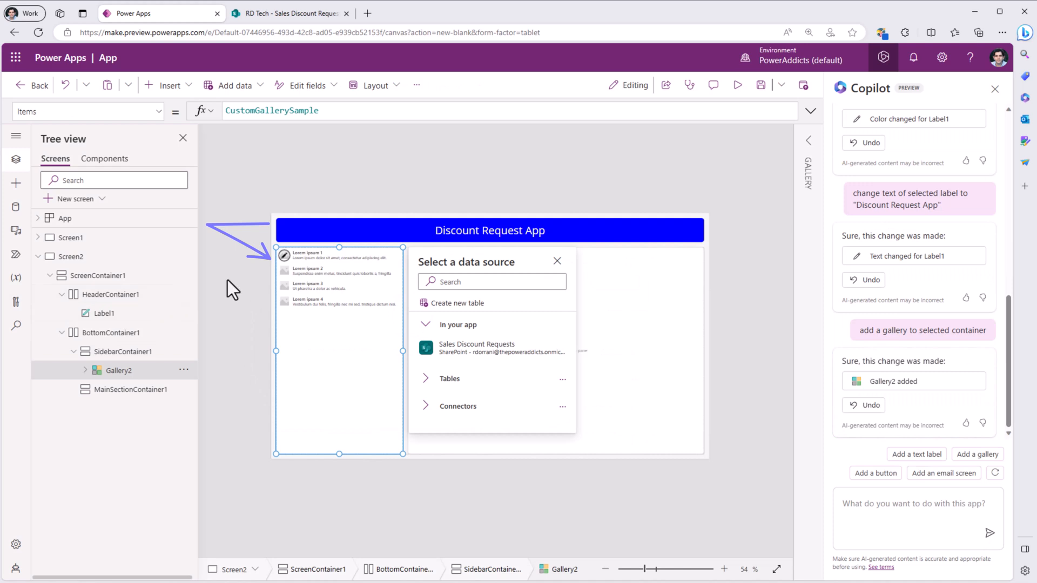
mouse_move(441, 360)
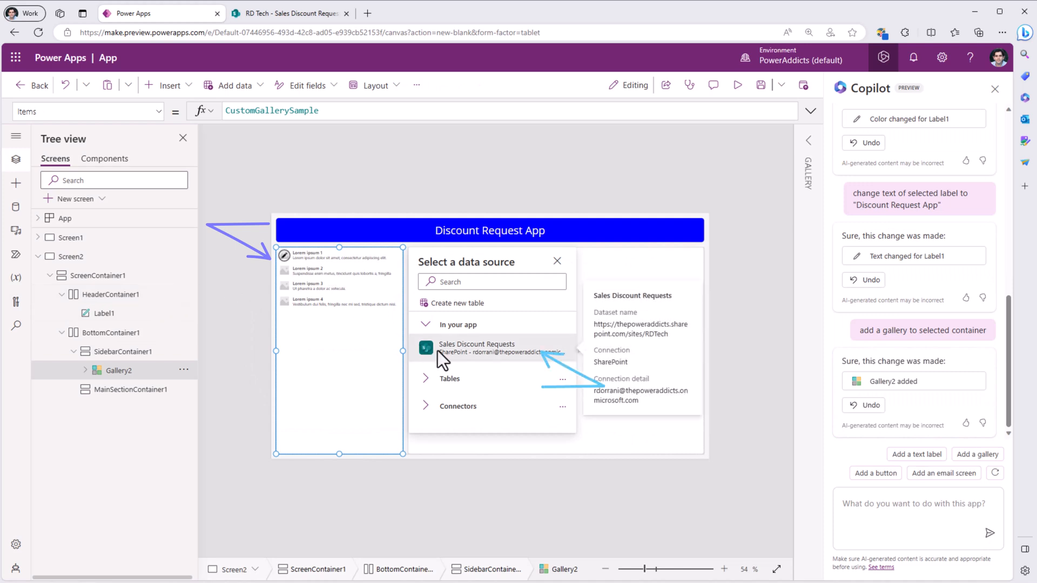
Bind the gallery to Sales Discount Requests with the Title, subtitle, and body layout
click(476, 348)
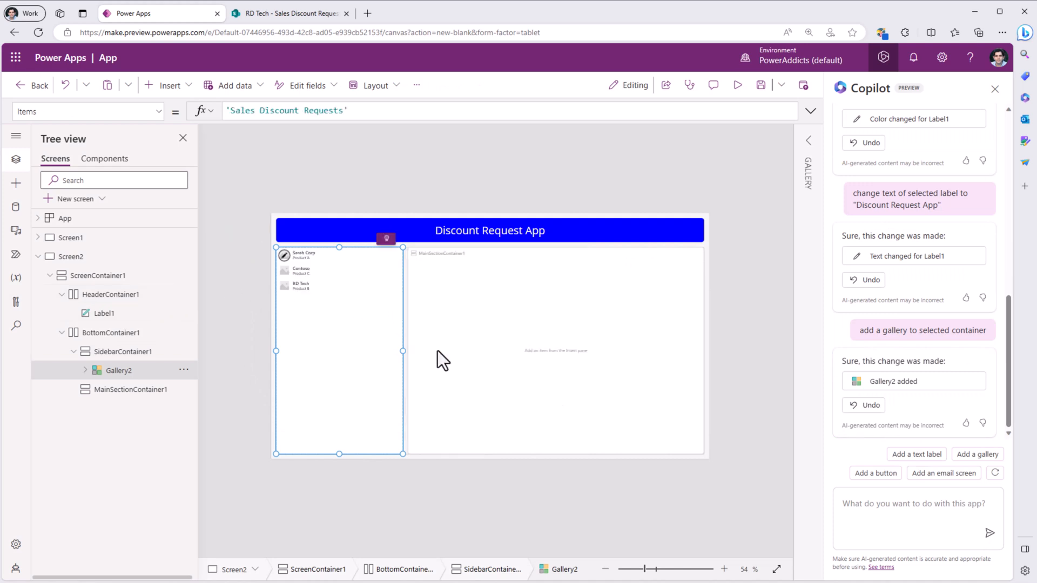
click(807, 139)
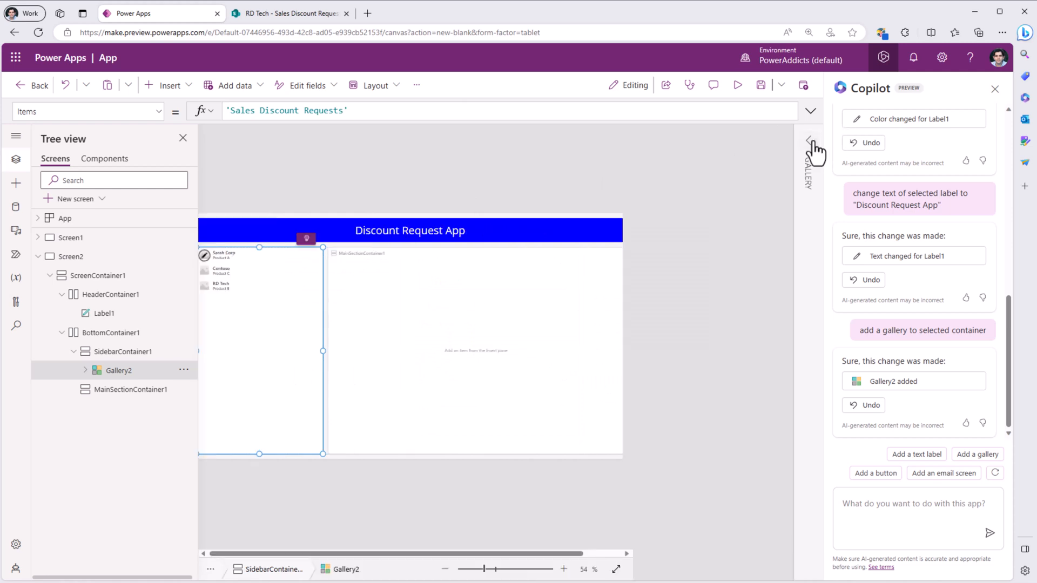
click(808, 138)
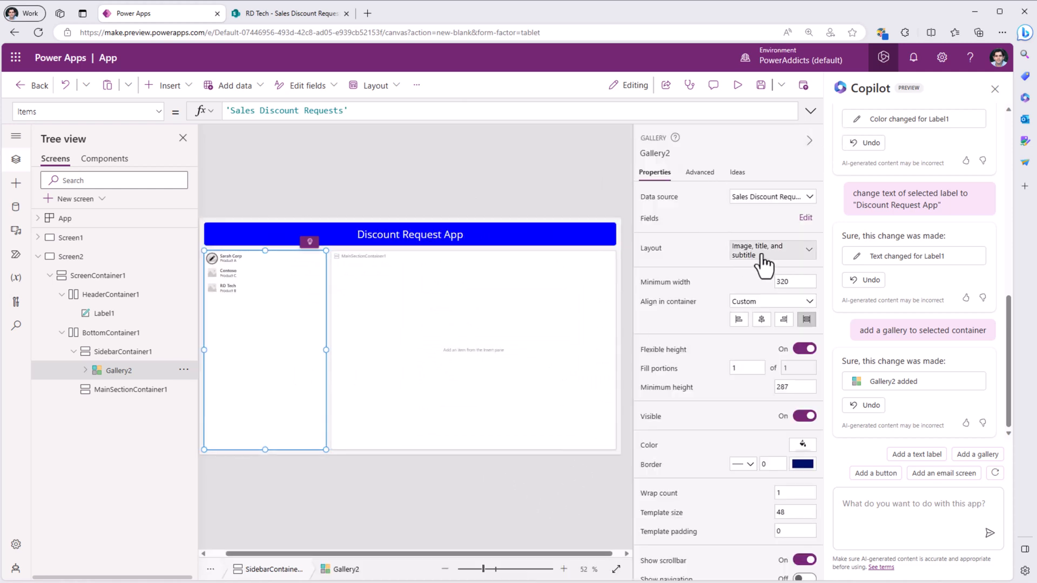
click(771, 251)
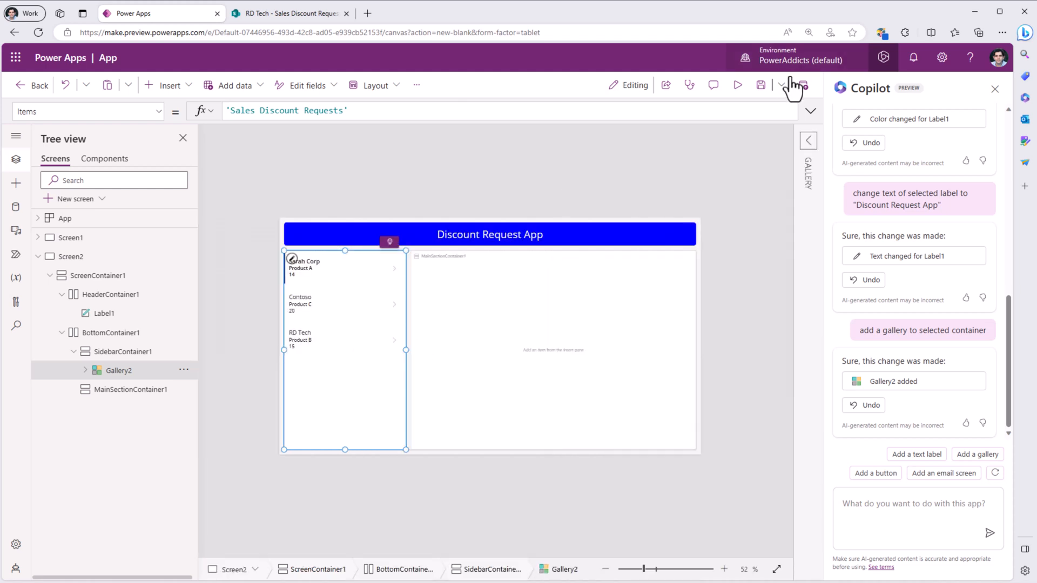
Preview the app, compare the gallery with the SharePoint list, and close the preview
click(737, 85)
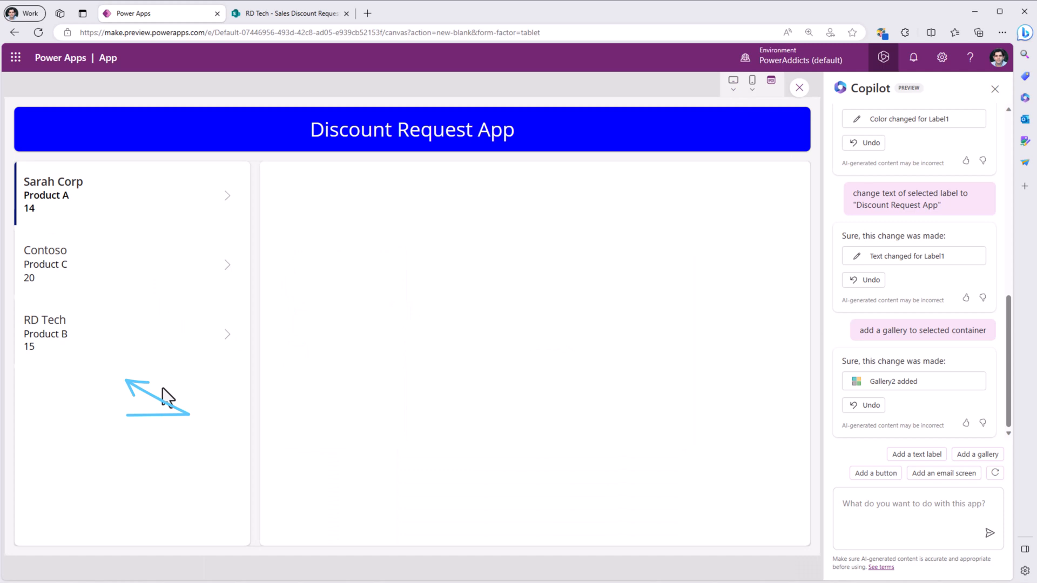
click(289, 13)
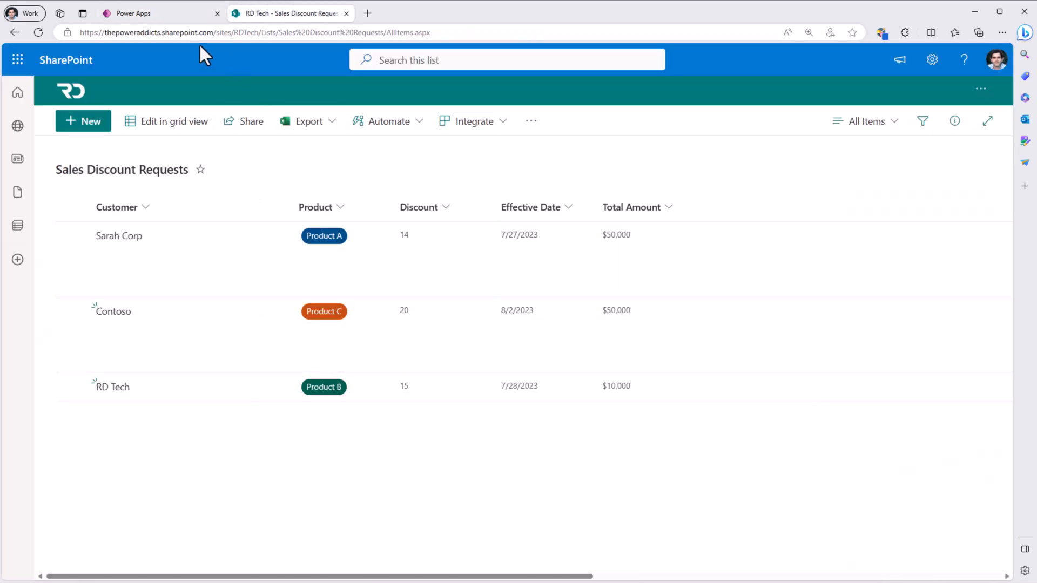
click(158, 13)
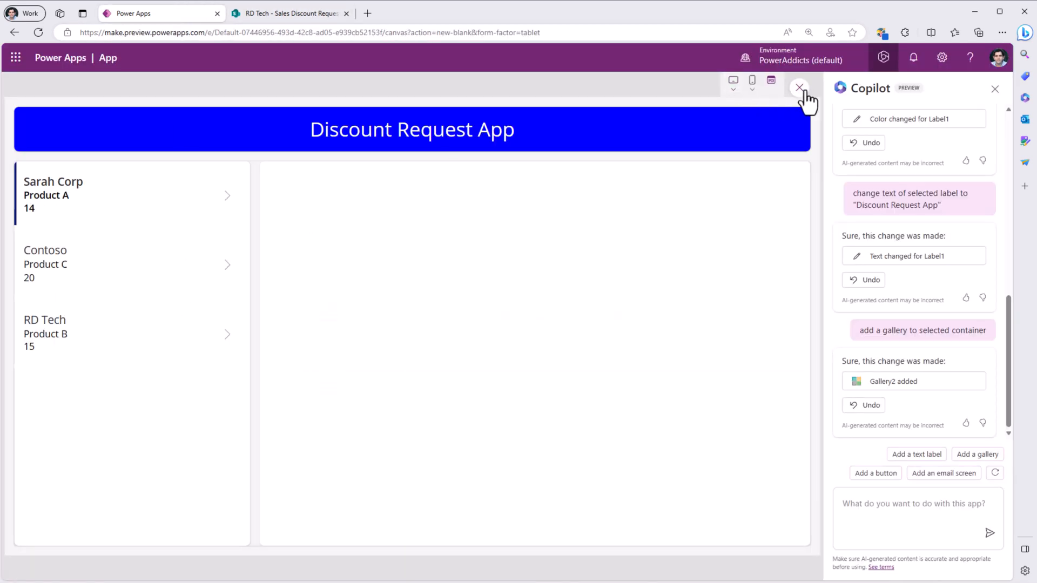
click(799, 88)
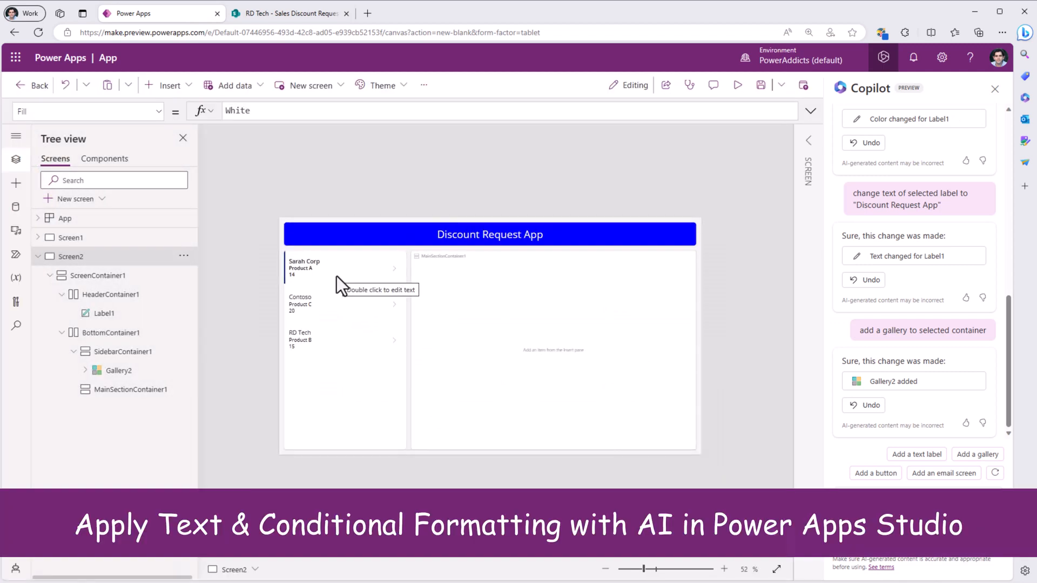
mouse_move(314, 291)
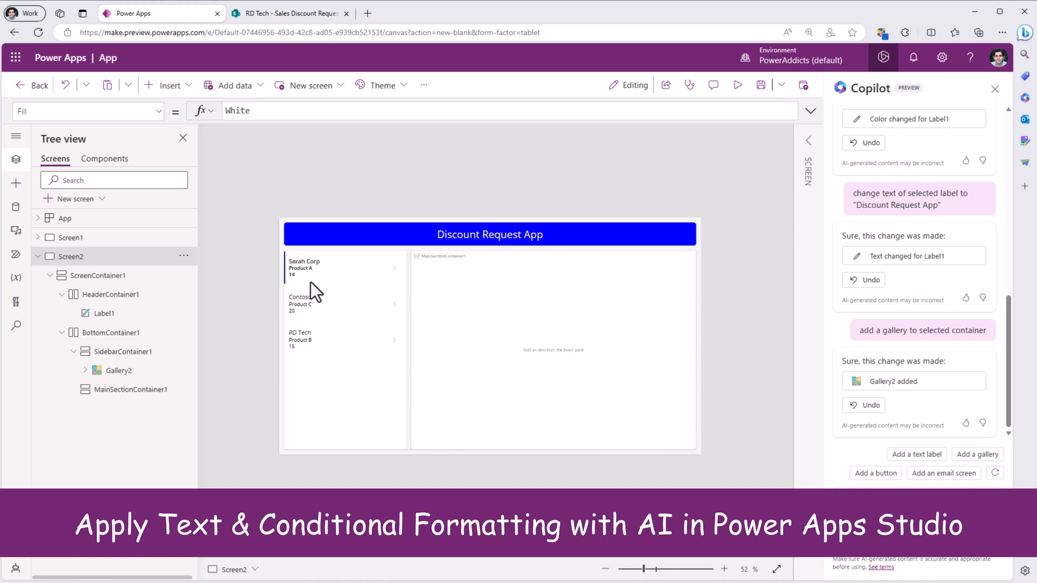
click(301, 271)
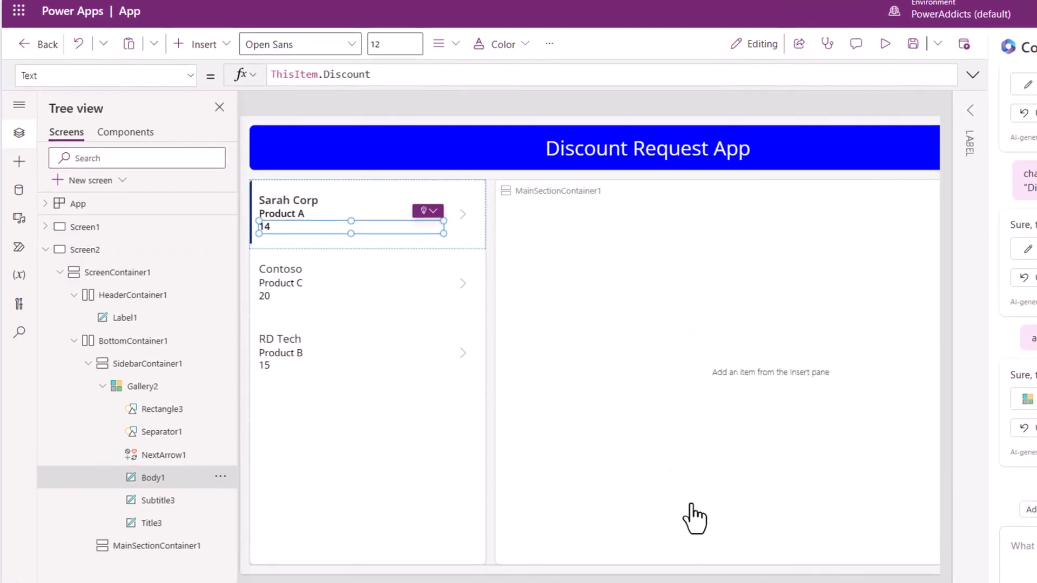
click(453, 210)
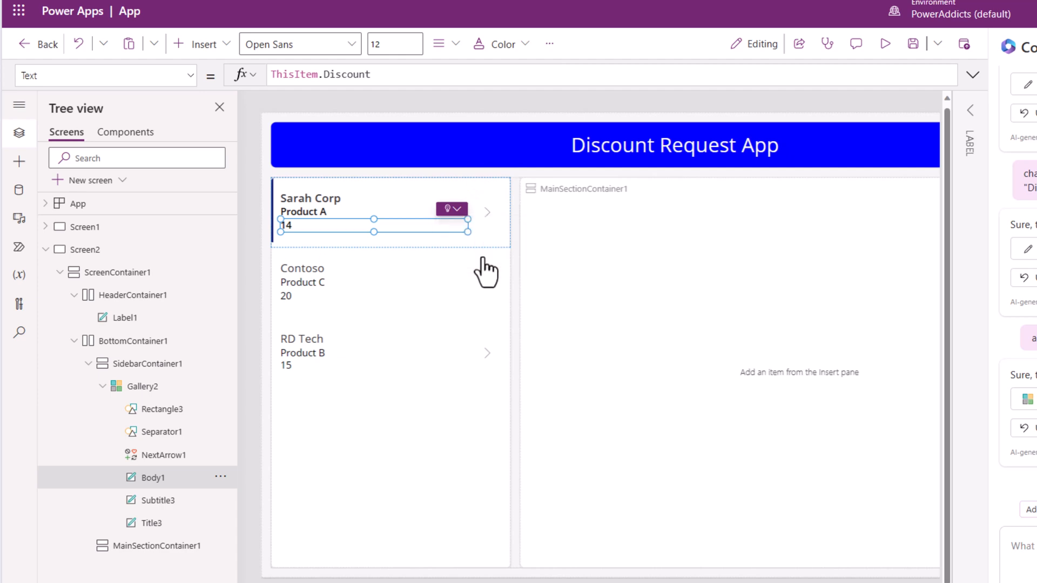
click(448, 209)
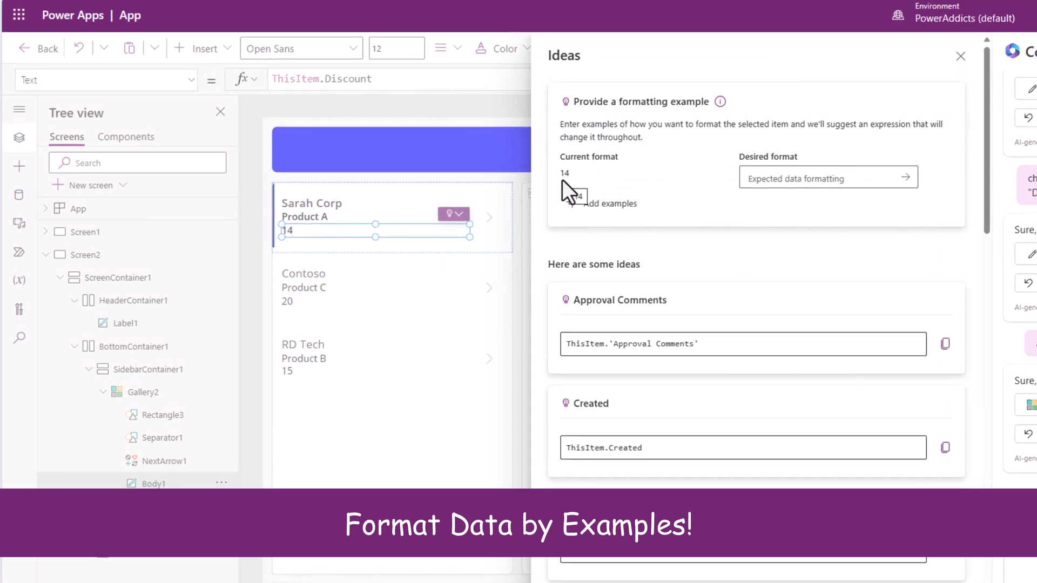
Give '14%' as the example format, apply the suggested Text formula, and preview the app
click(820, 177)
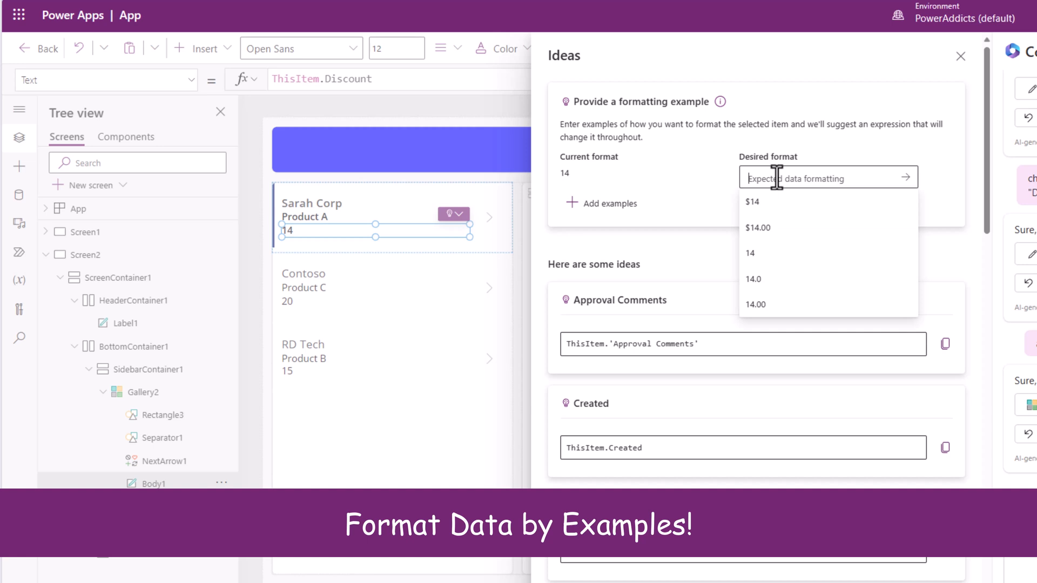
text(14%)
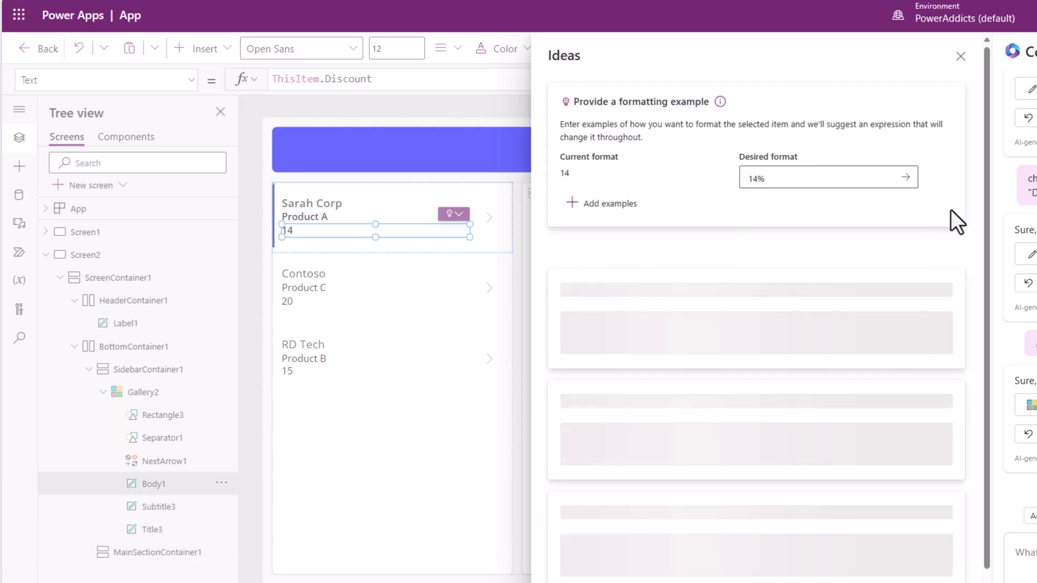
click(905, 178)
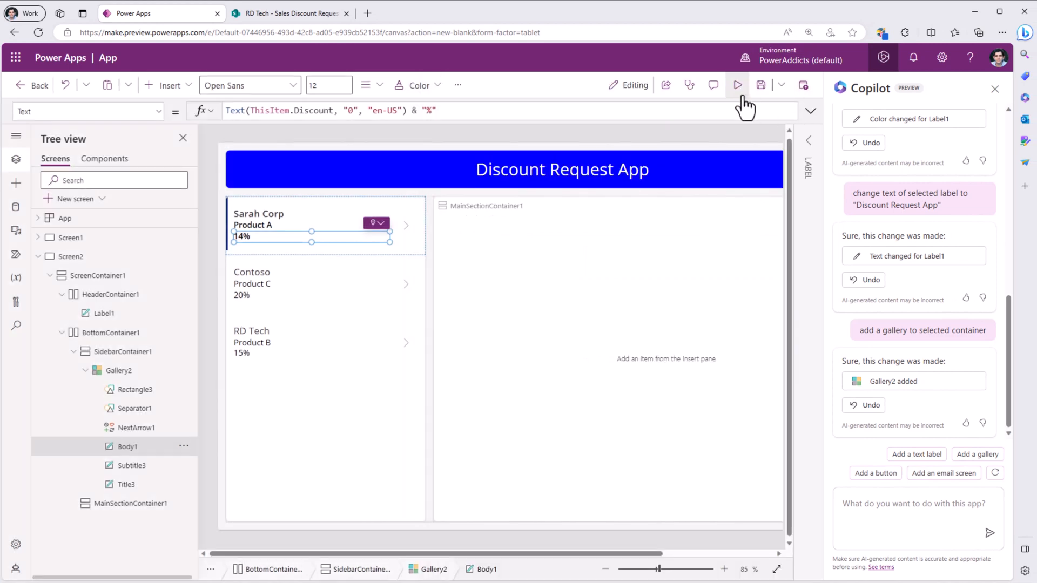
click(737, 85)
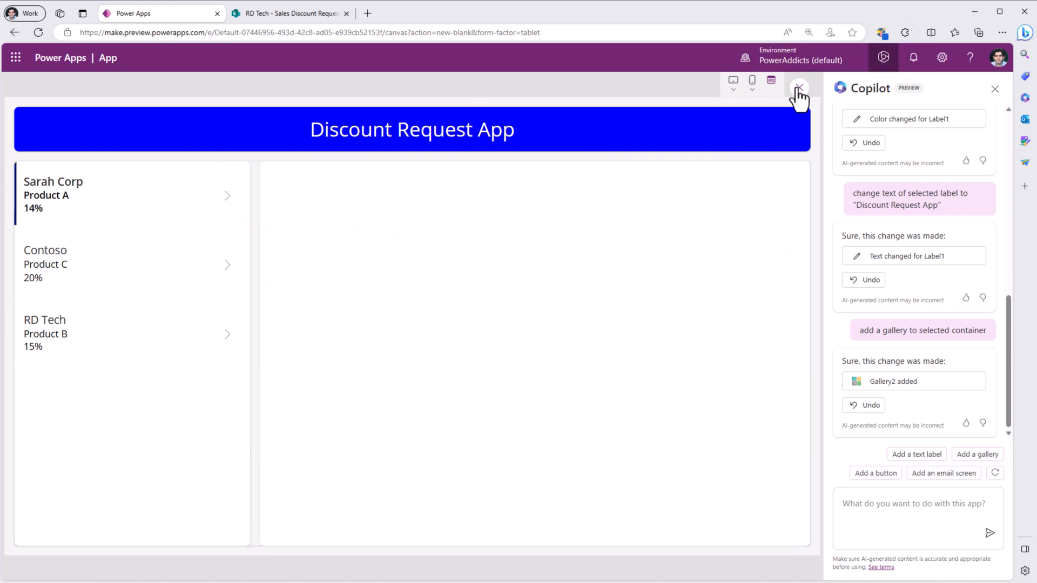
Leave preview and ask Copilot to add a form control to the main section container
click(798, 86)
text(add a form control to selected container)
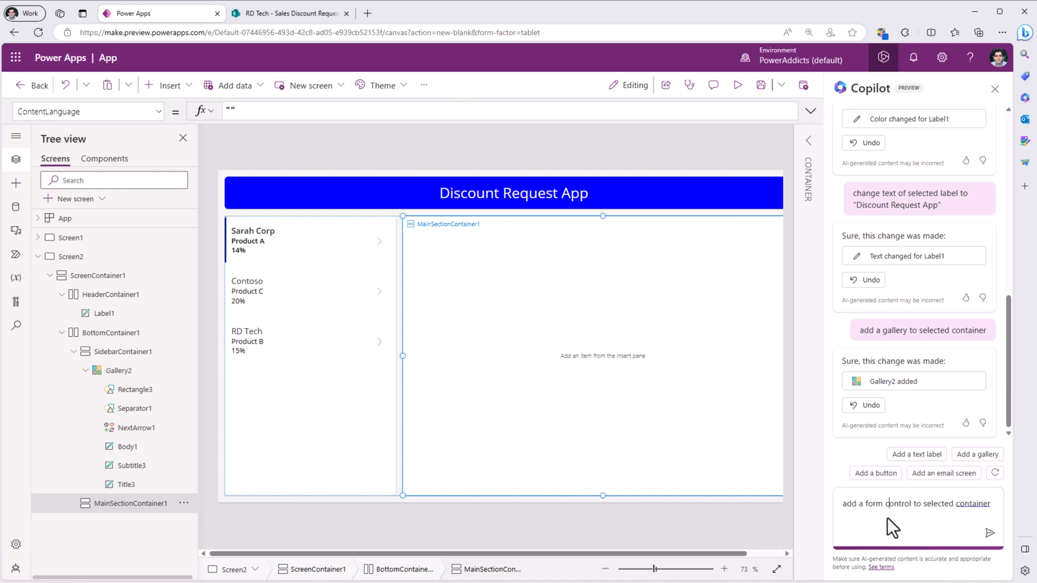
click(990, 533)
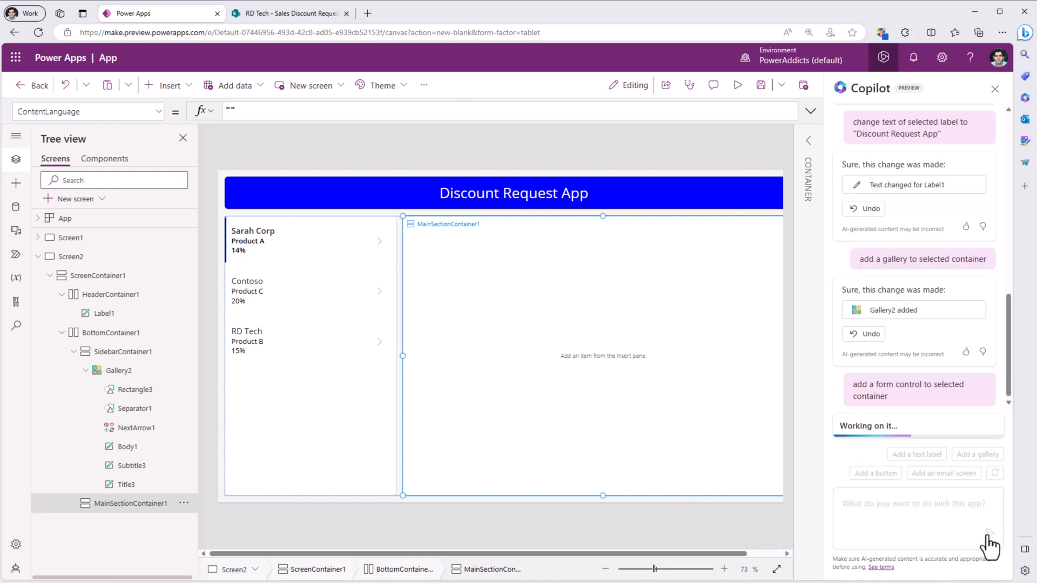
mouse_move(624, 429)
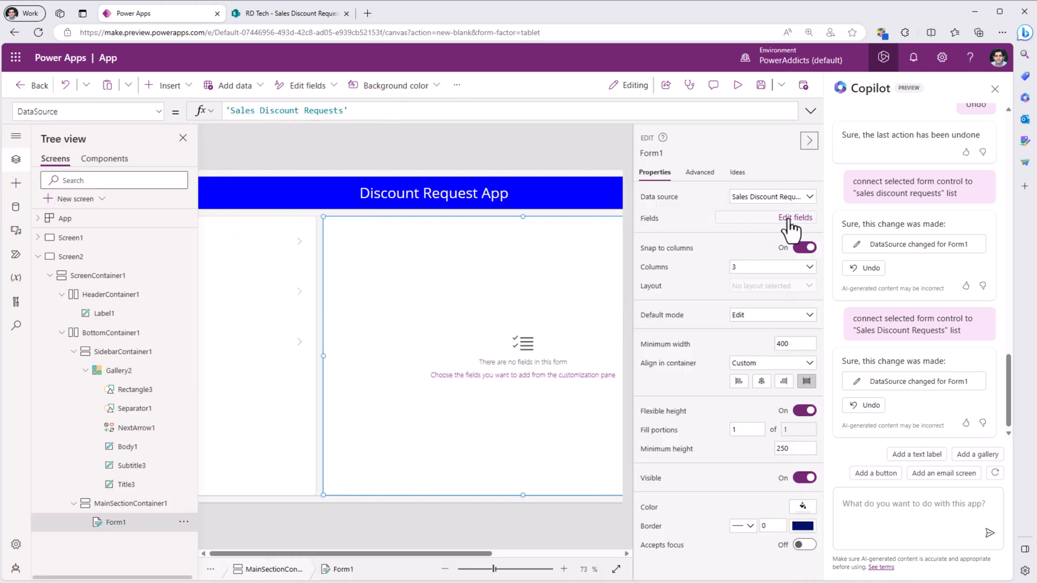
Add the Product field and others to the form, set Columns to 1, and reopen Copilot
click(795, 217)
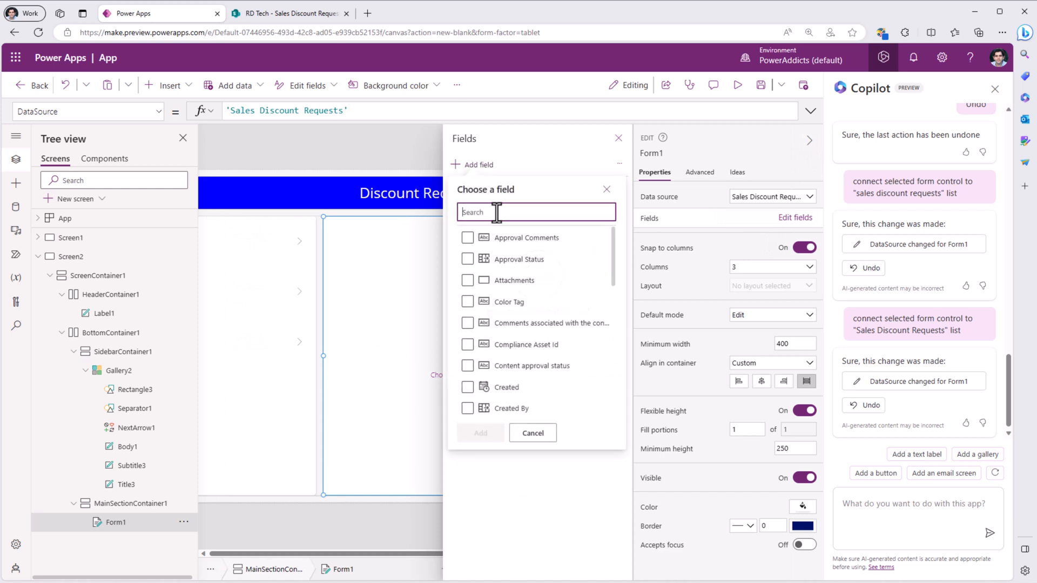
text(PROD)
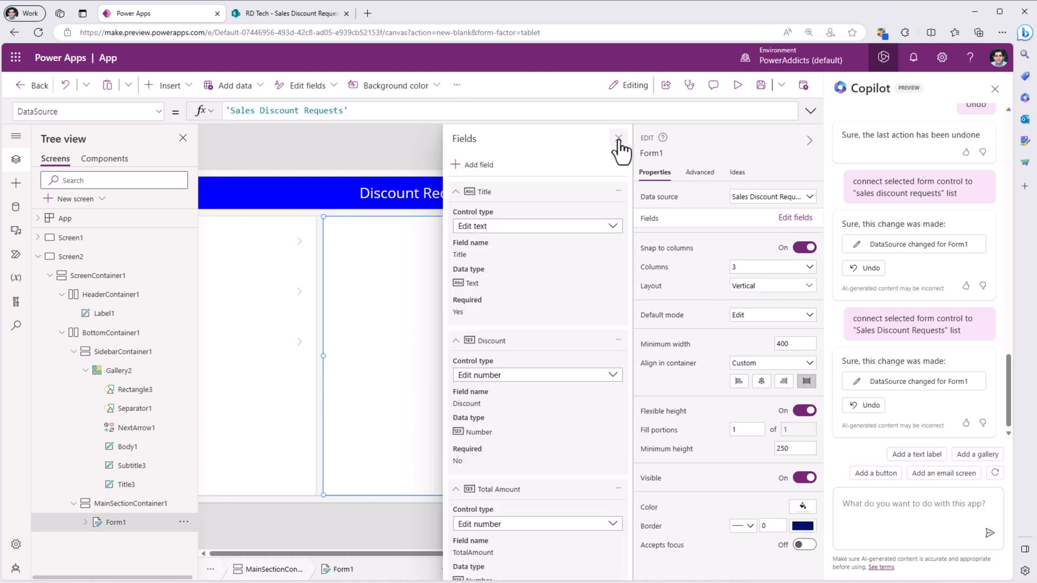
click(618, 139)
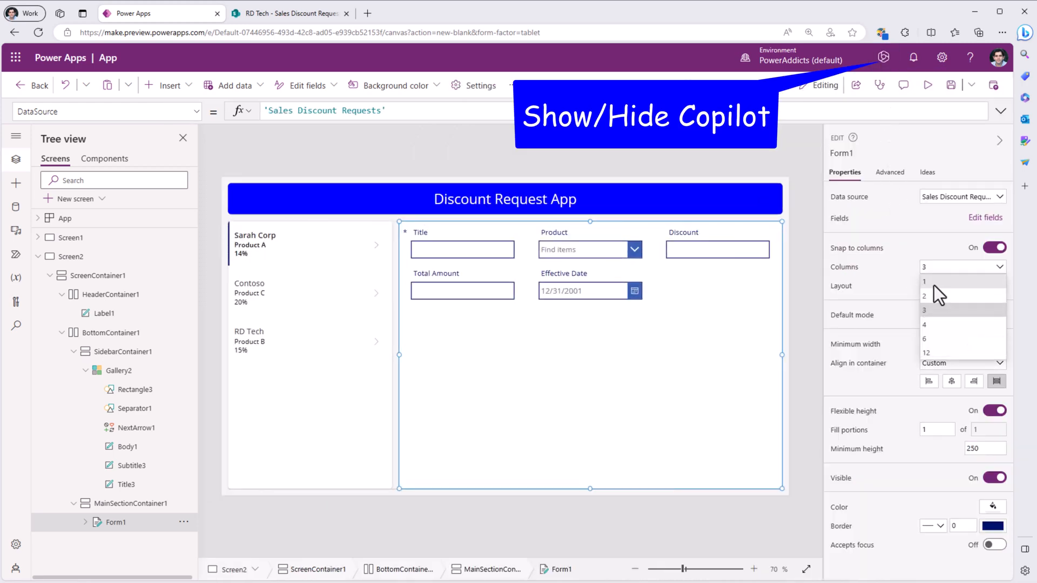
click(924, 282)
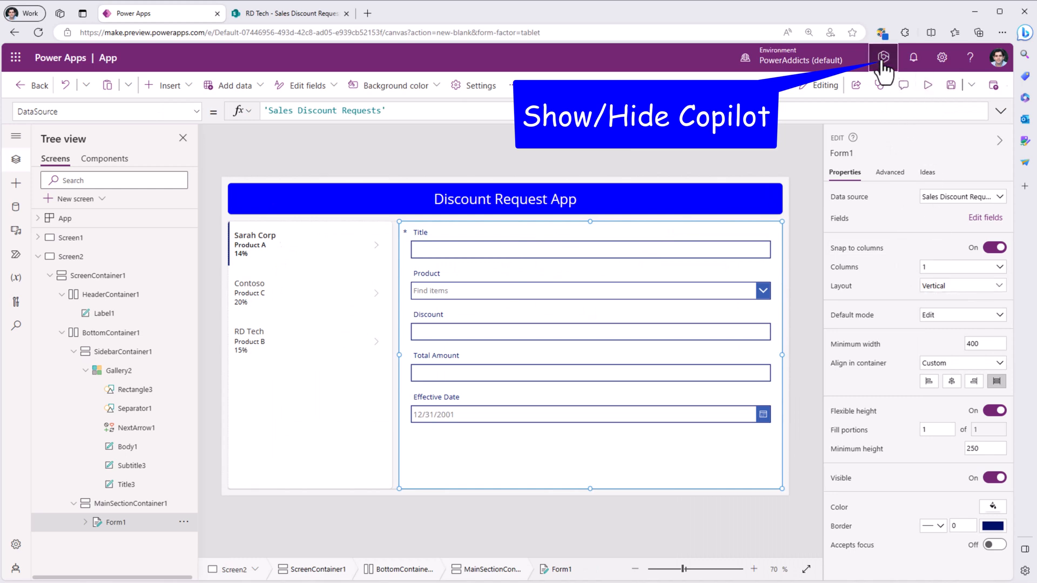
click(883, 56)
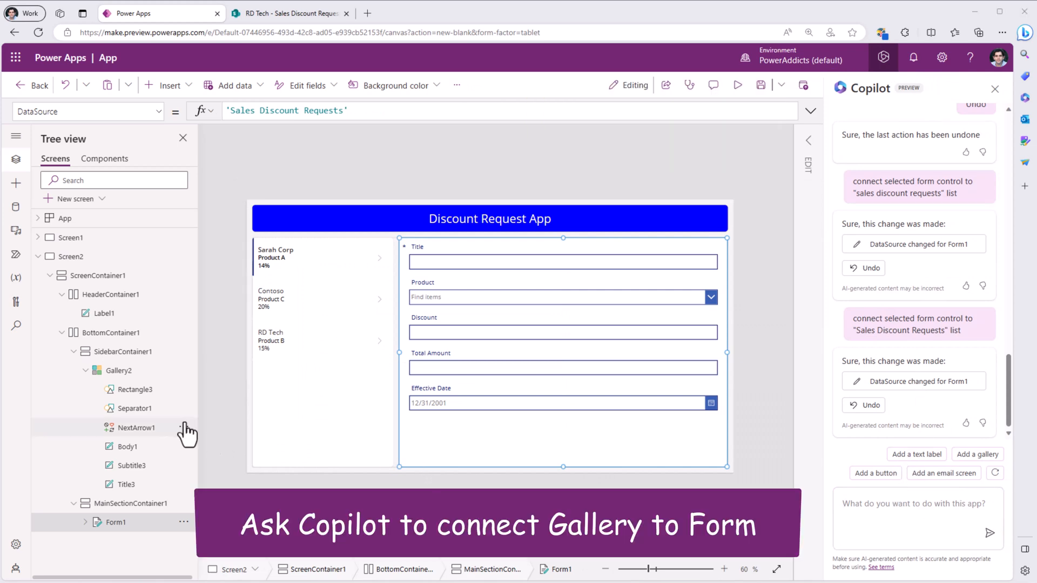
Ask Copilot 'Can you connect the Gallery2 to Form1' and test it in preview by selecting a request
click(120, 371)
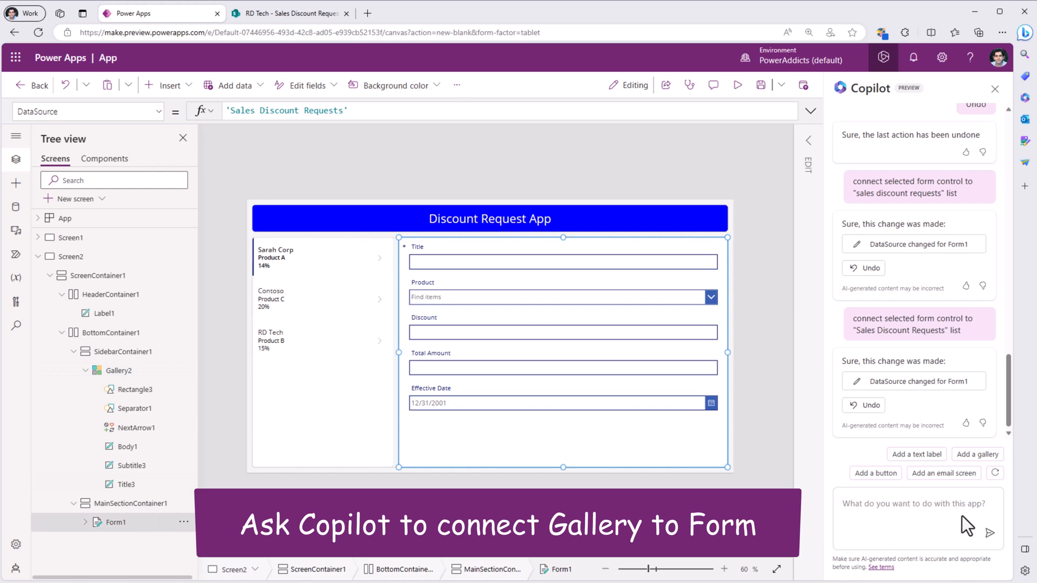
text(Can you connect the Gallery2 to Form1)
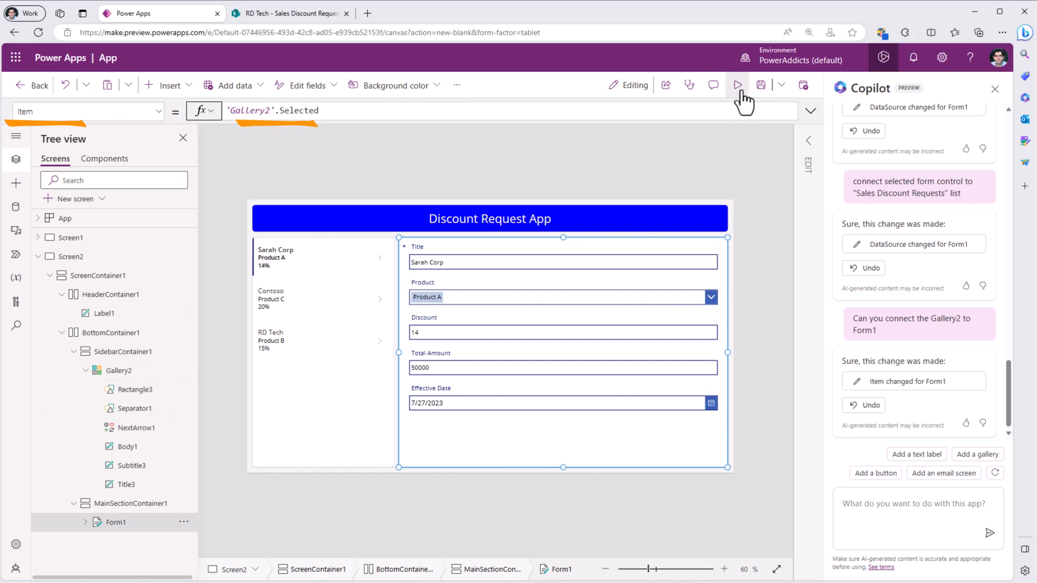
click(737, 85)
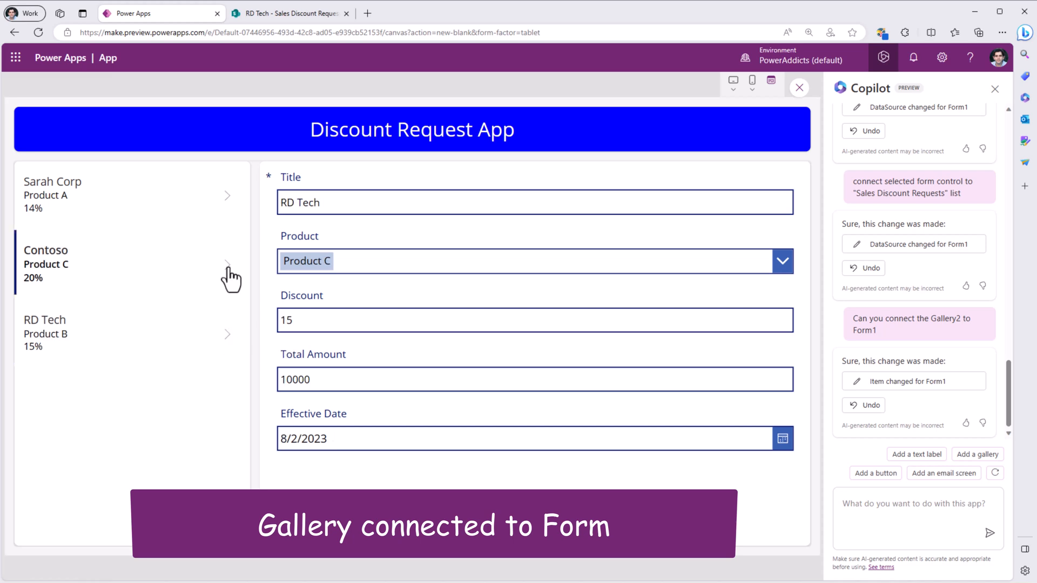
click(53, 195)
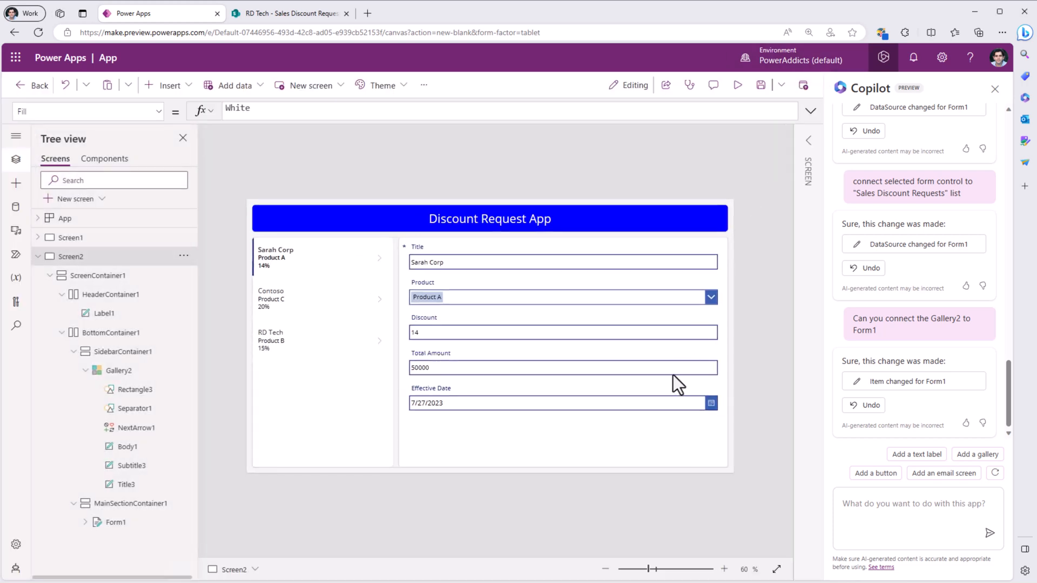
mouse_move(525, 457)
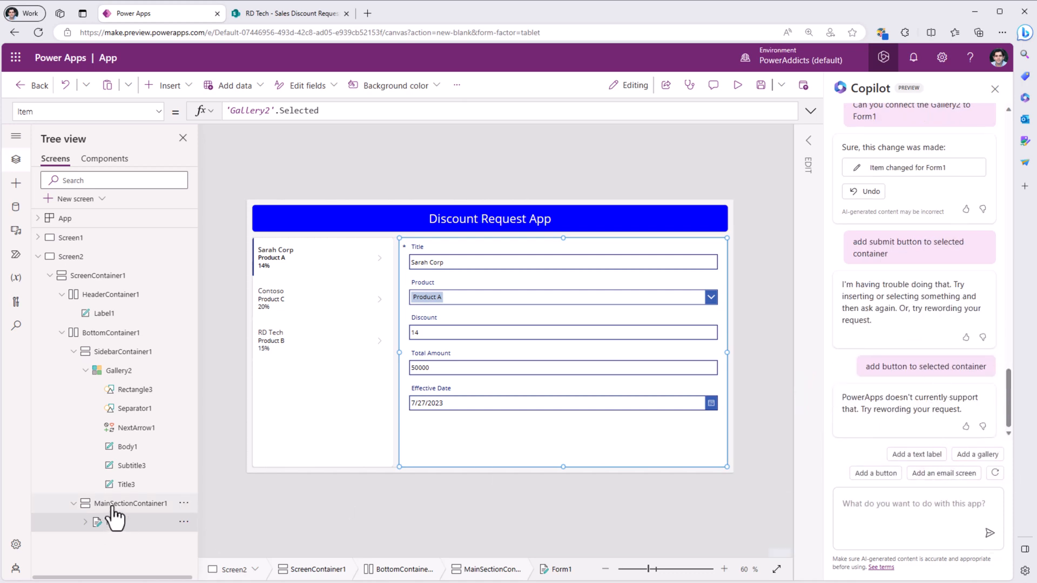
Have Copilot add a Submit button to MainSectionContainer1 and ask how to submit edit form data
click(132, 504)
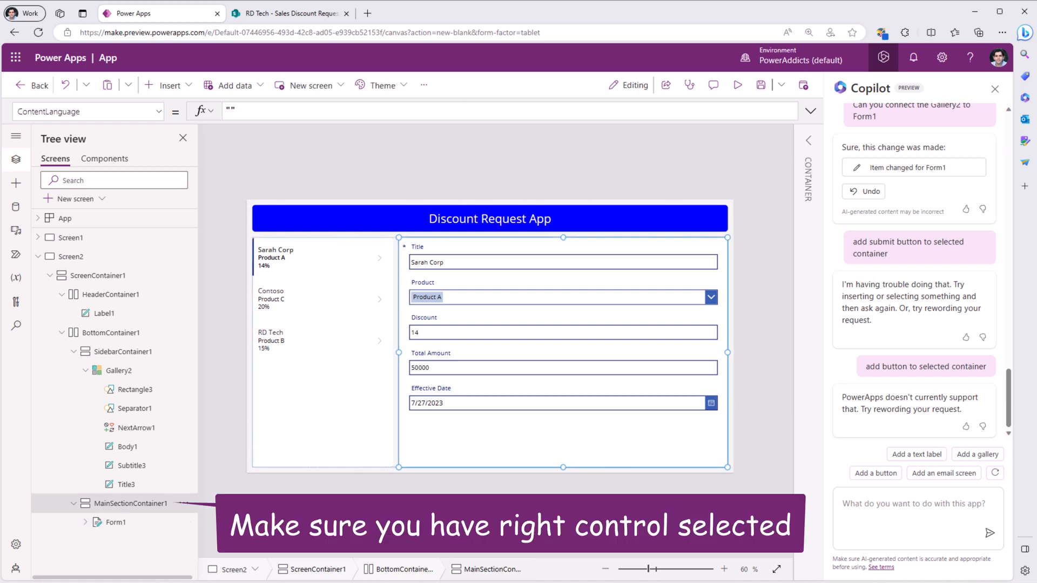
text(add submit button to selected container)
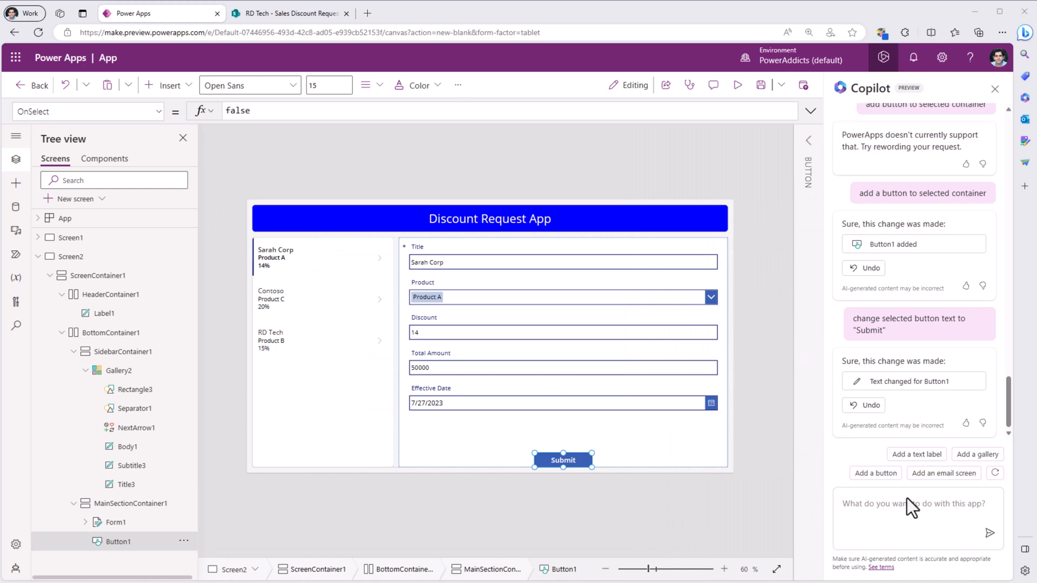
mouse_move(536, 377)
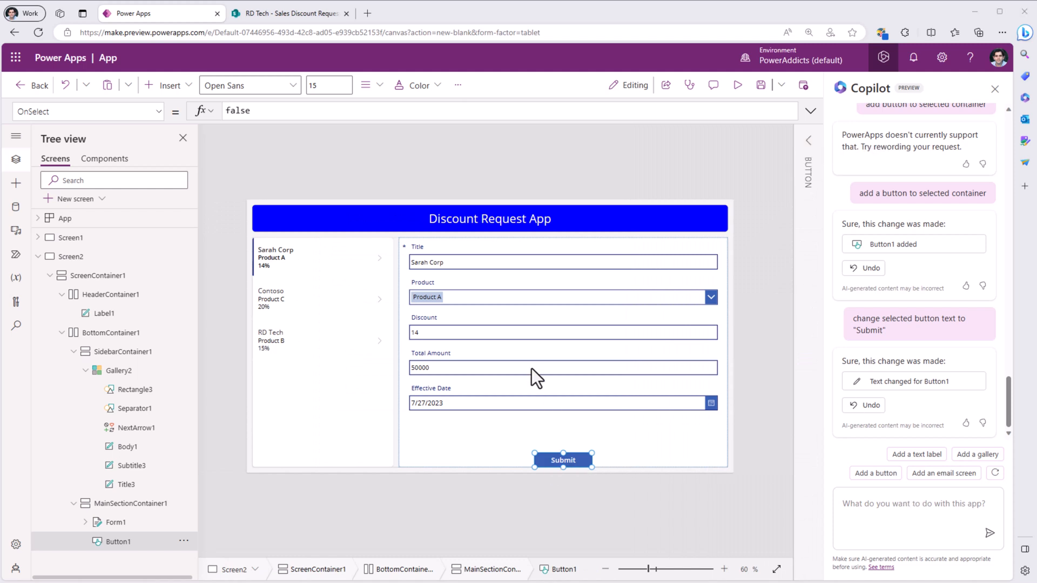
click(916, 519)
text(onclick of button submit Form1)
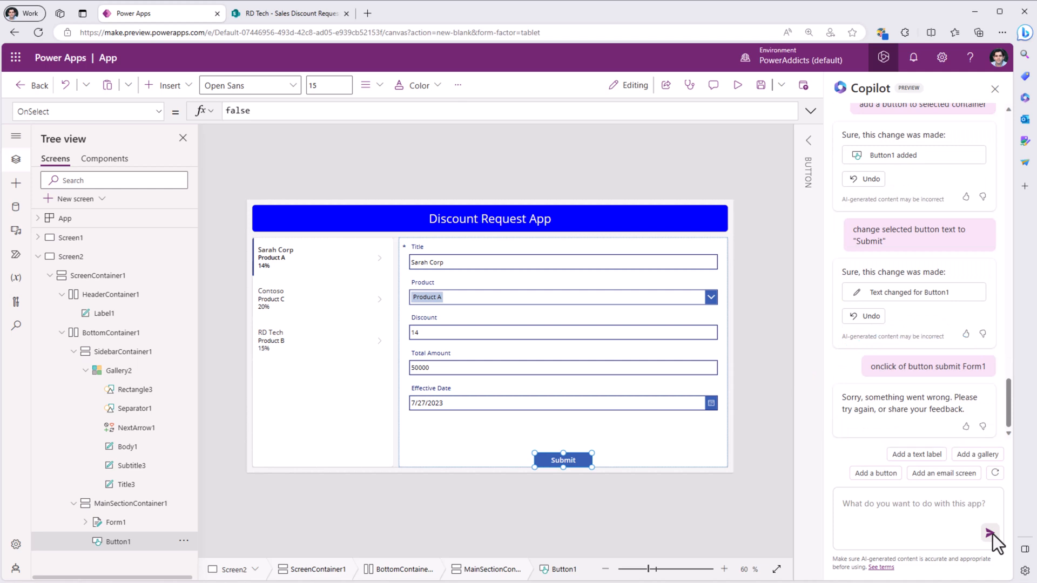
mouse_move(932, 450)
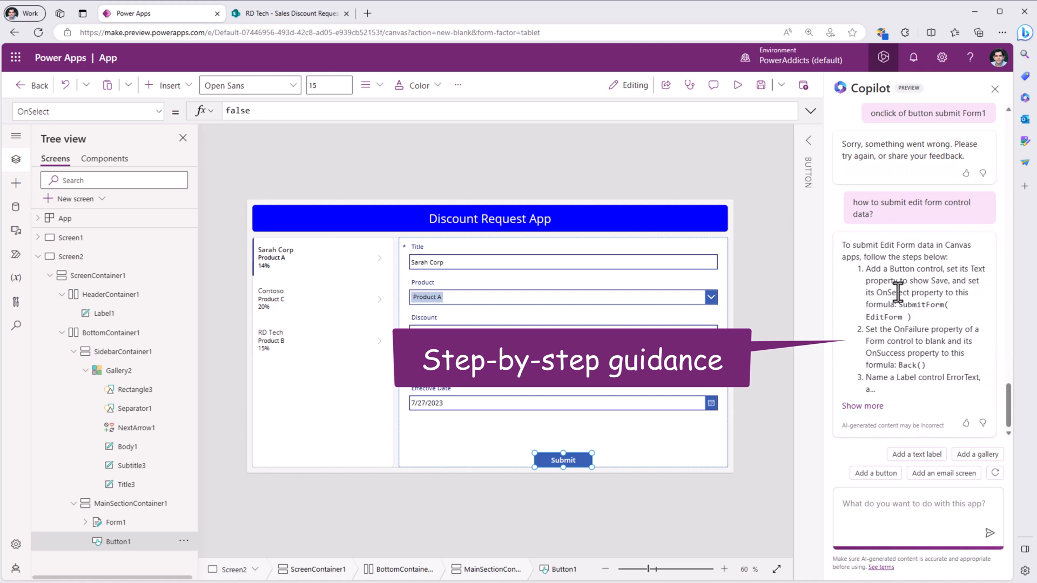
double_click(896, 292)
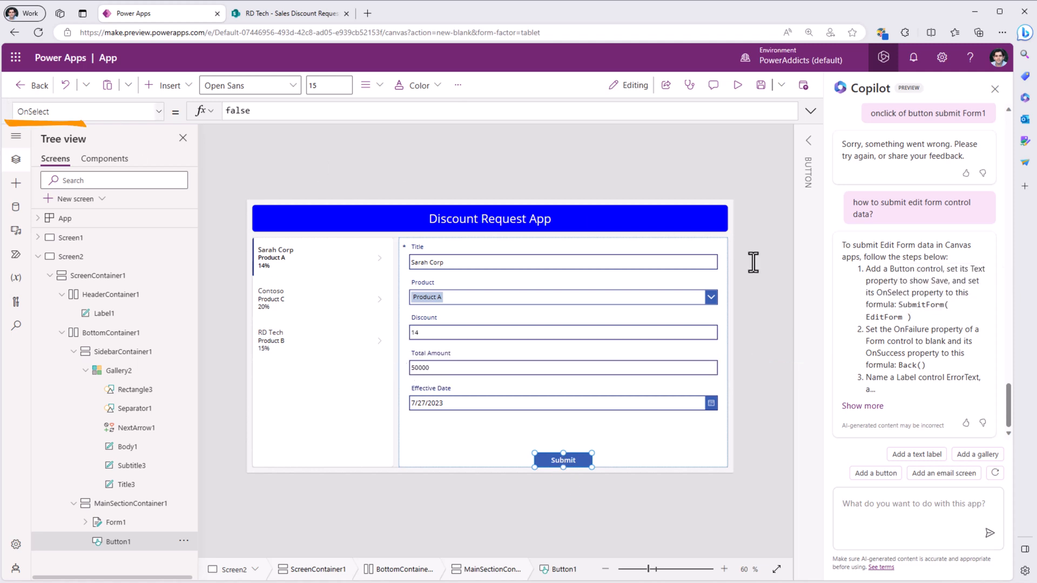
mouse_move(906, 321)
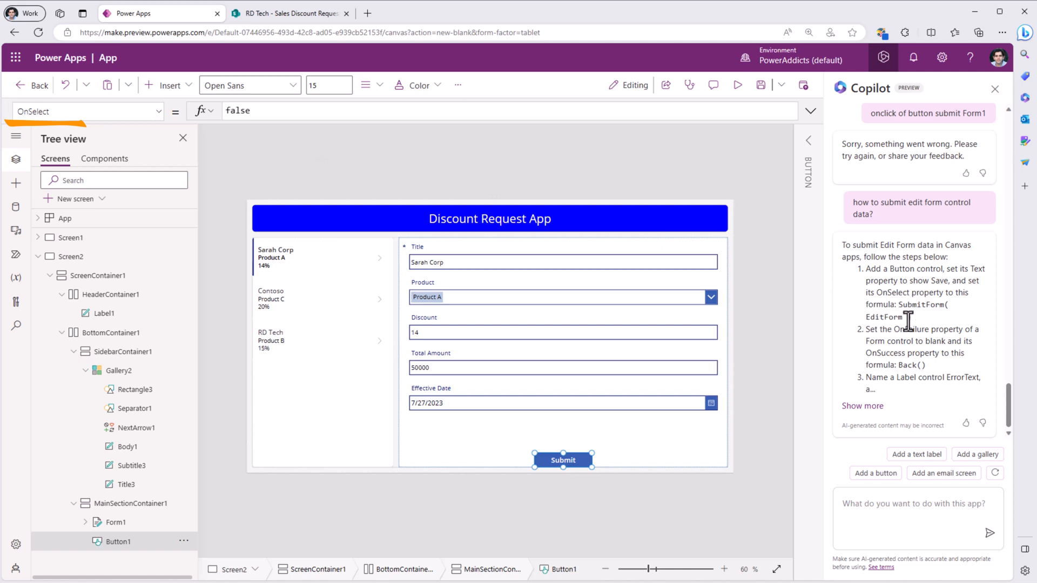
Set Button1's OnSelect to SubmitForm(Form1) so Submit saves the form
text(subm)
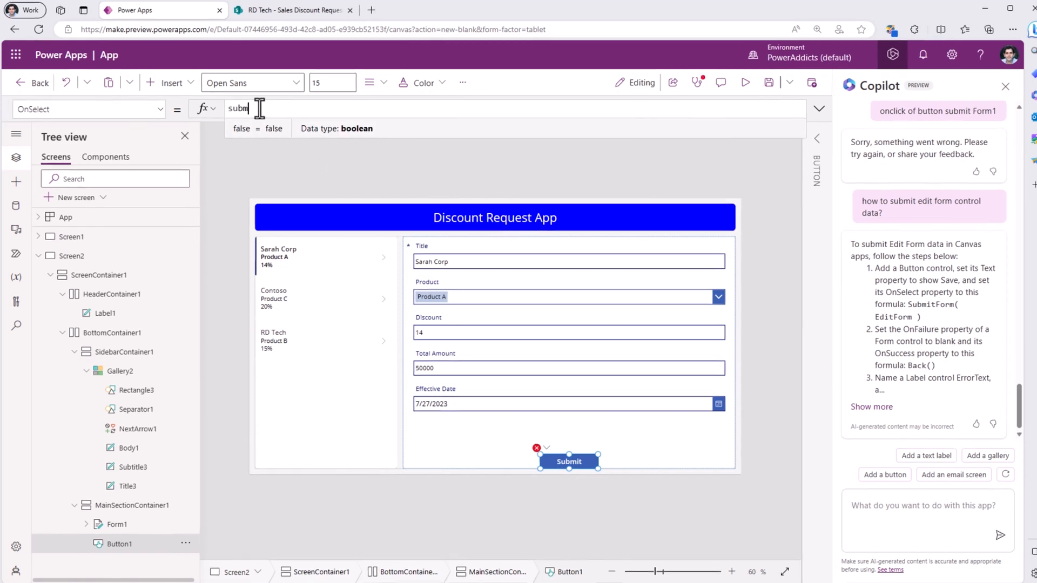
text(SubmitForm(Form1)
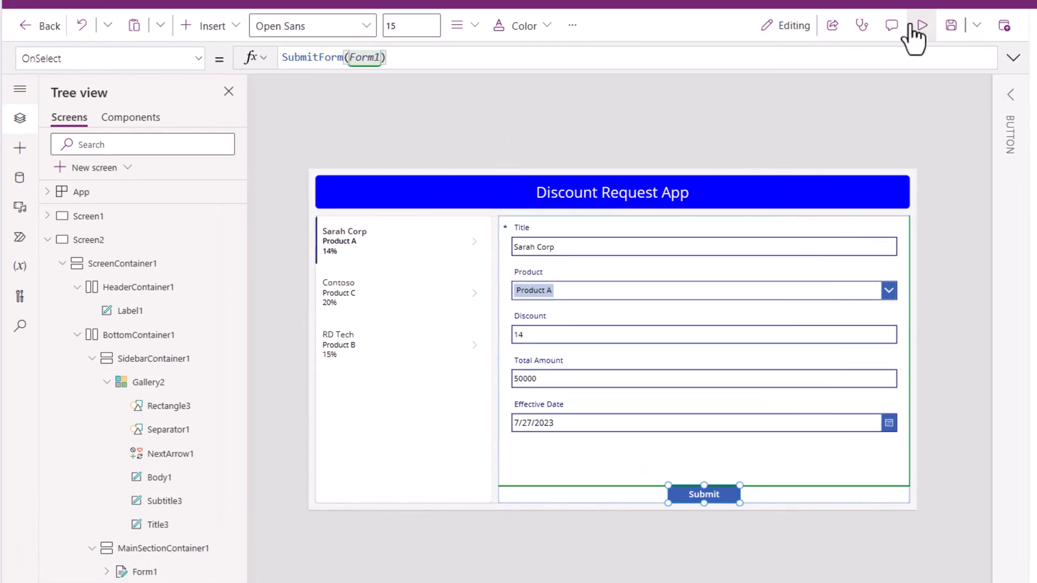
In preview, change Contoso's discount to 25, submit it, and check the SharePoint list
click(919, 25)
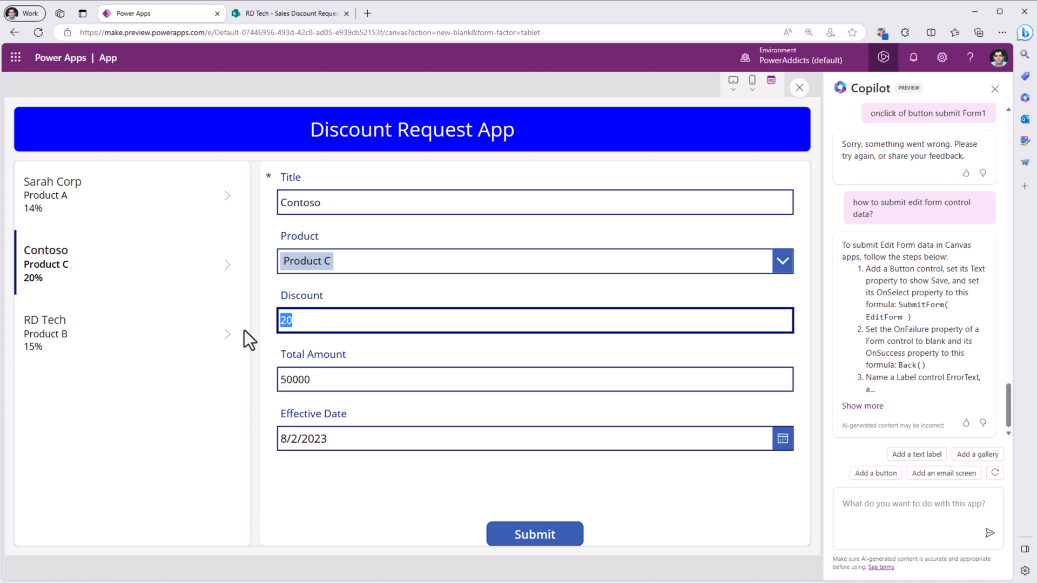
text(25)
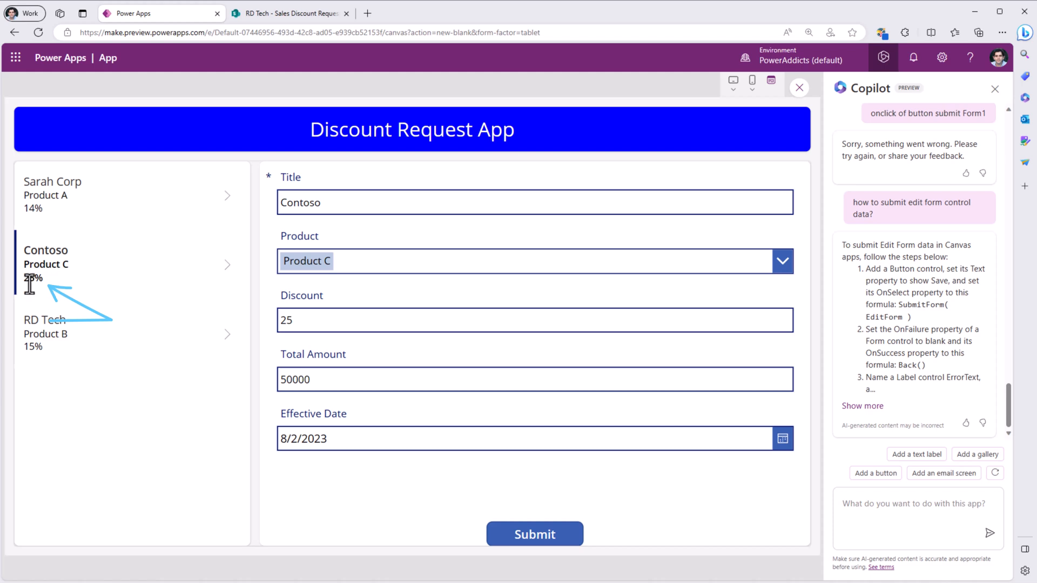
click(289, 13)
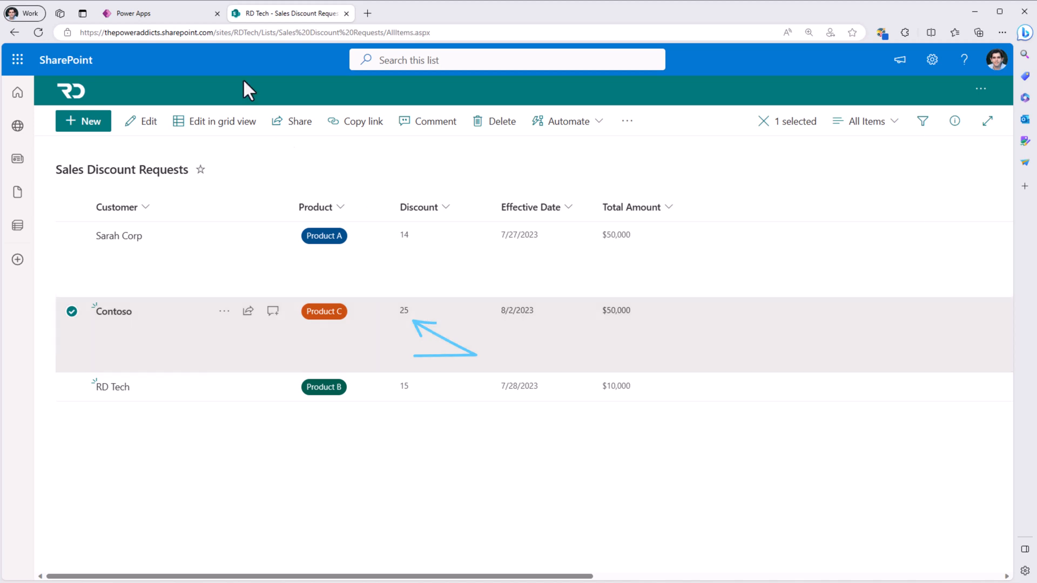
click(158, 13)
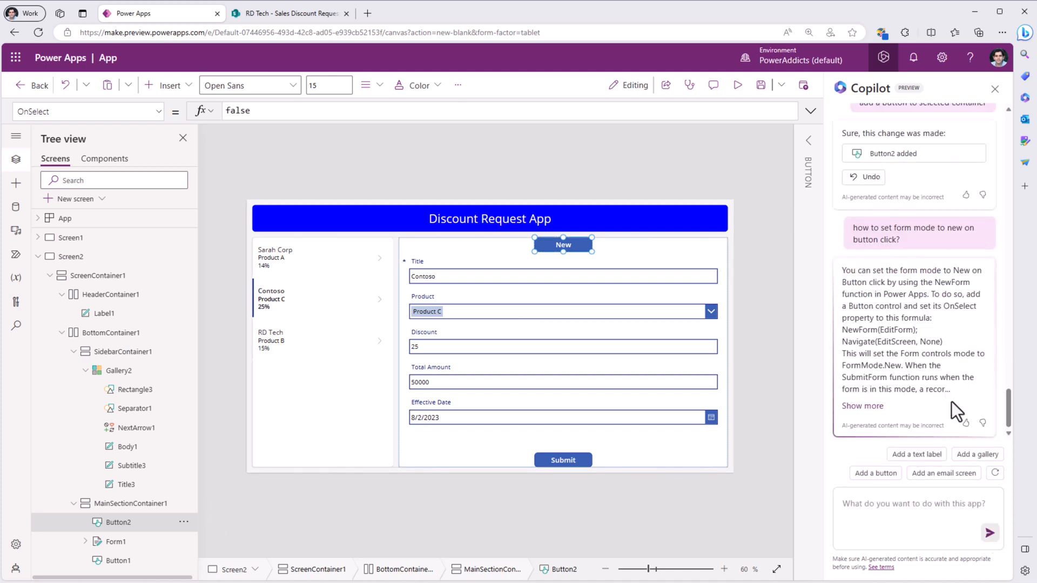
Set Button2's OnSelect to NewForm(Form1) so New resets the form
text(NewForm()
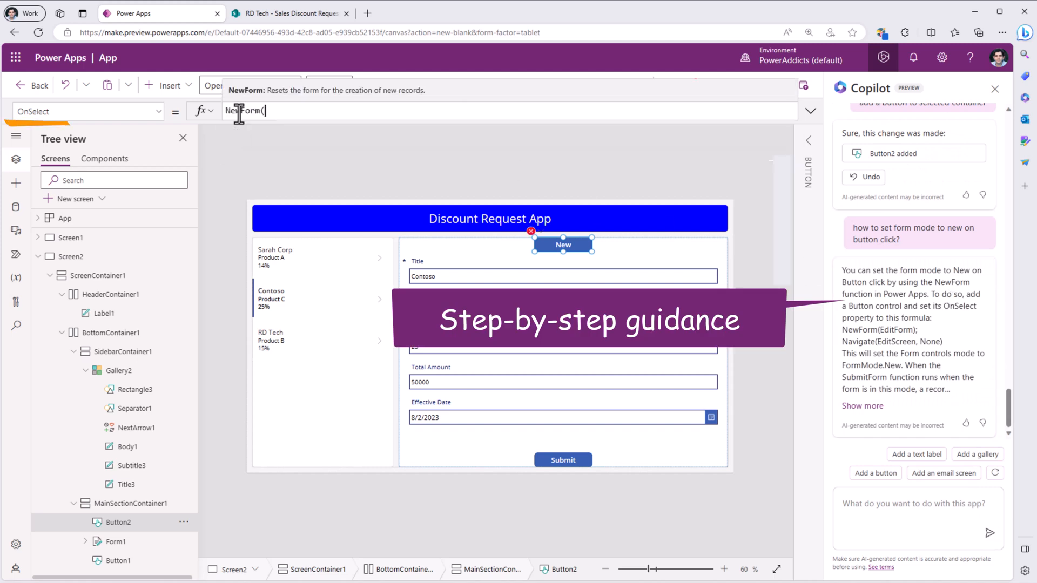
text(Form1)
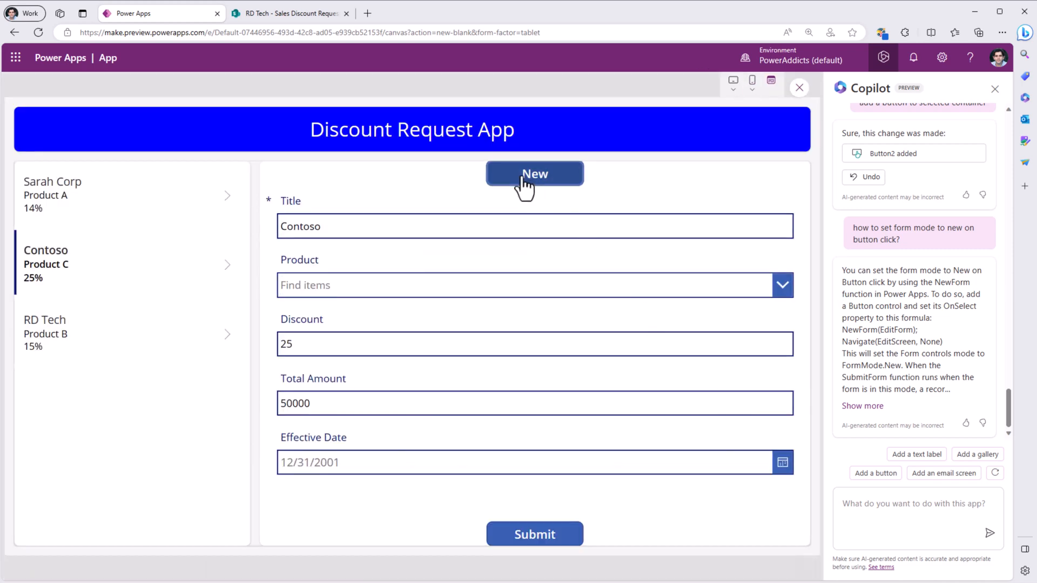
Submit a new JD Enterprises request with discount 30 and total 100000, then return to the app
click(535, 173)
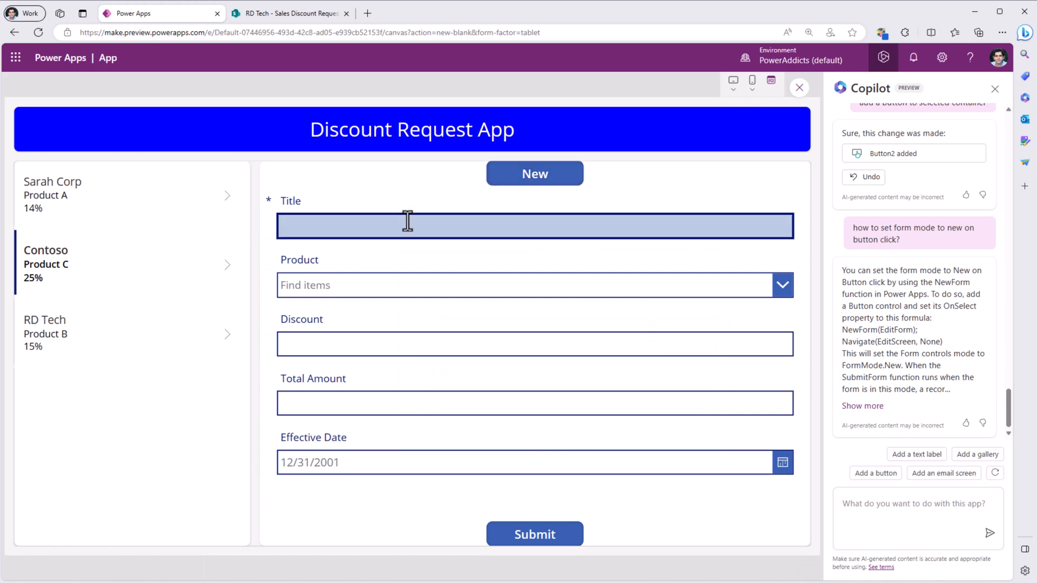
text(JD Enterprises)
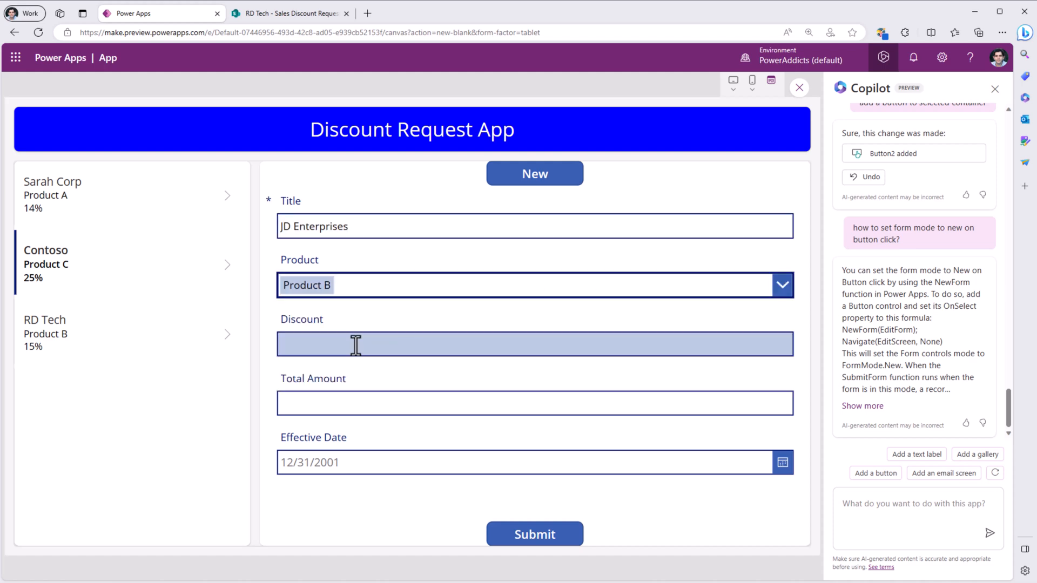
text(30)
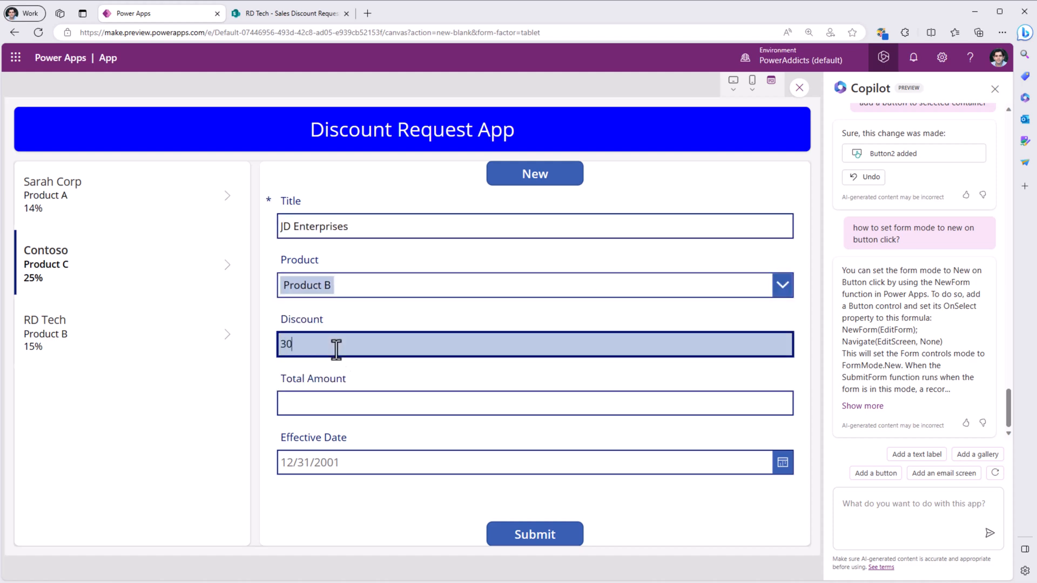
text(100000)
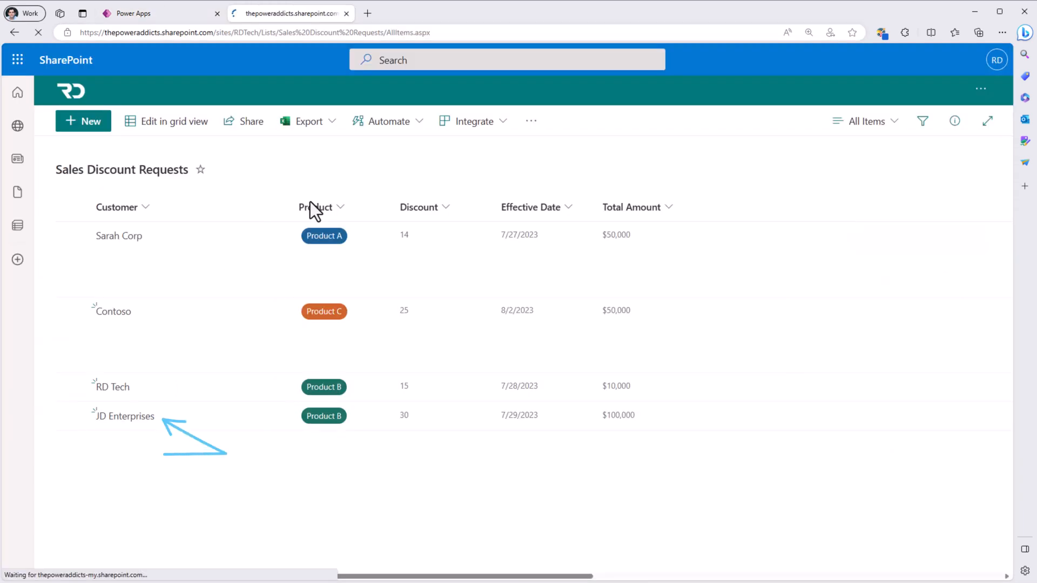
click(291, 13)
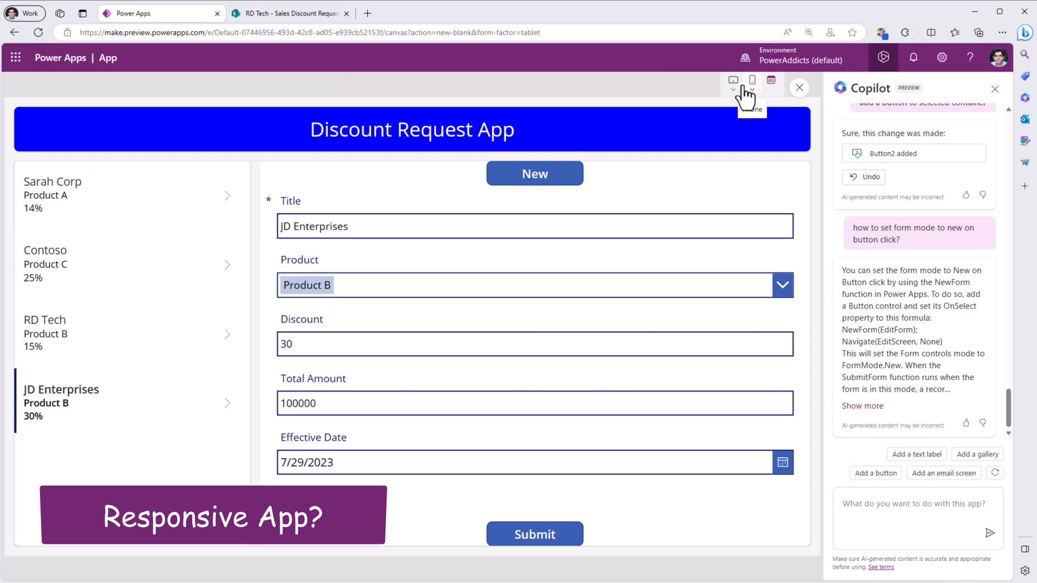
mouse_move(742, 106)
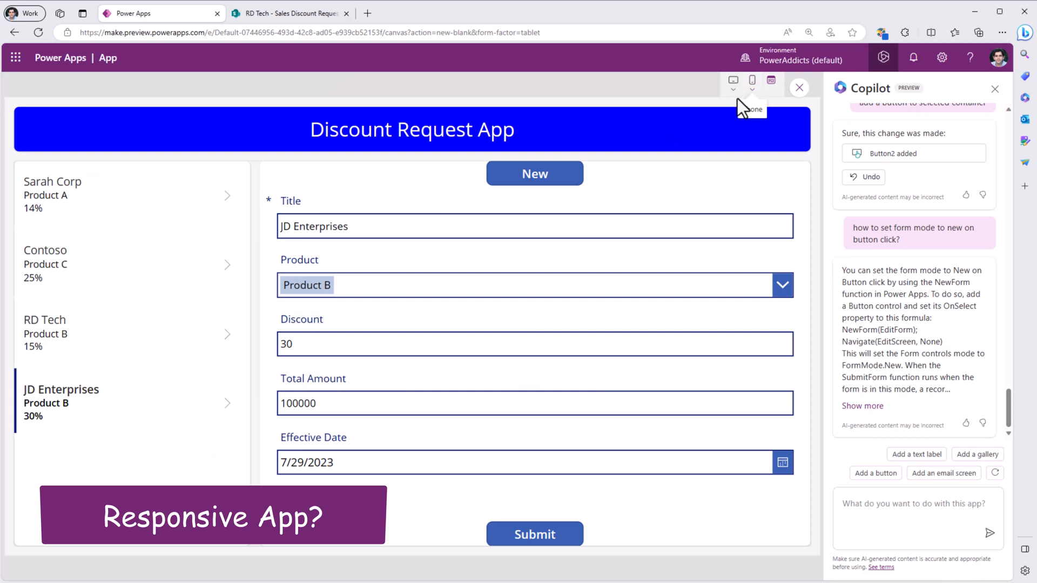
Preview at Apple iPhone X size and dismiss the Too narrow? warning
click(751, 80)
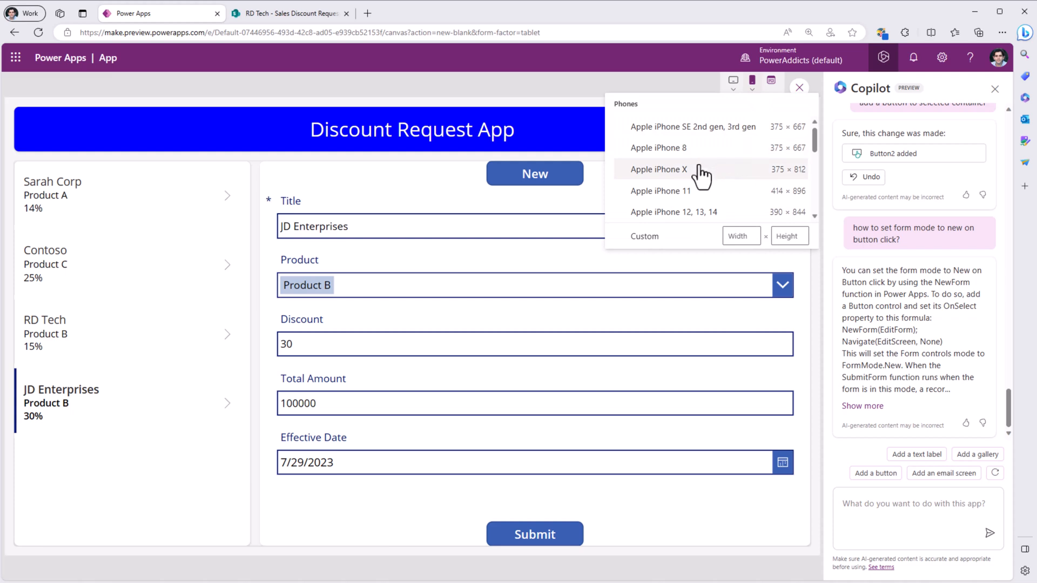
click(657, 169)
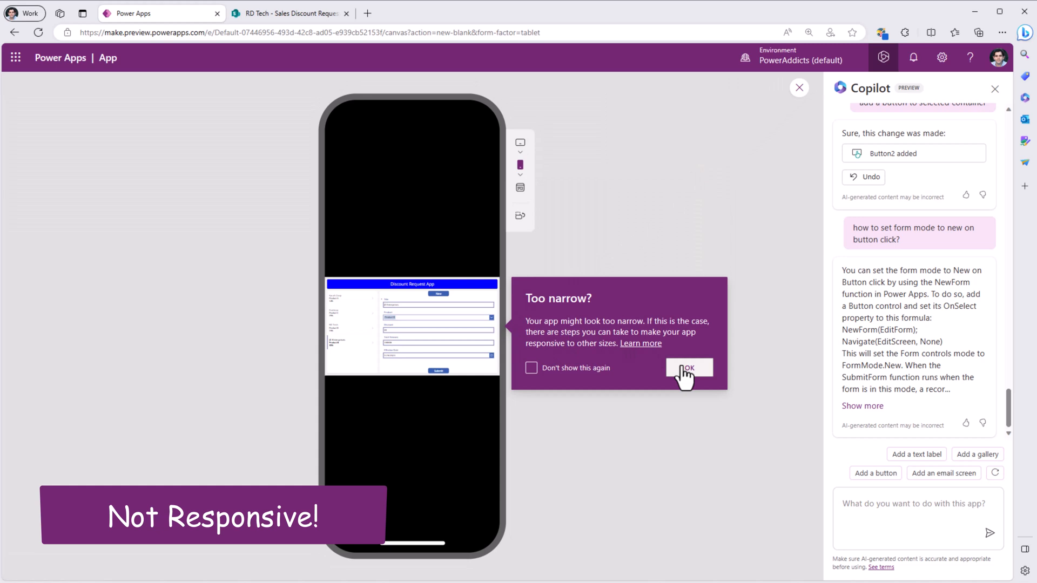
click(688, 368)
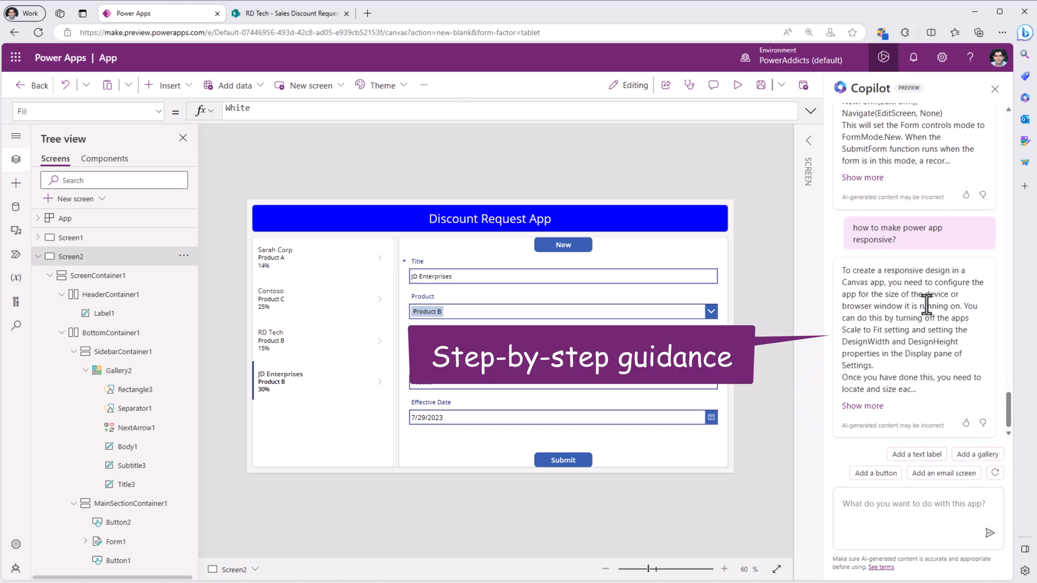
mouse_move(950, 329)
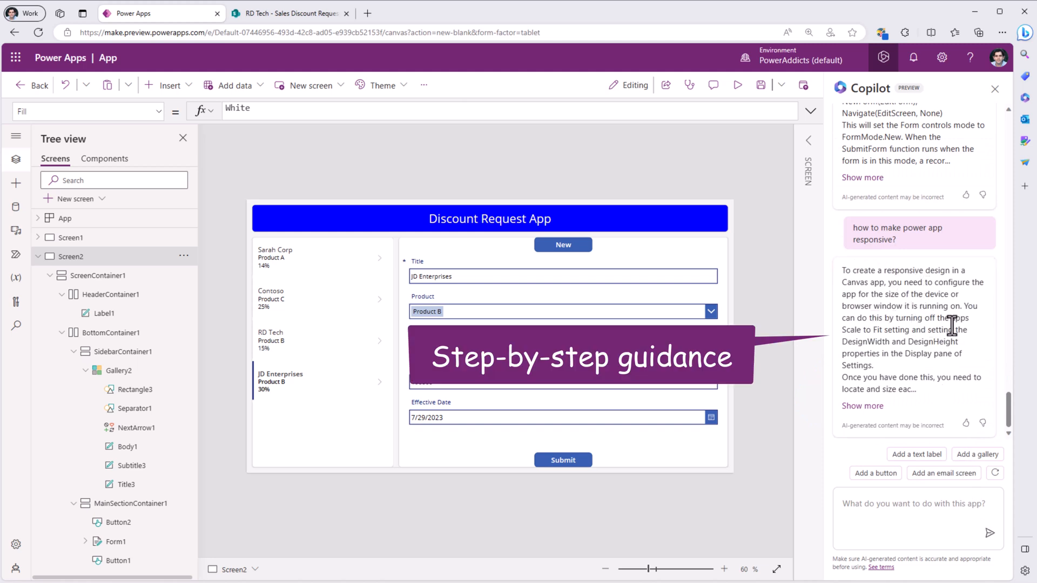
In app Settings > Display, turn off Scale to fit
double_click(859, 330)
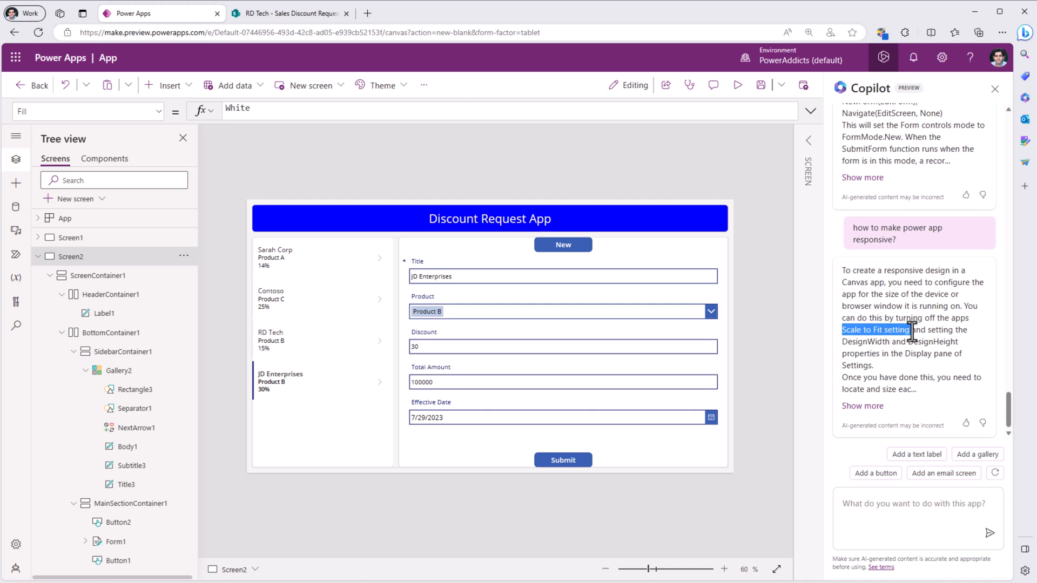
click(424, 84)
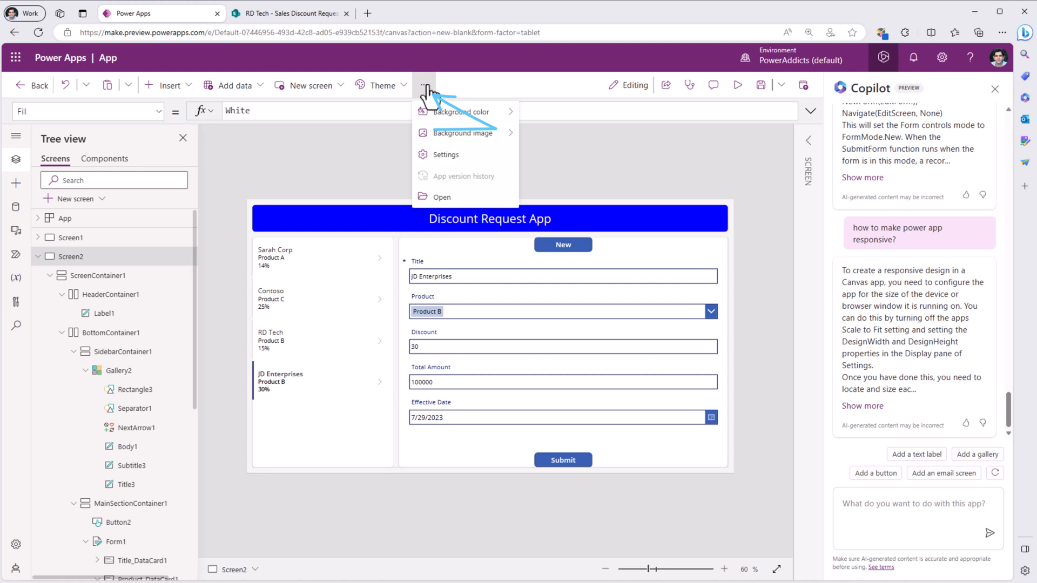
click(447, 154)
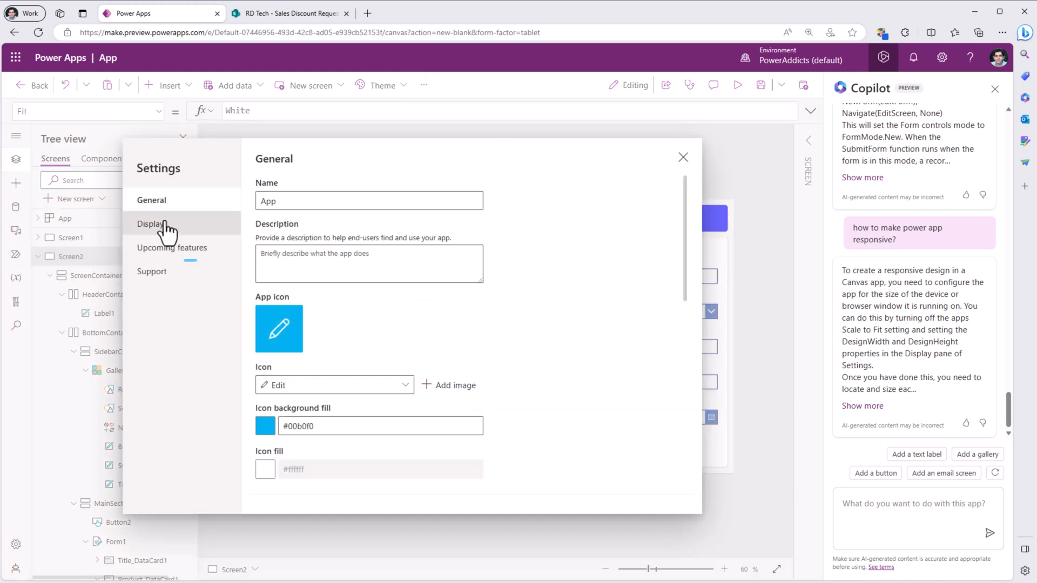
click(151, 223)
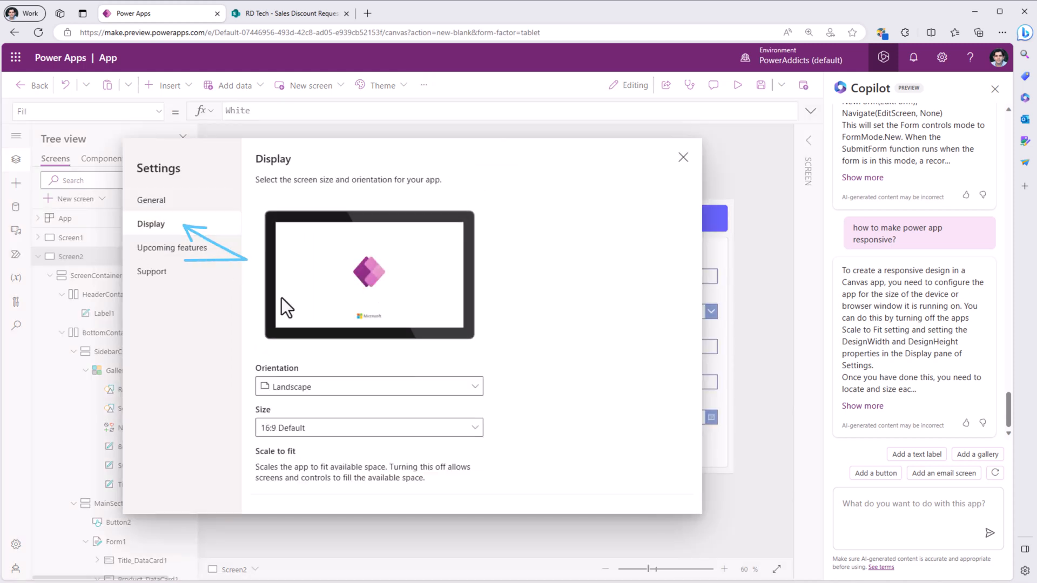
click(267, 385)
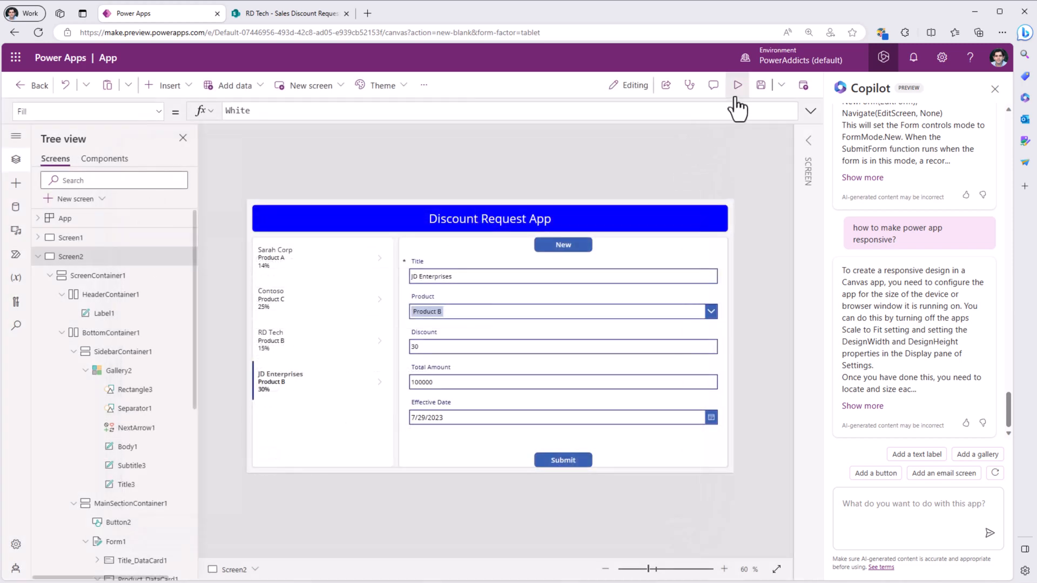
click(738, 87)
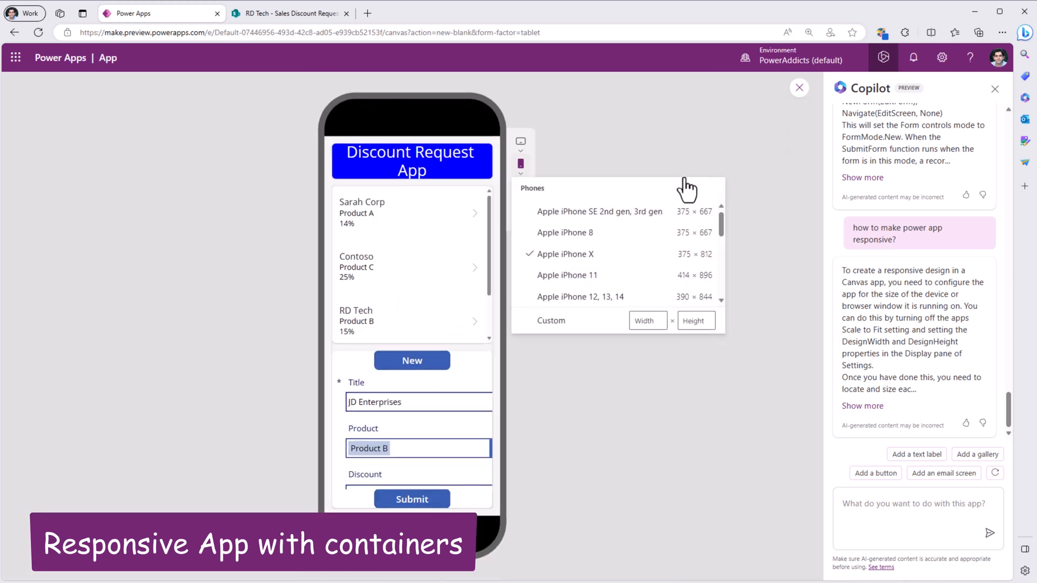
scroll(down, 3)
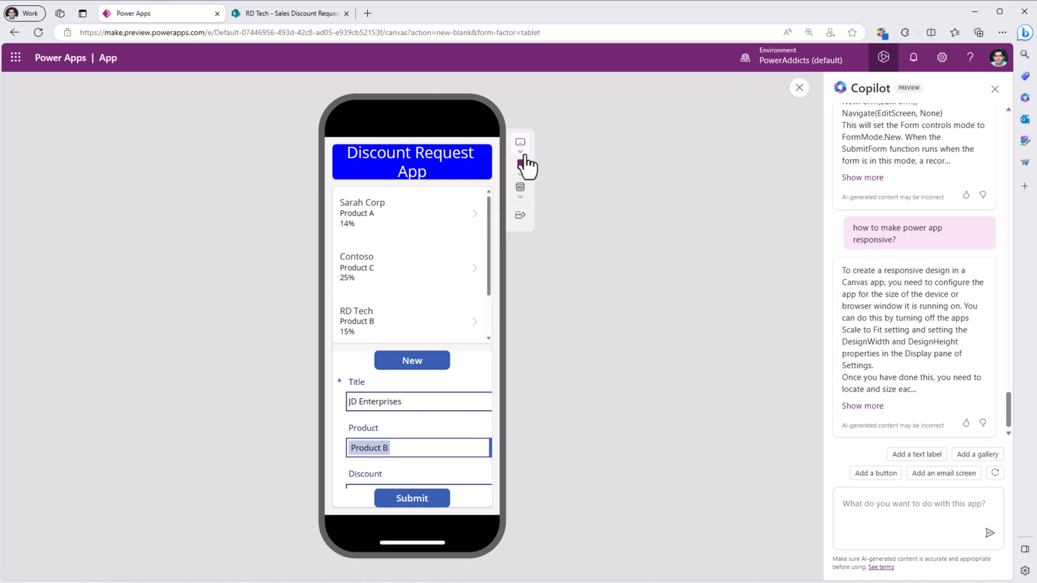
click(519, 141)
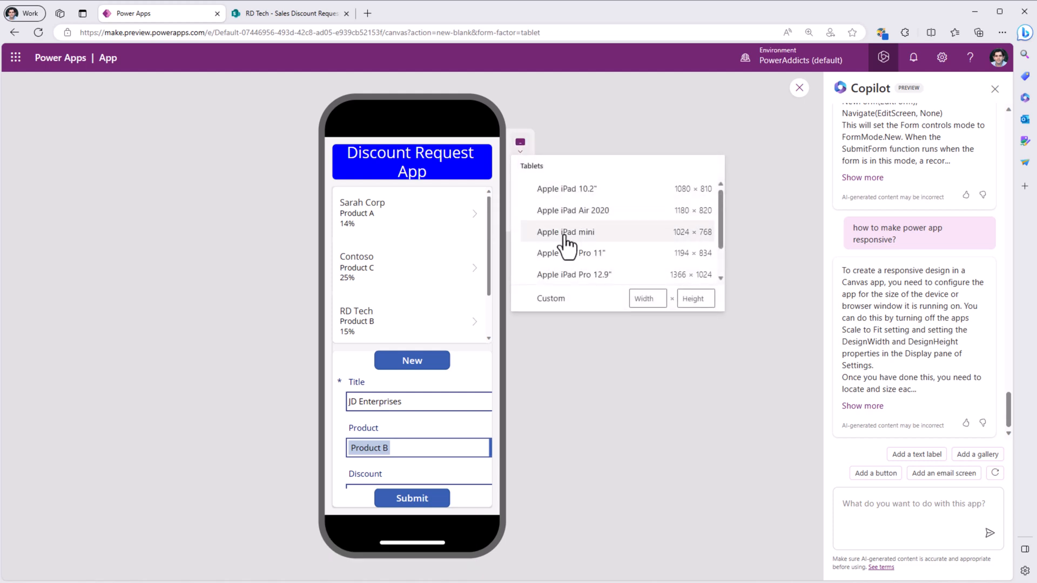
click(566, 232)
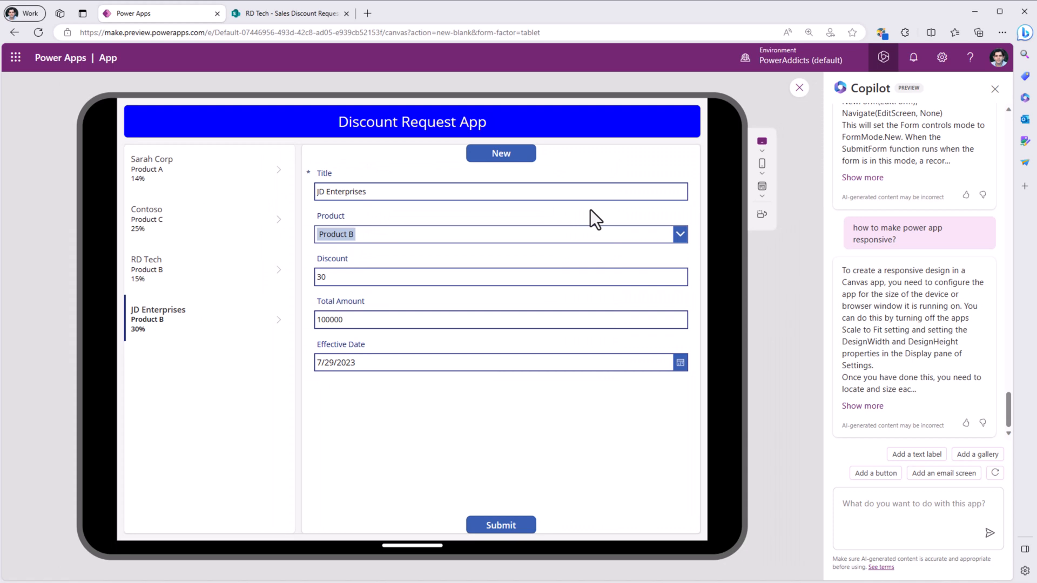
click(798, 87)
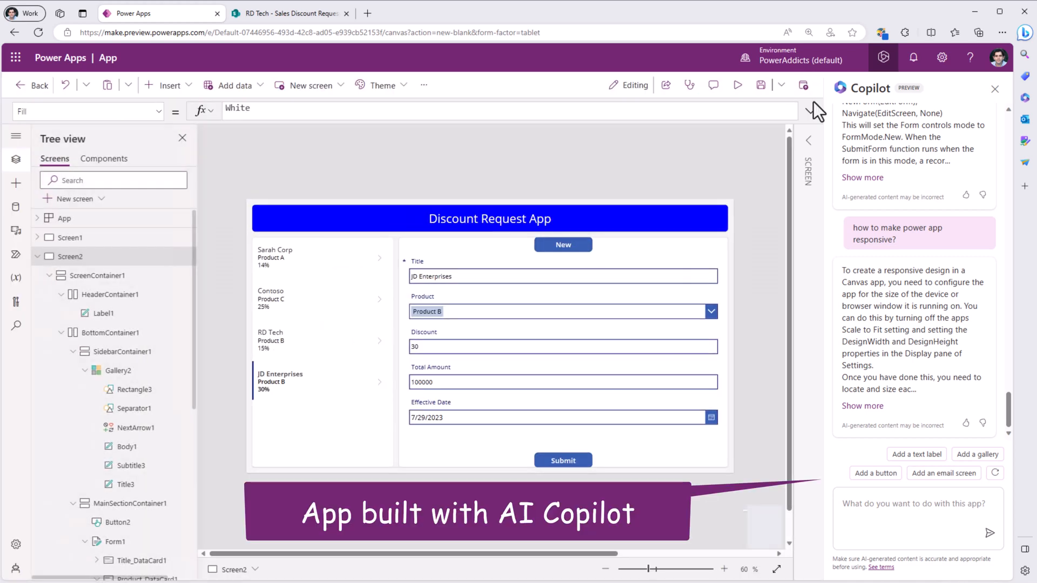